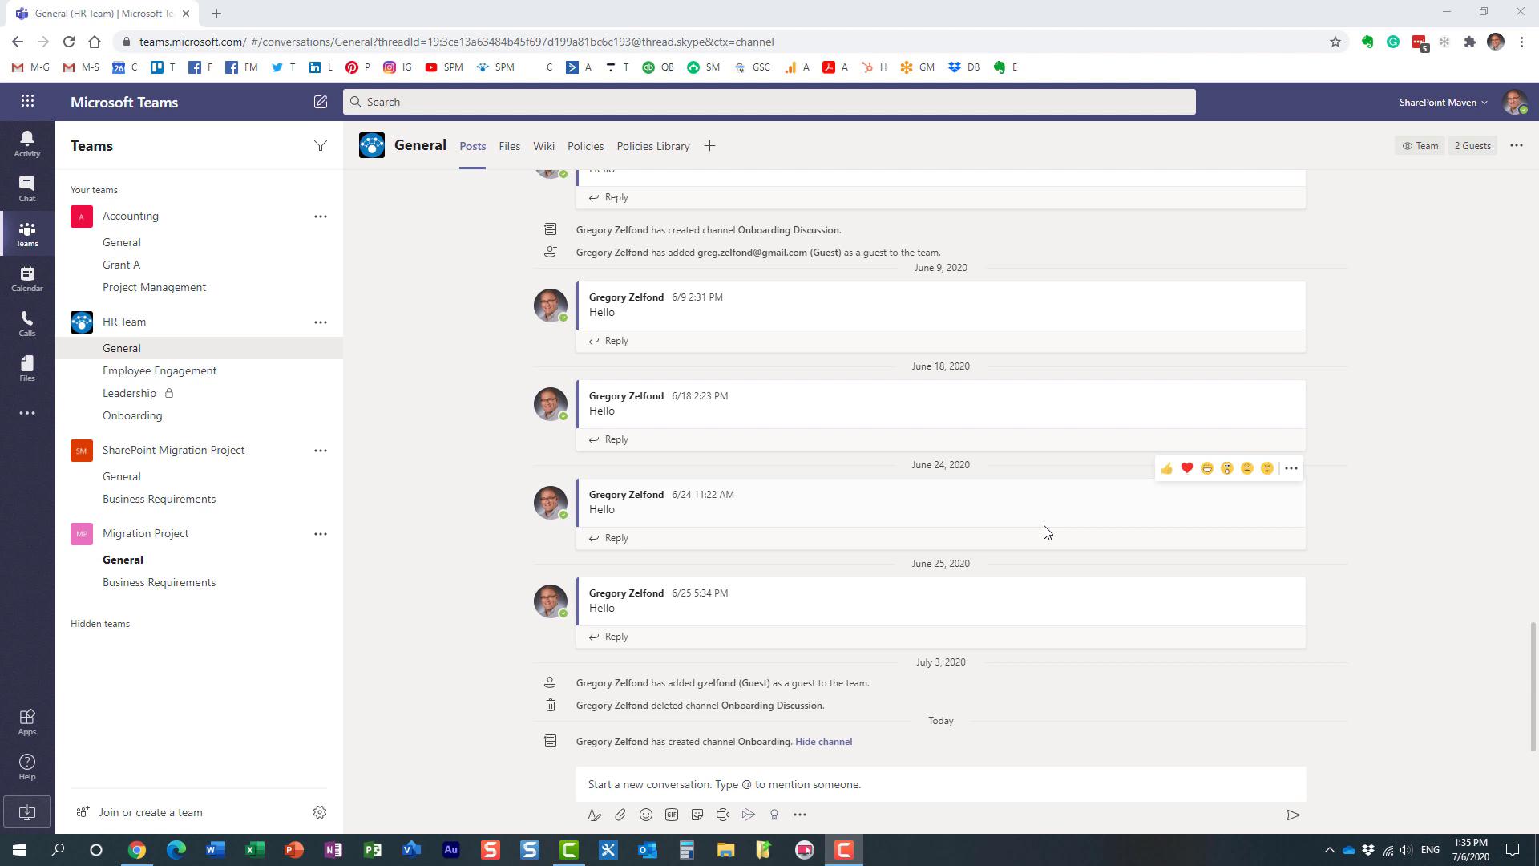
pyautogui.moveTo(461, 484)
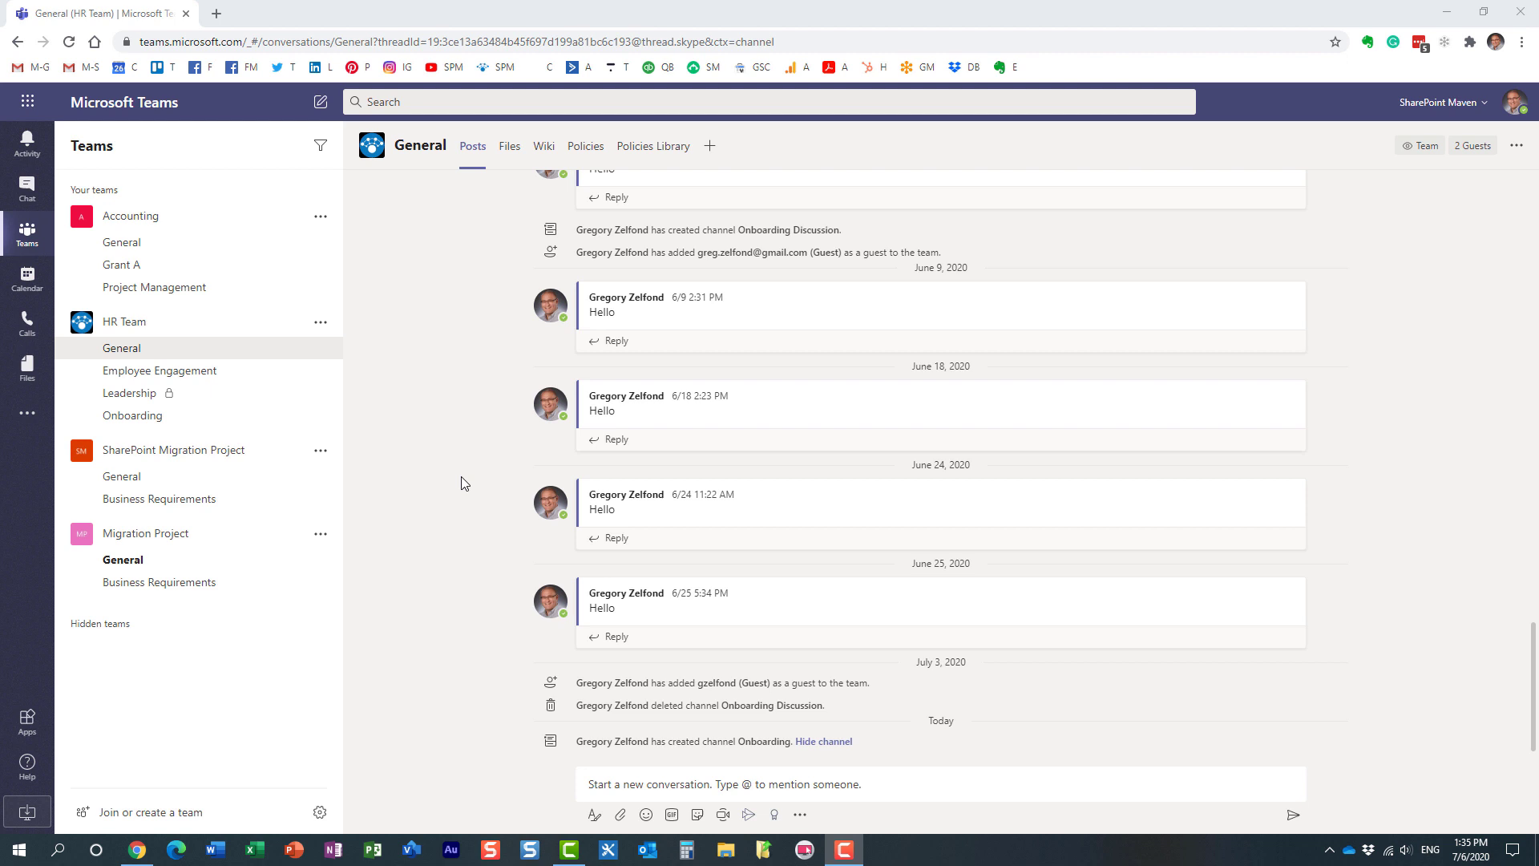
pyautogui.moveTo(393, 356)
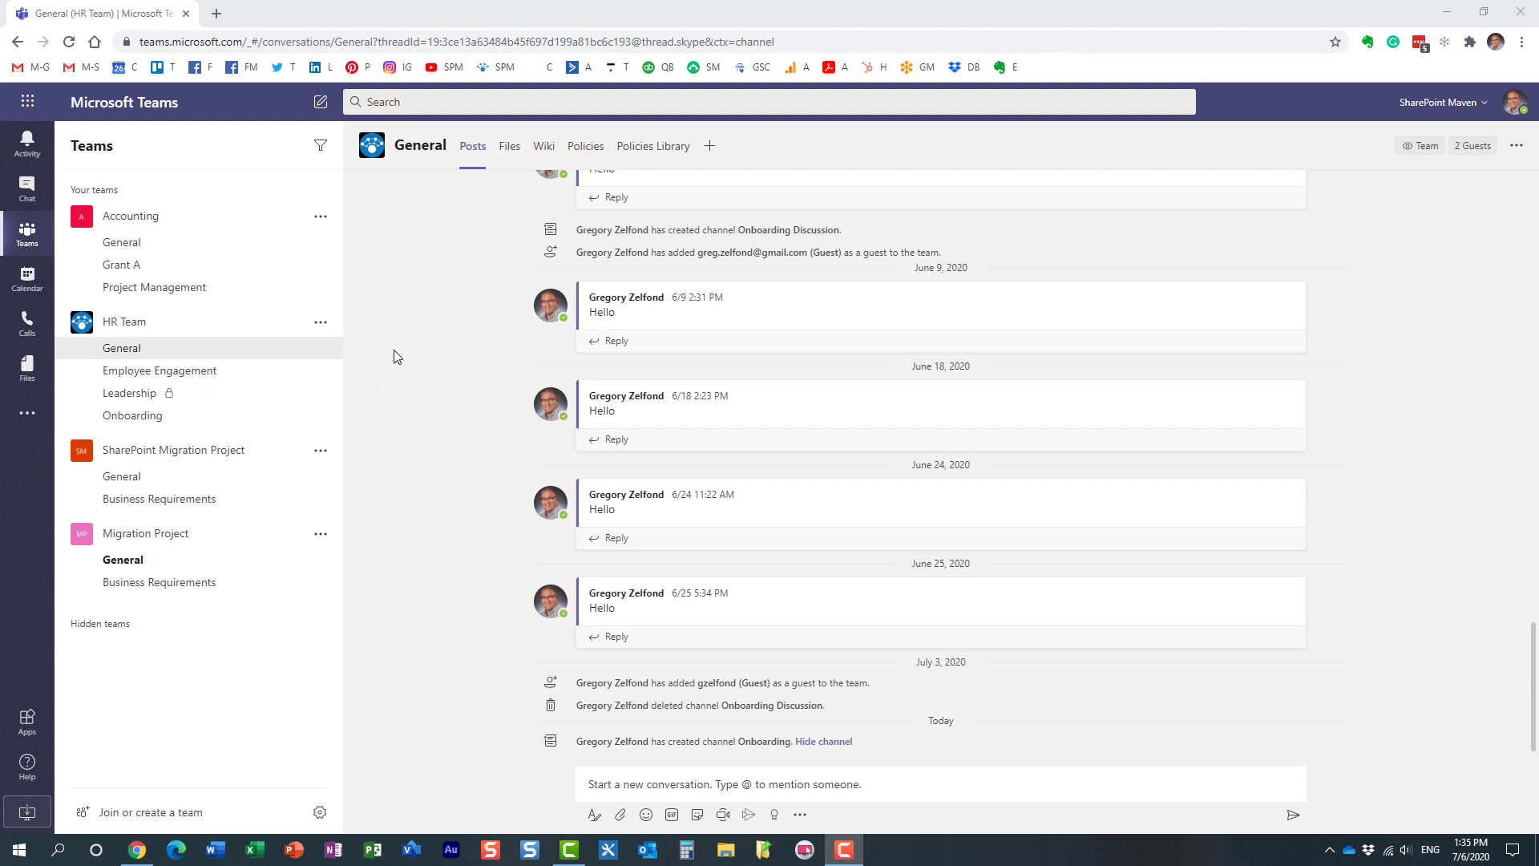
pyautogui.moveTo(405, 380)
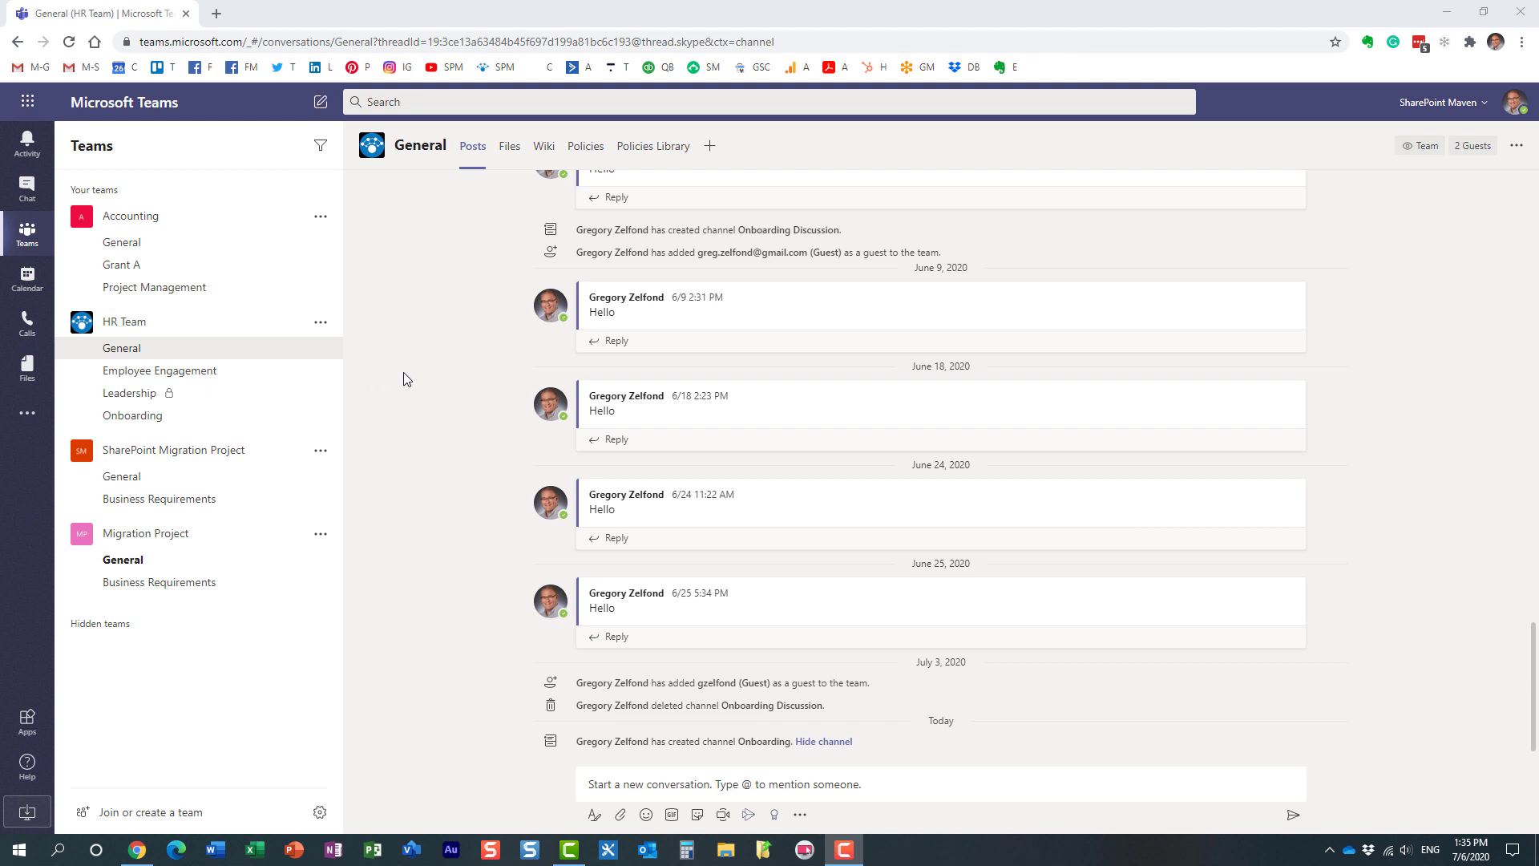
pyautogui.moveTo(405, 471)
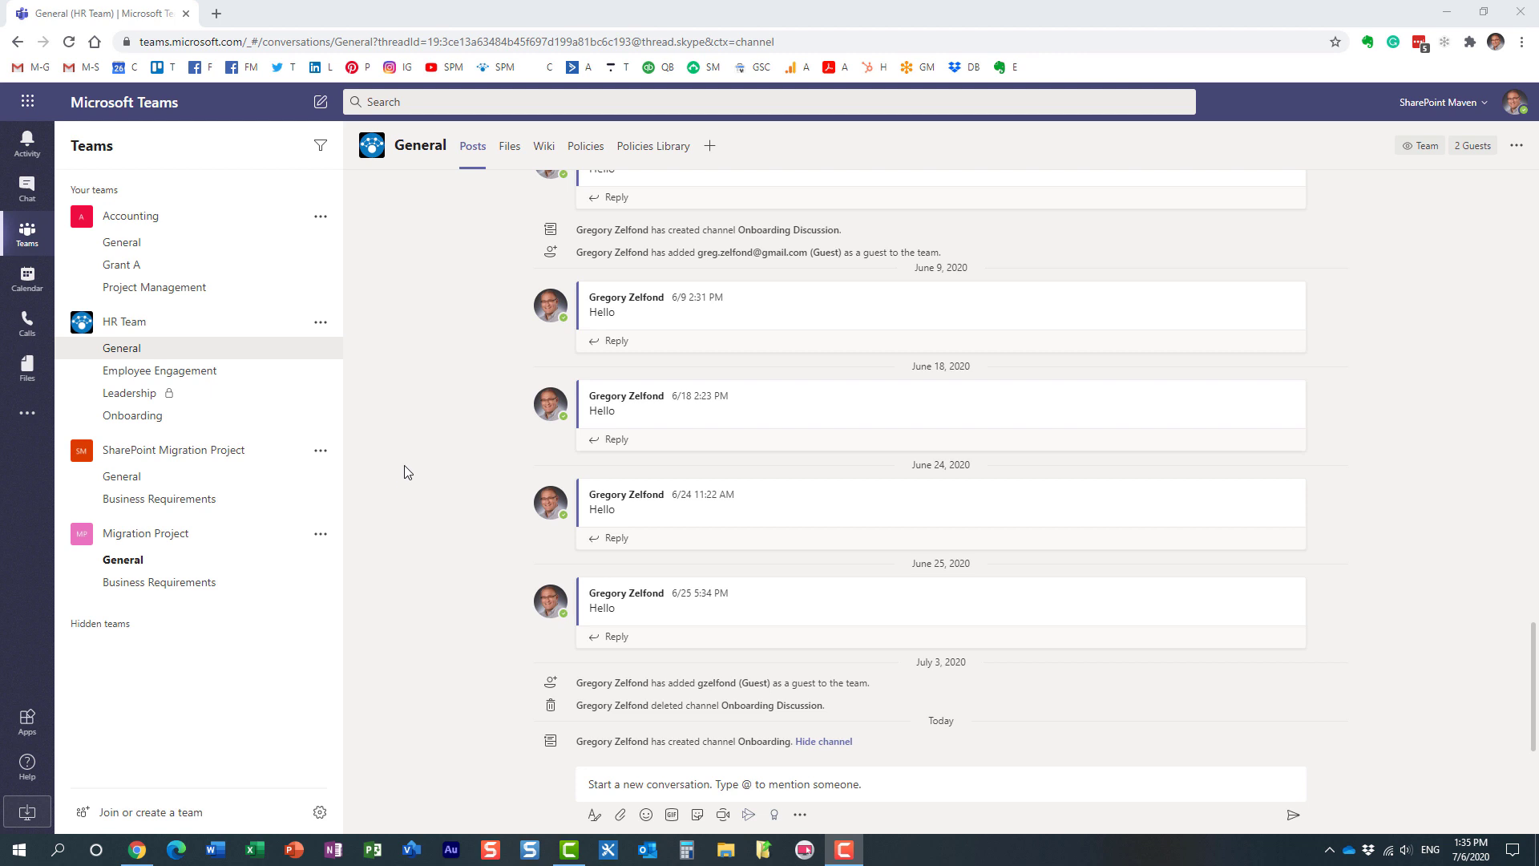
pyautogui.moveTo(412, 422)
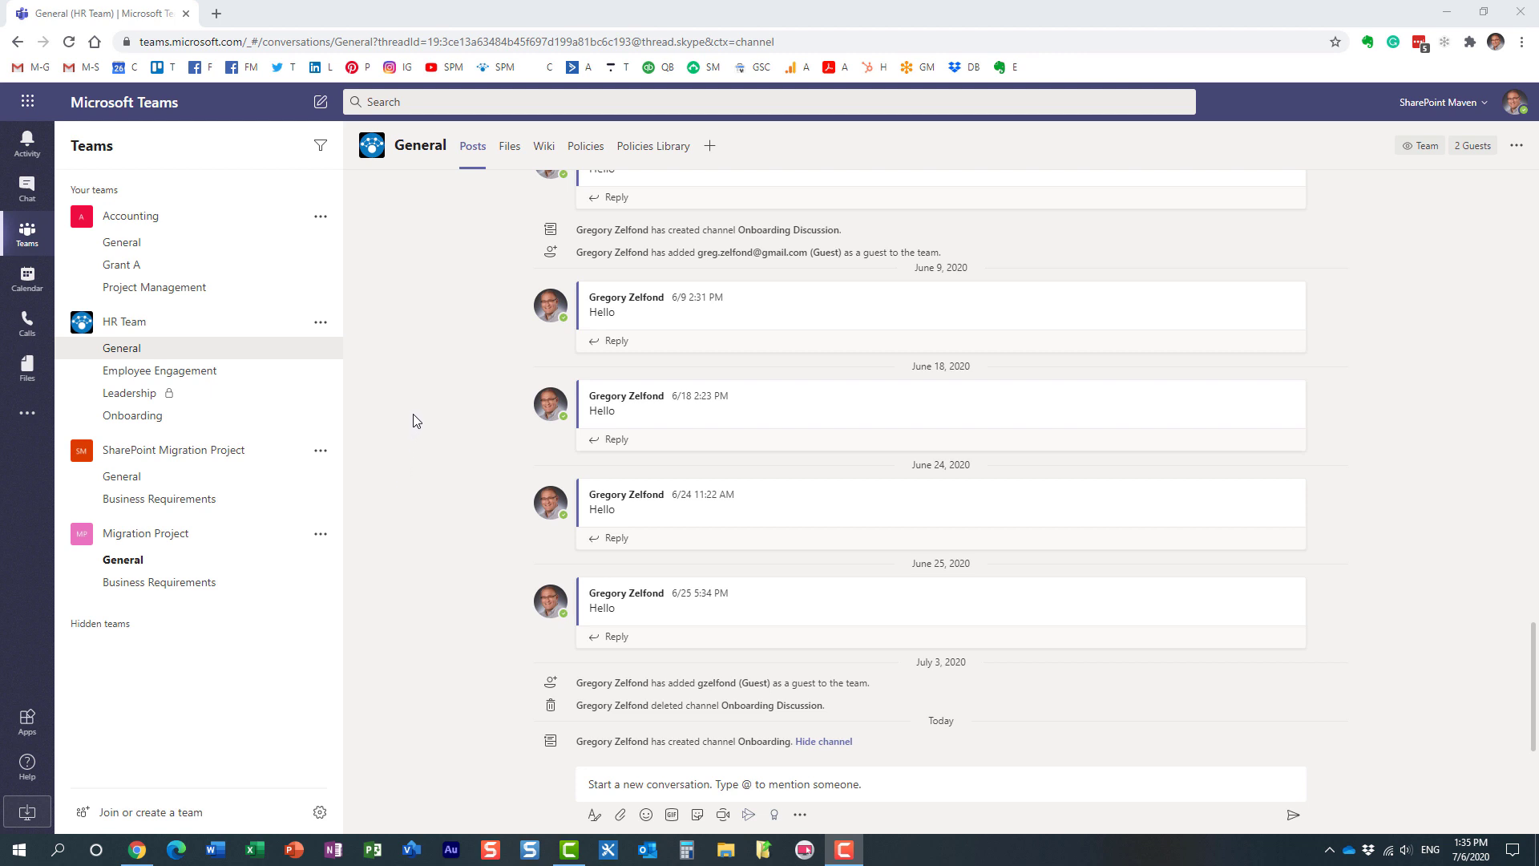
pyautogui.moveTo(213, 356)
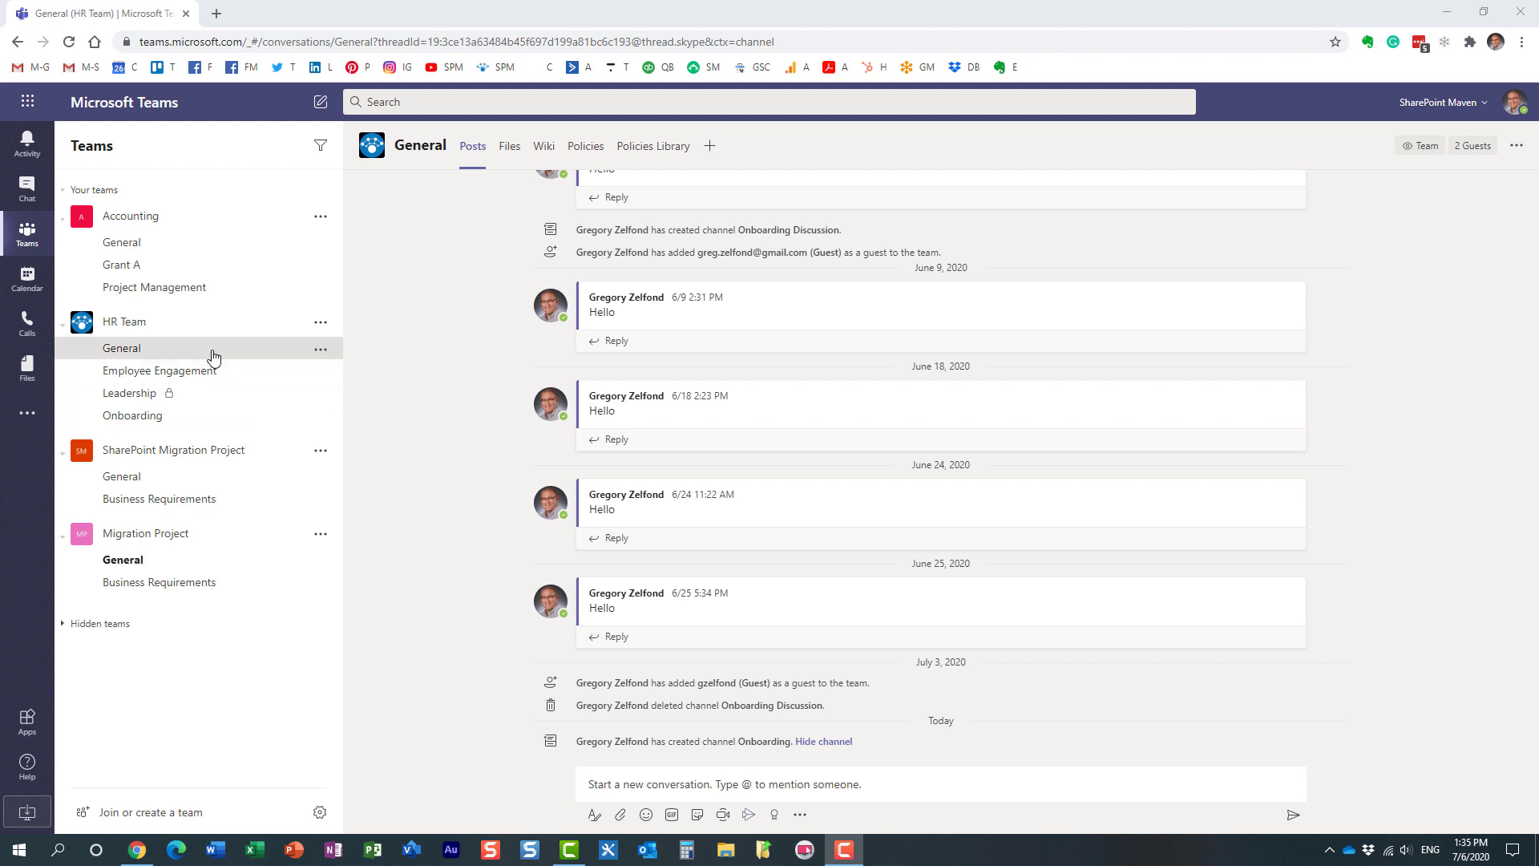
pyautogui.moveTo(128, 392)
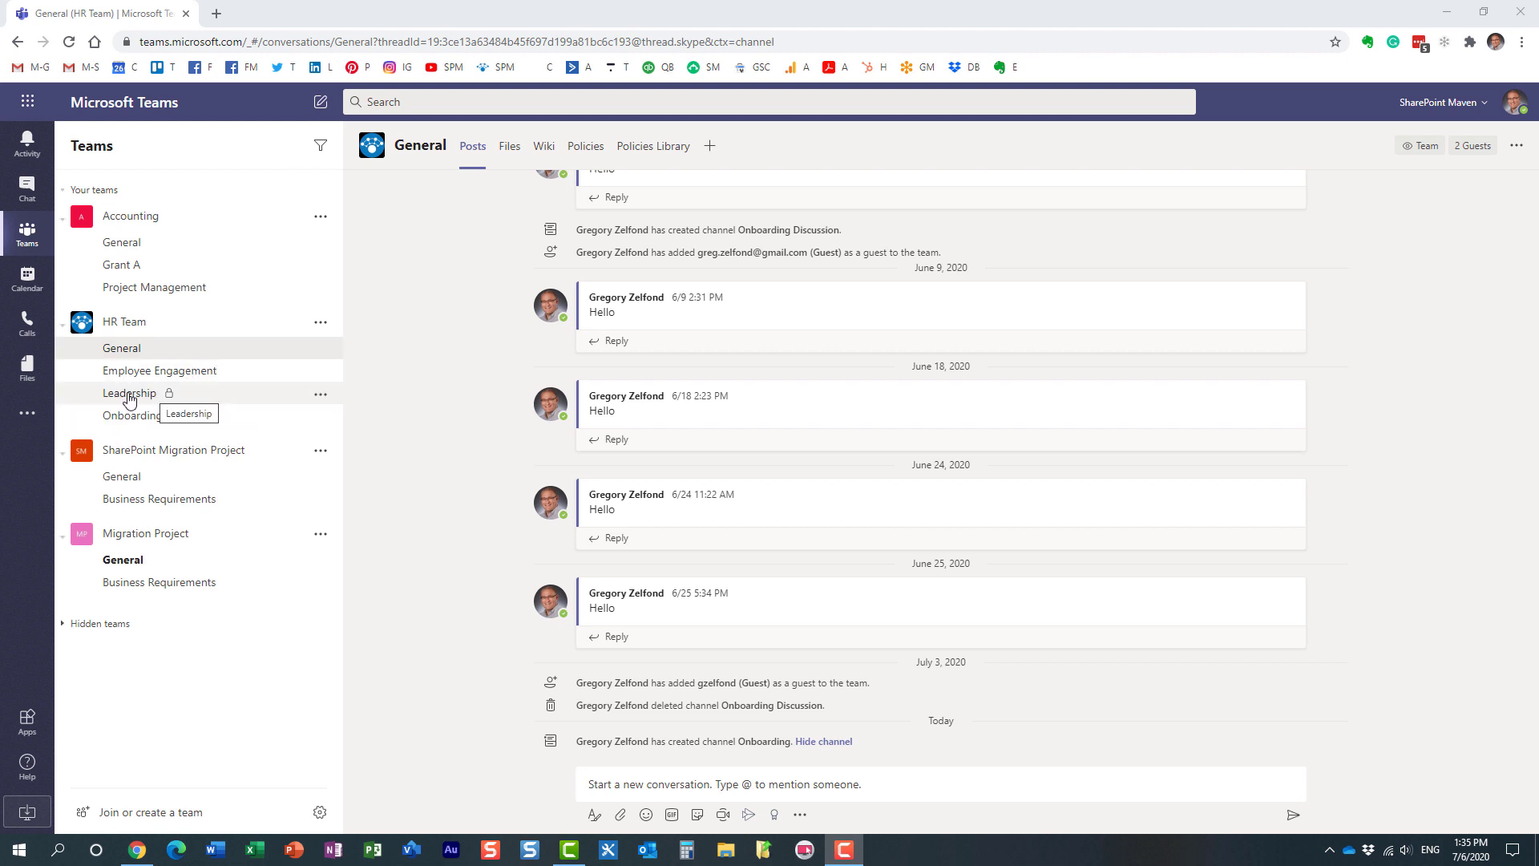
pyautogui.moveTo(158, 375)
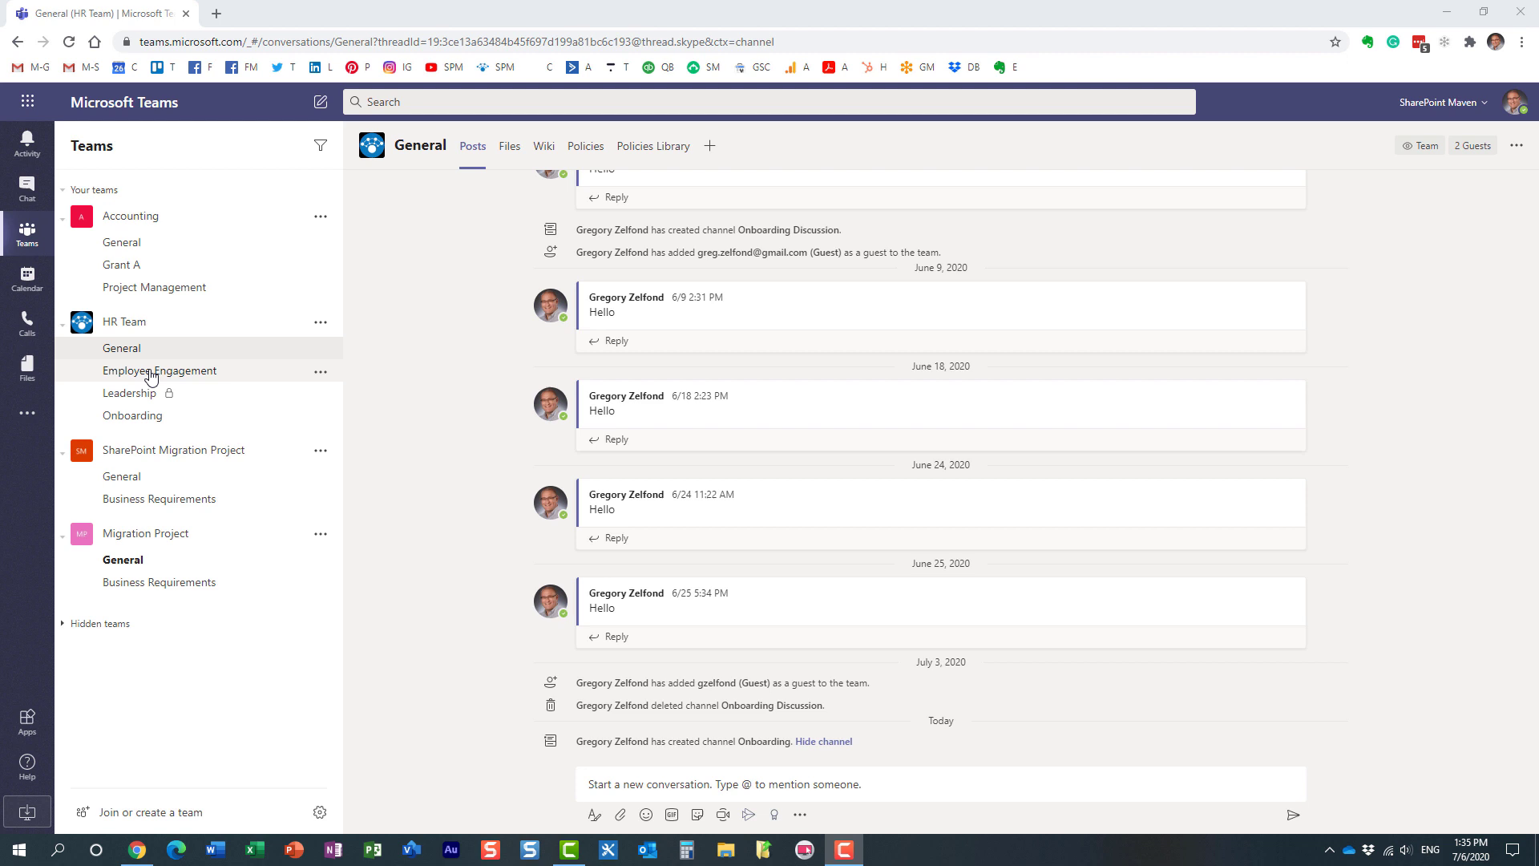
pyautogui.moveTo(159, 371)
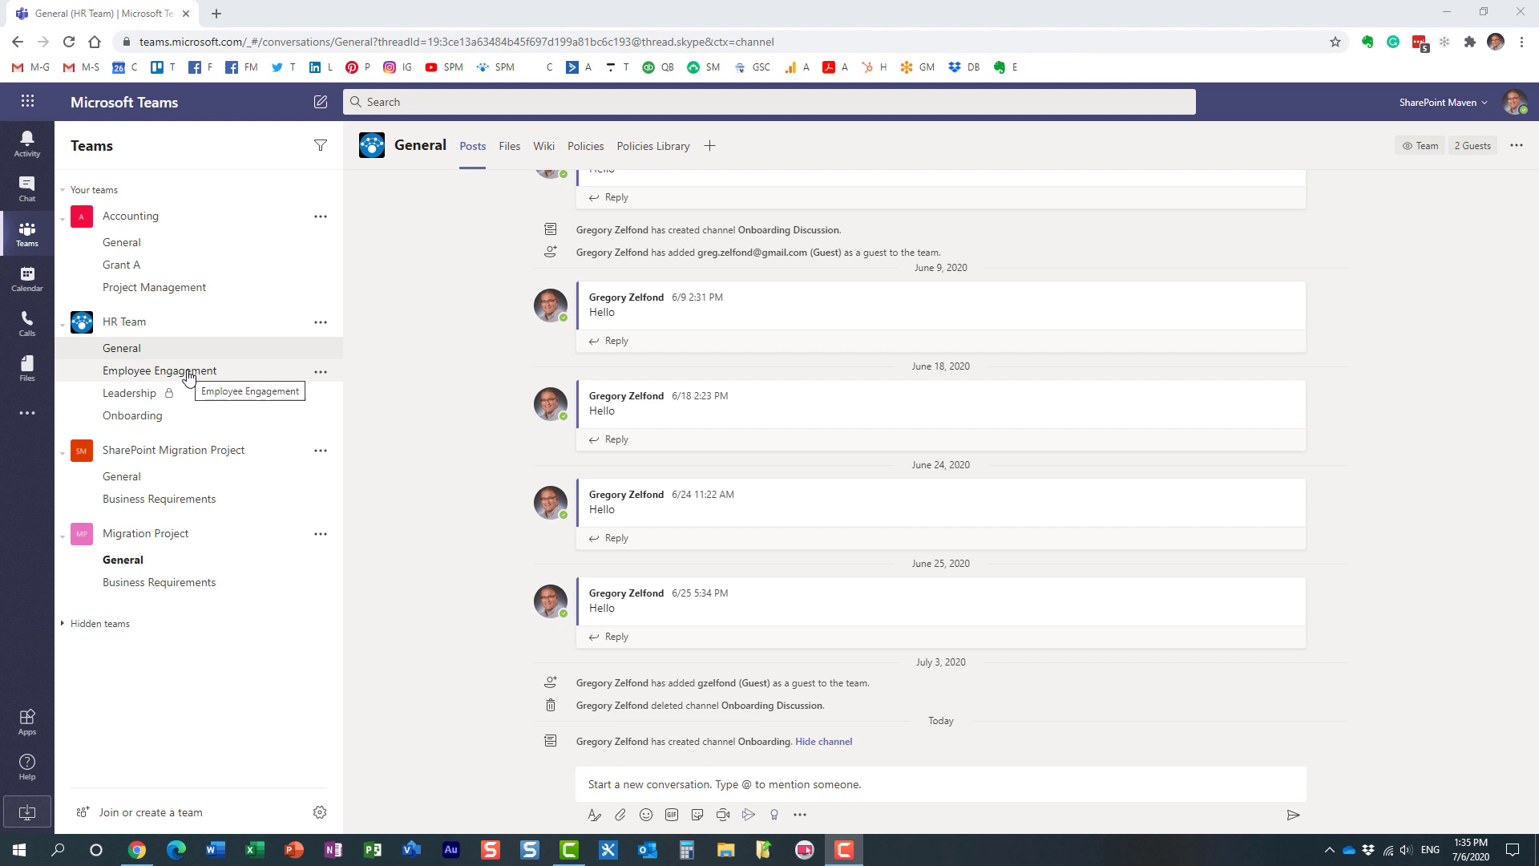
pyautogui.moveTo(174, 402)
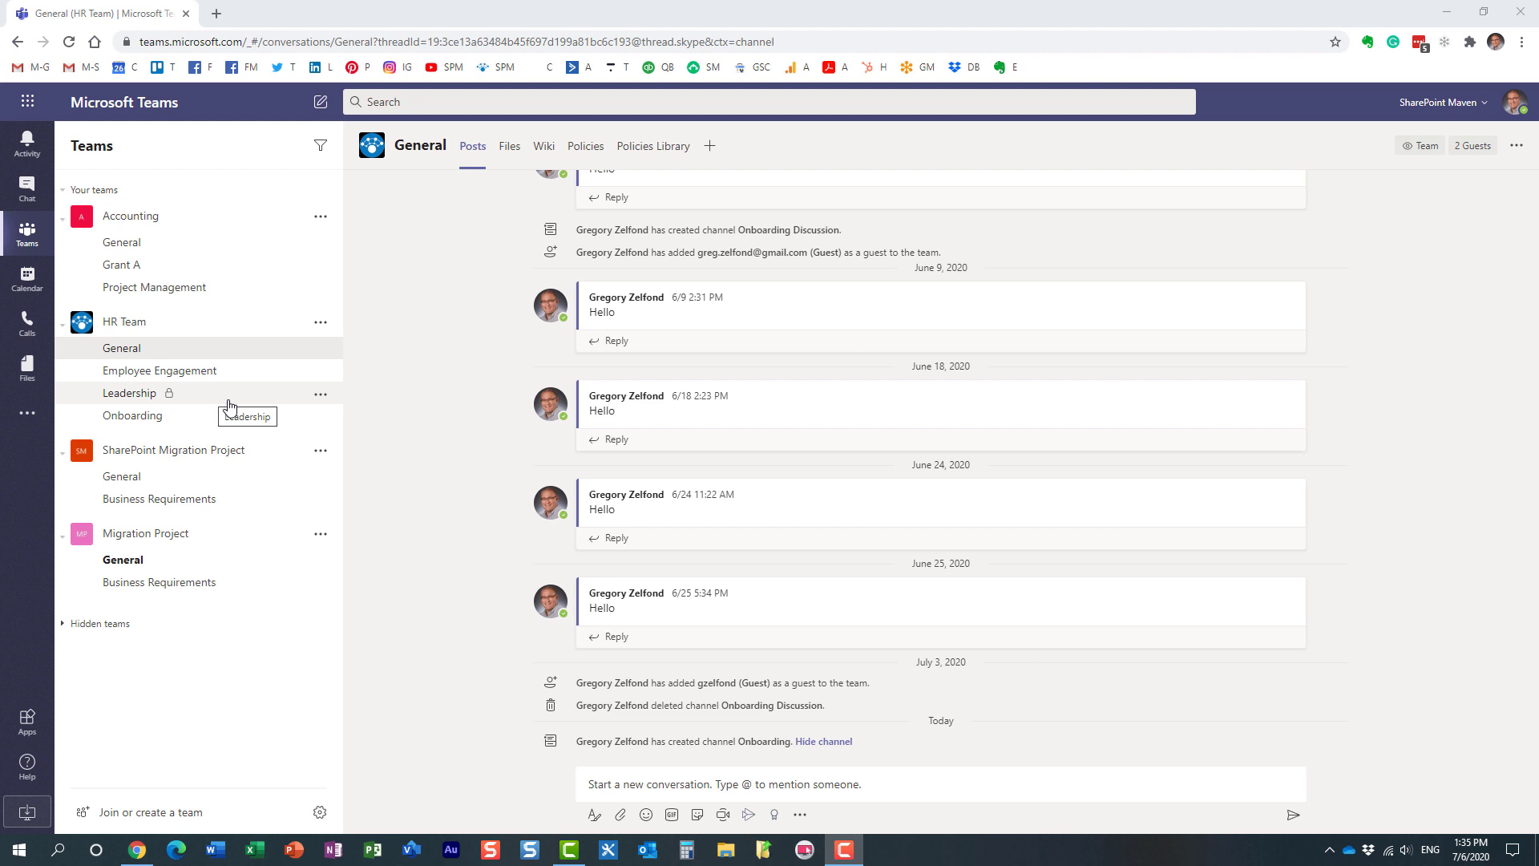
pyautogui.moveTo(261, 402)
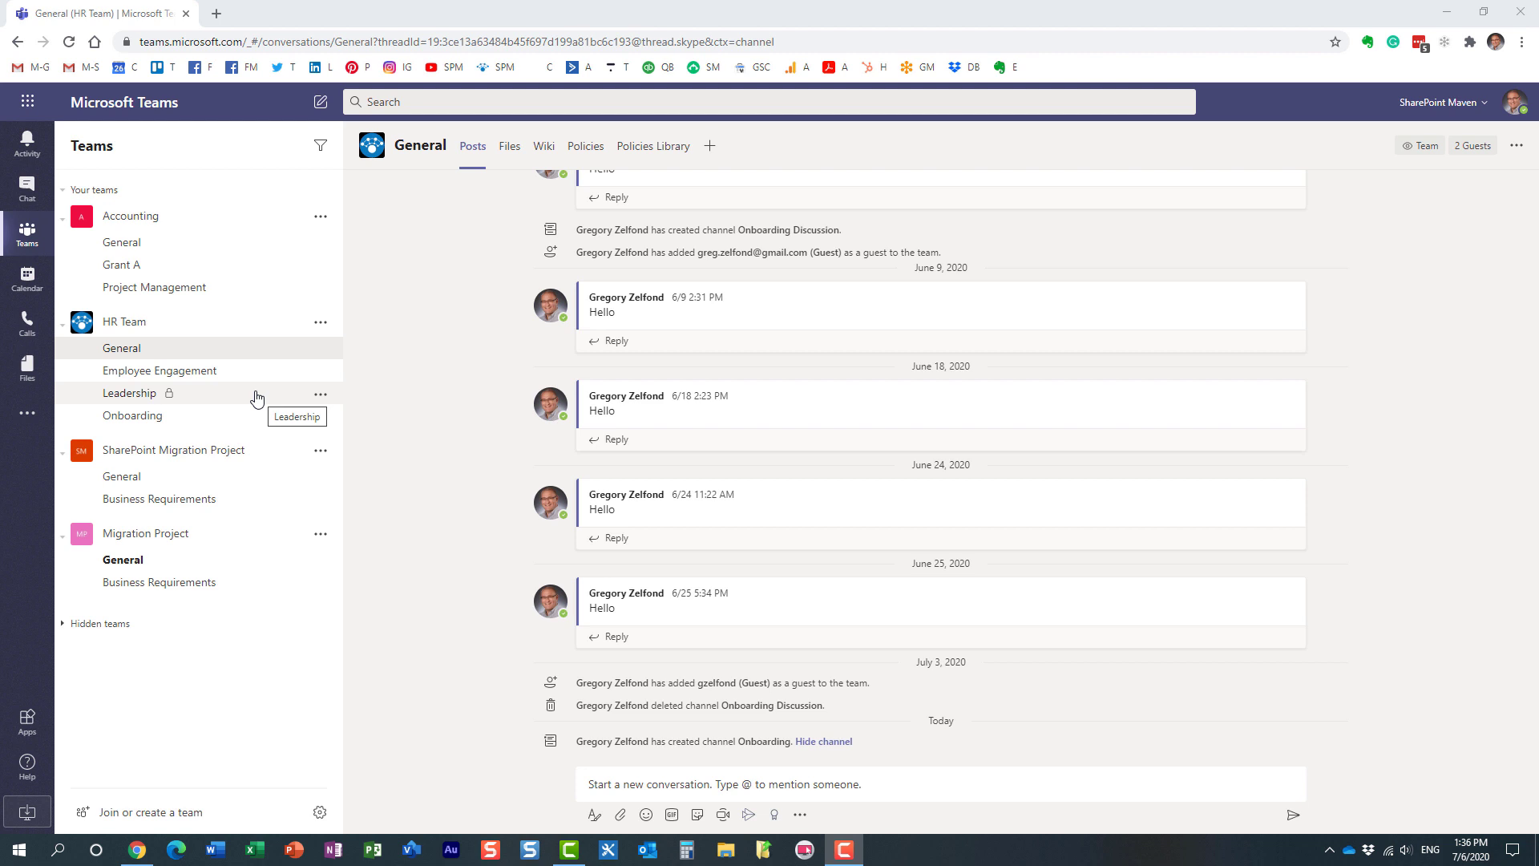
pyautogui.moveTo(268, 348)
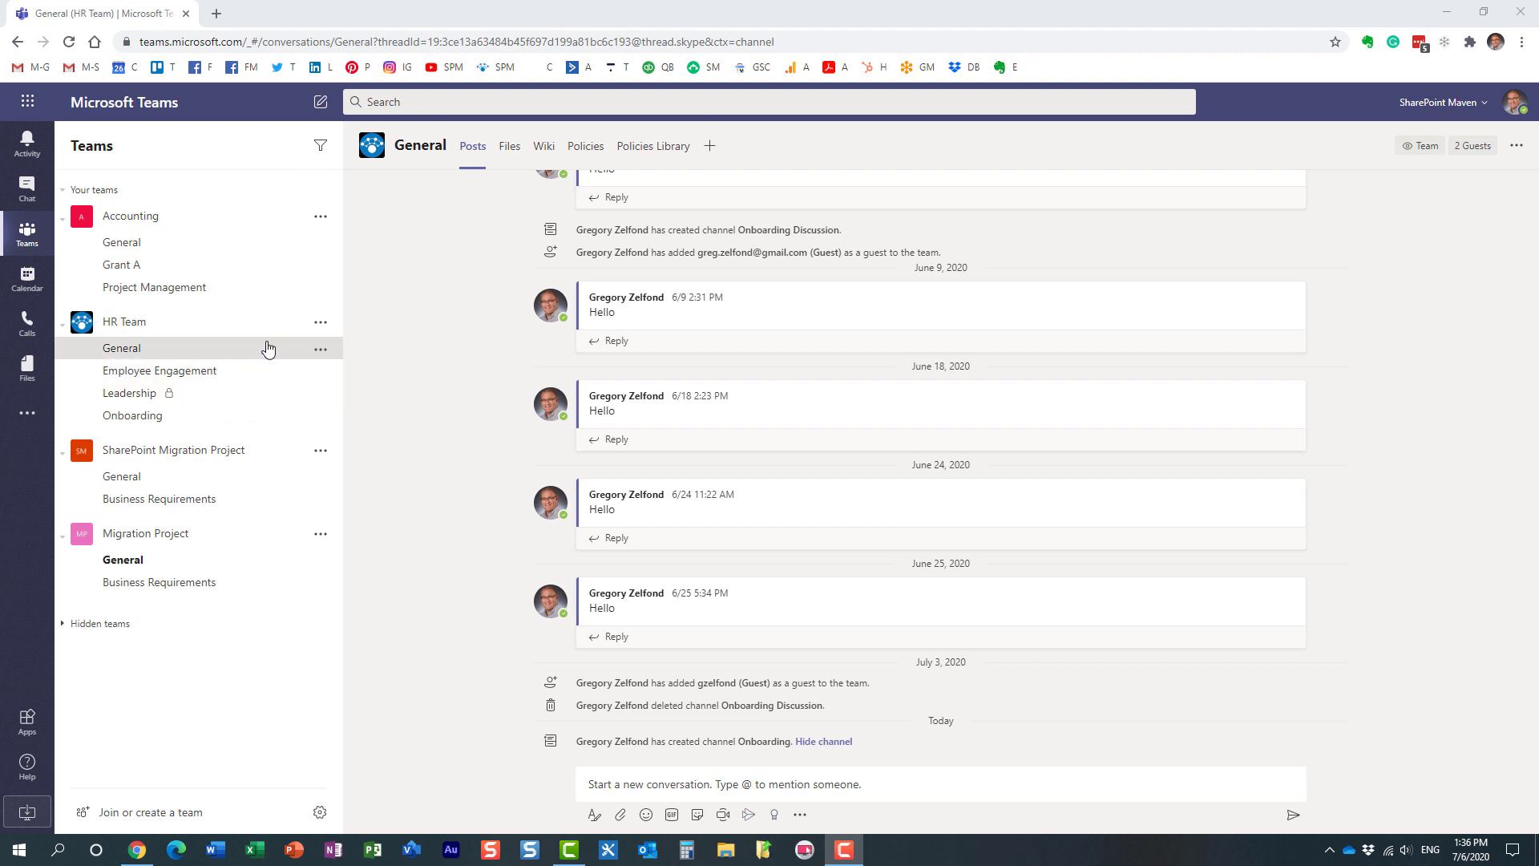
pyautogui.moveTo(183, 364)
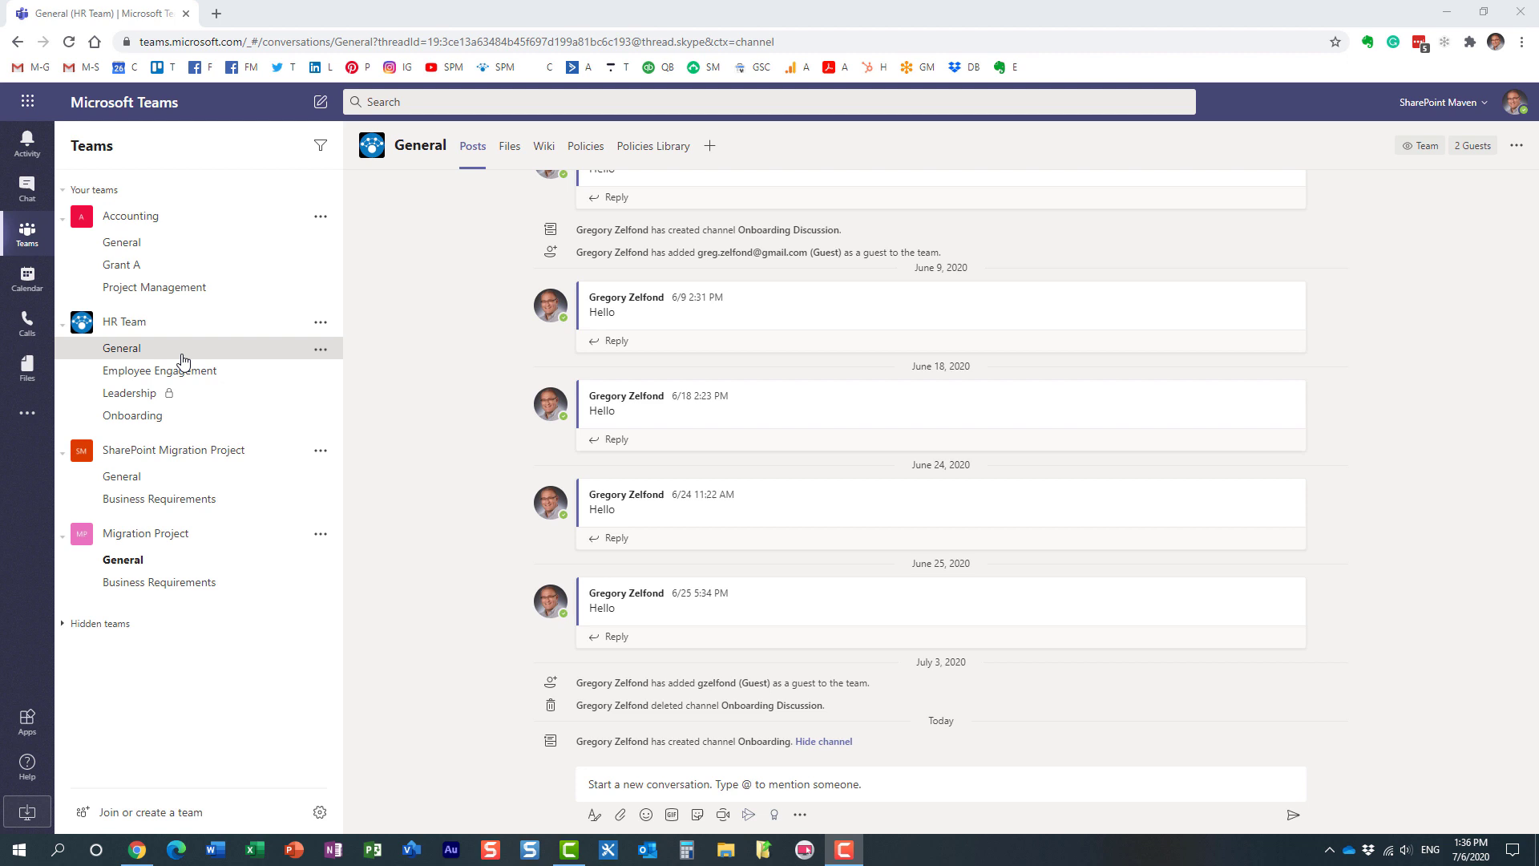
pyautogui.moveTo(159, 382)
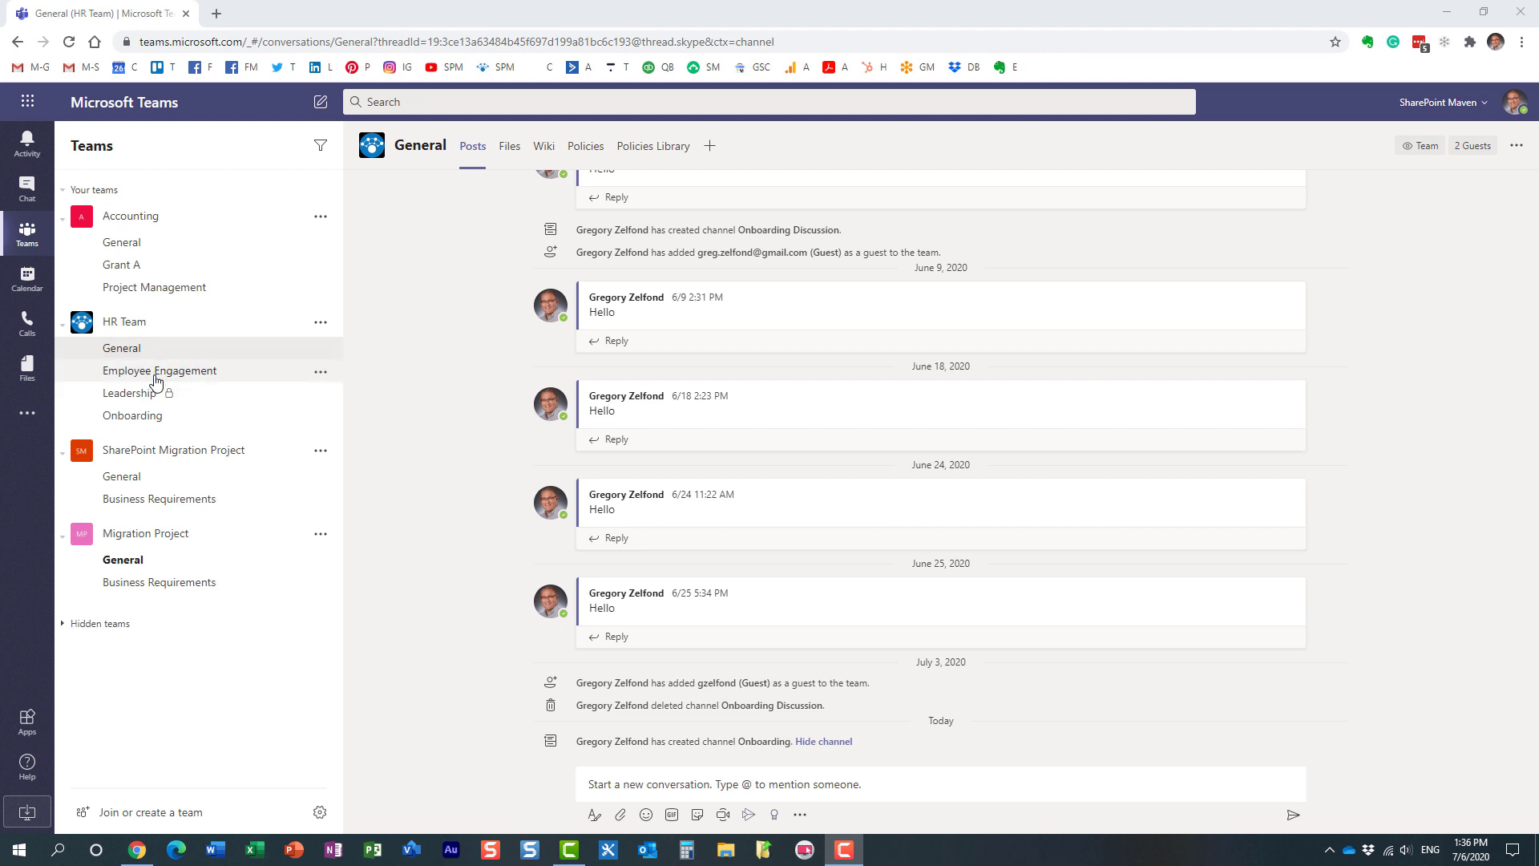
pyautogui.moveTo(150, 436)
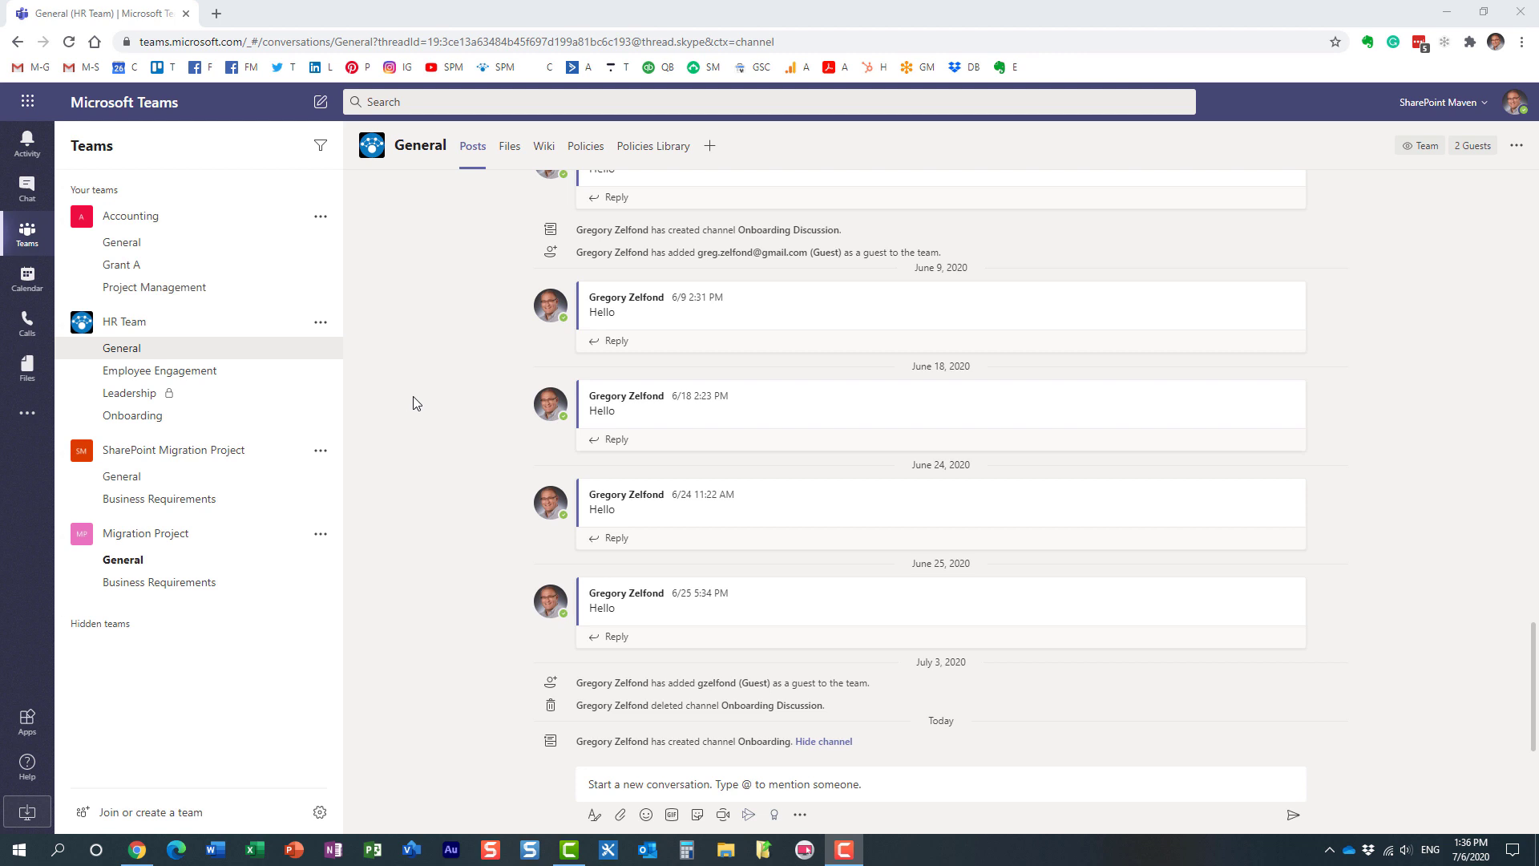
# - View the HR Team Onboarding channel's Files and open them in SharePoint
pyautogui.click(132, 415)
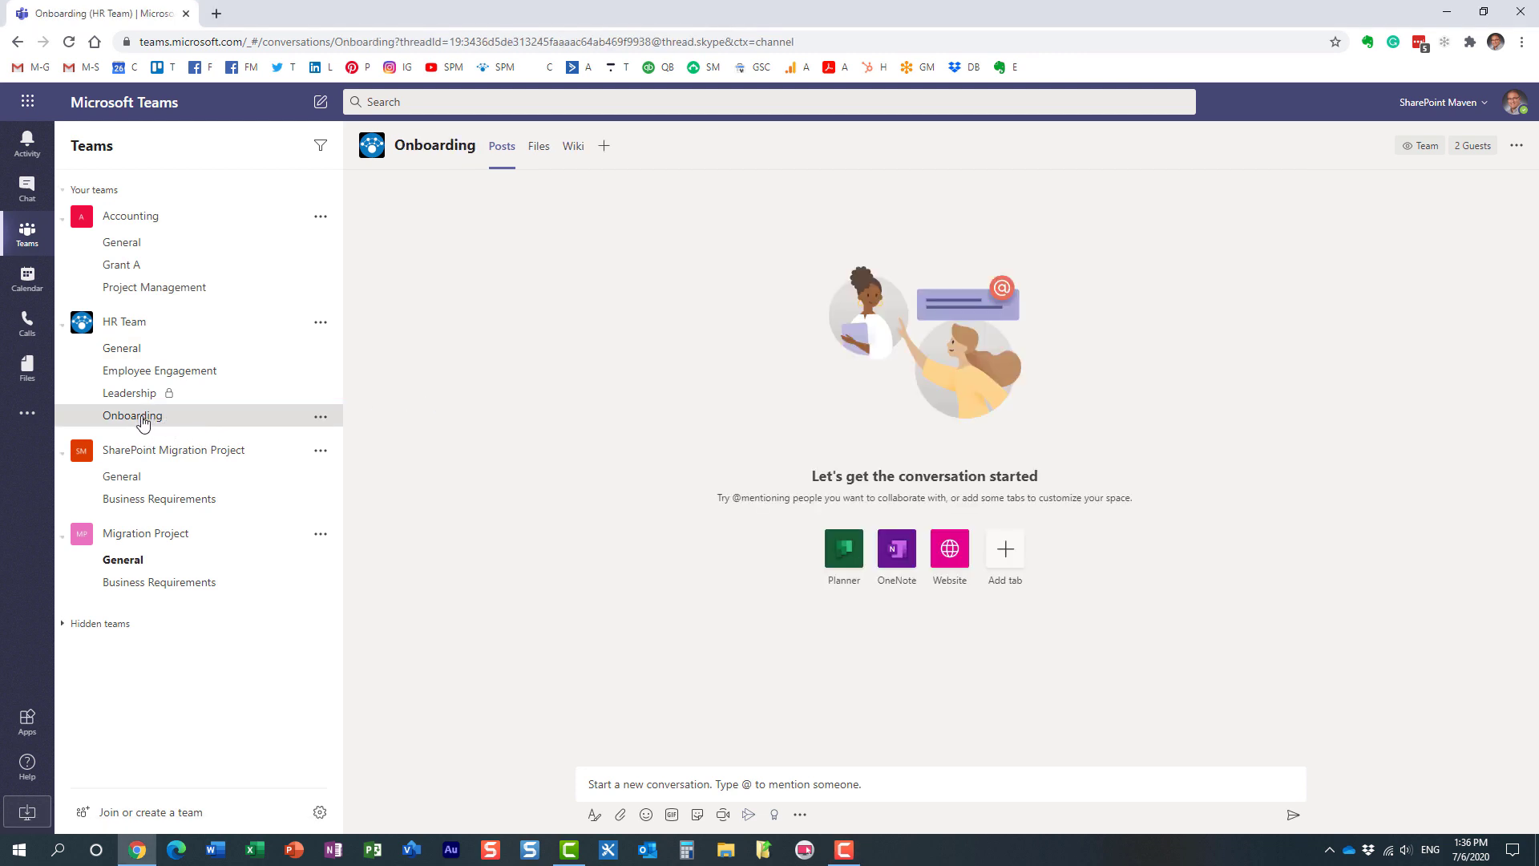
pyautogui.moveTo(235, 421)
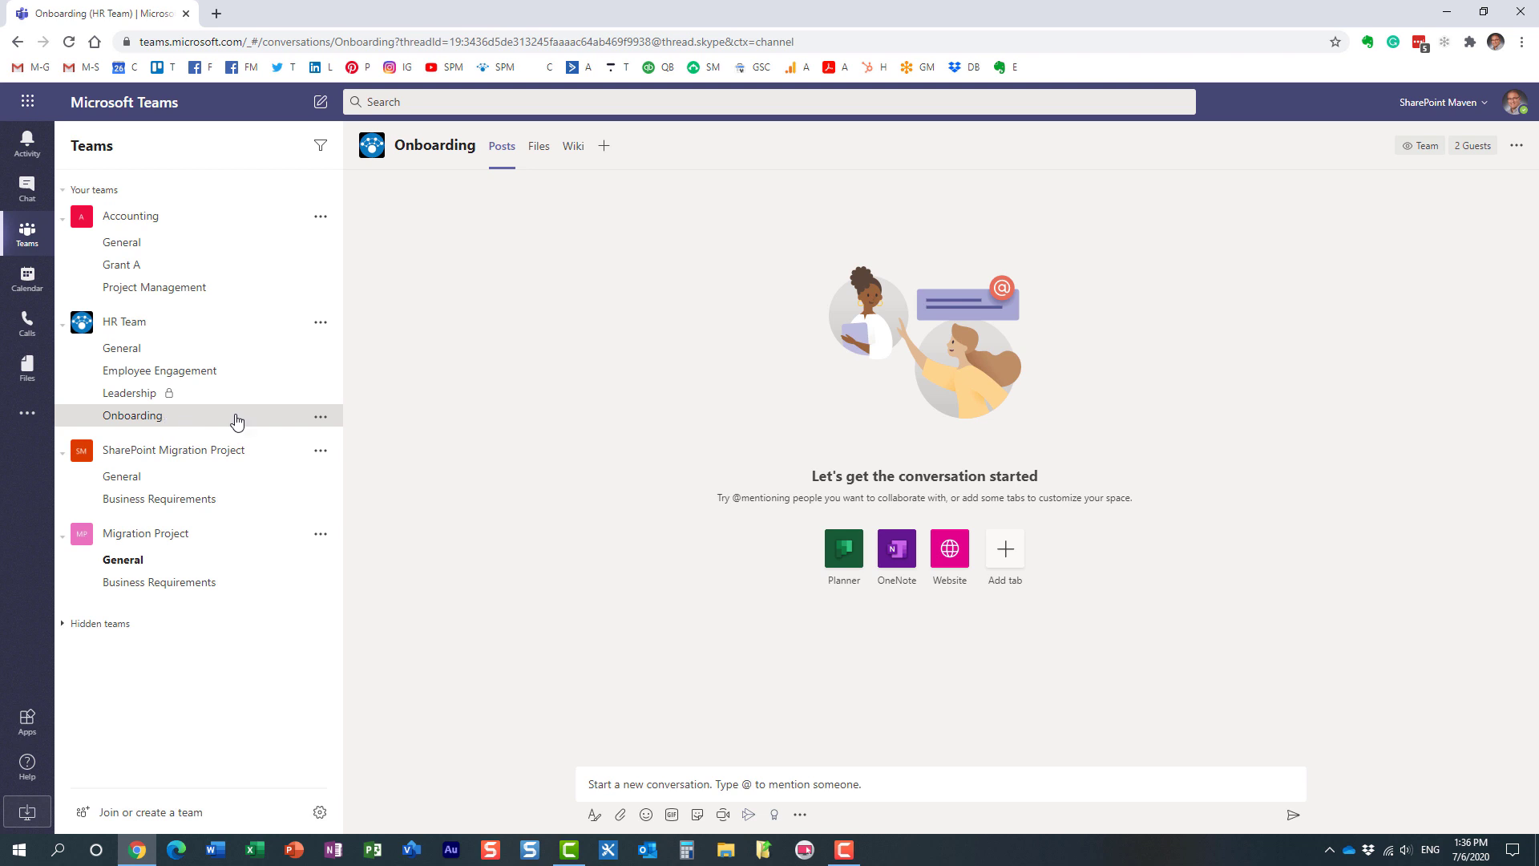
pyautogui.click(539, 145)
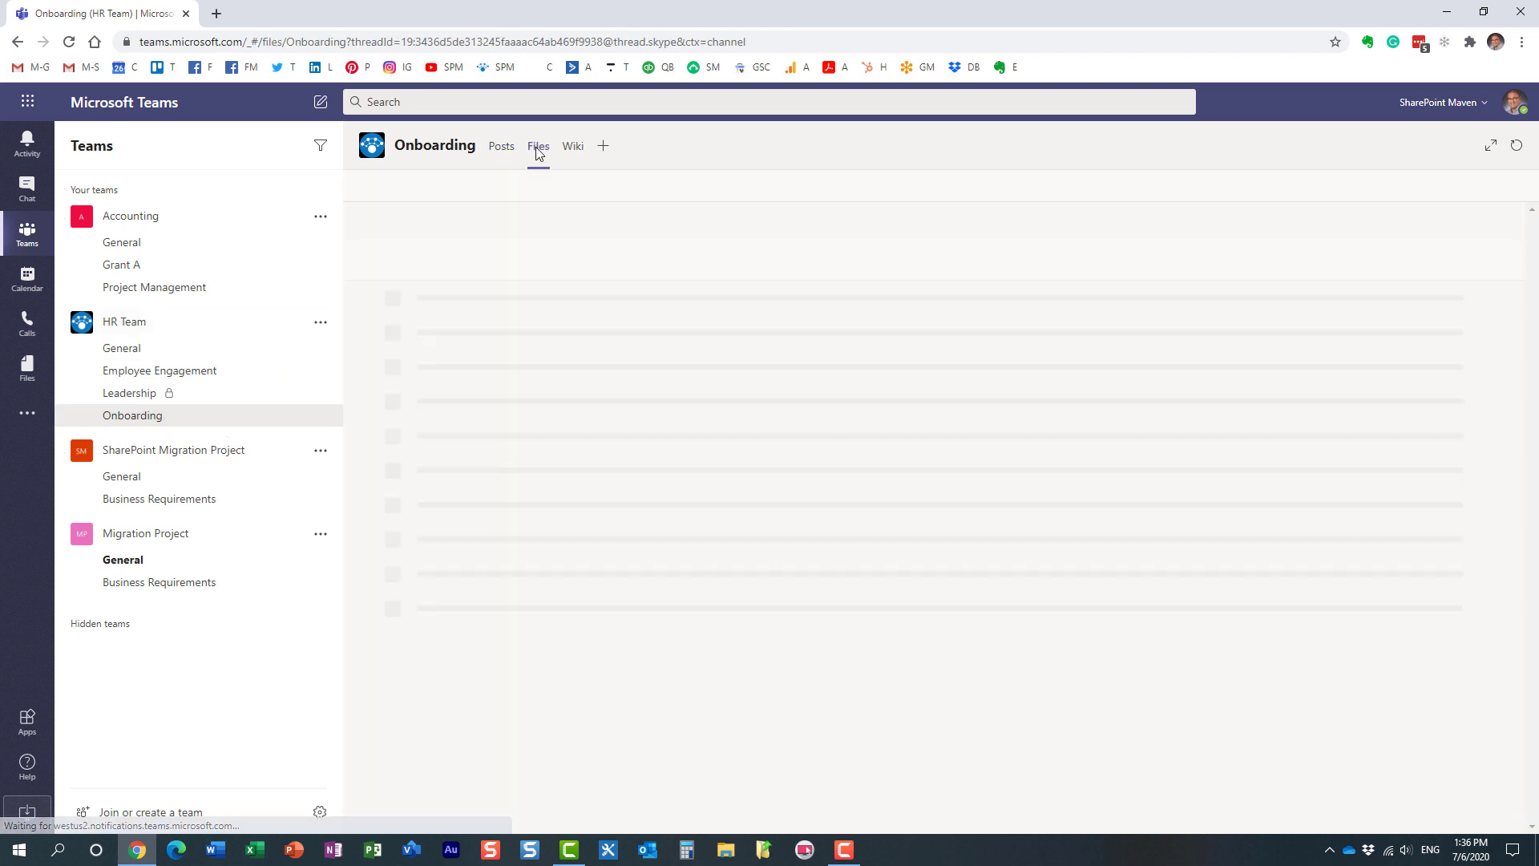
pyautogui.click(537, 145)
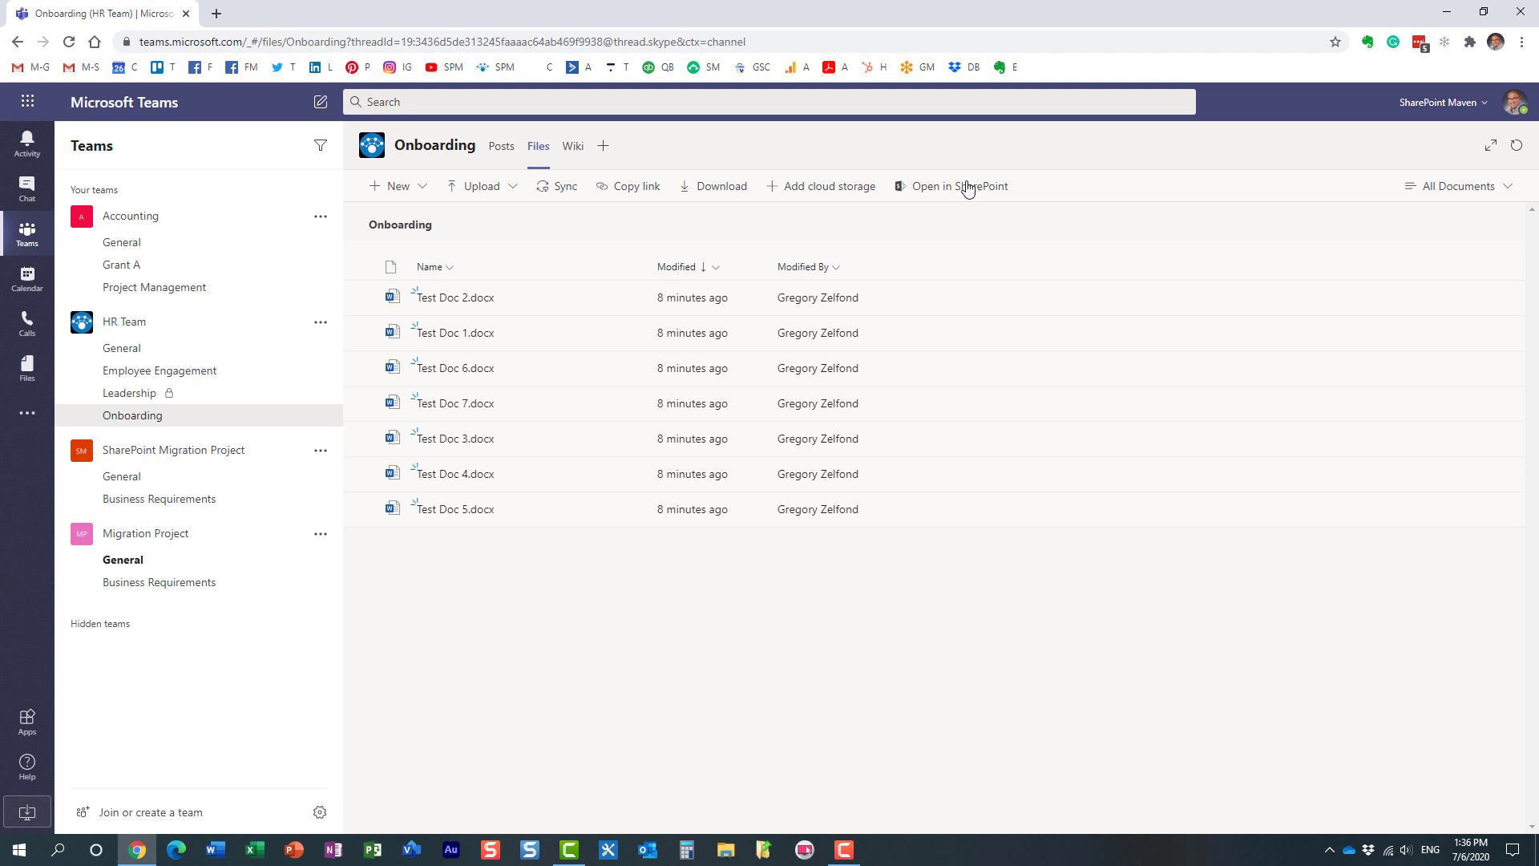
pyautogui.click(959, 186)
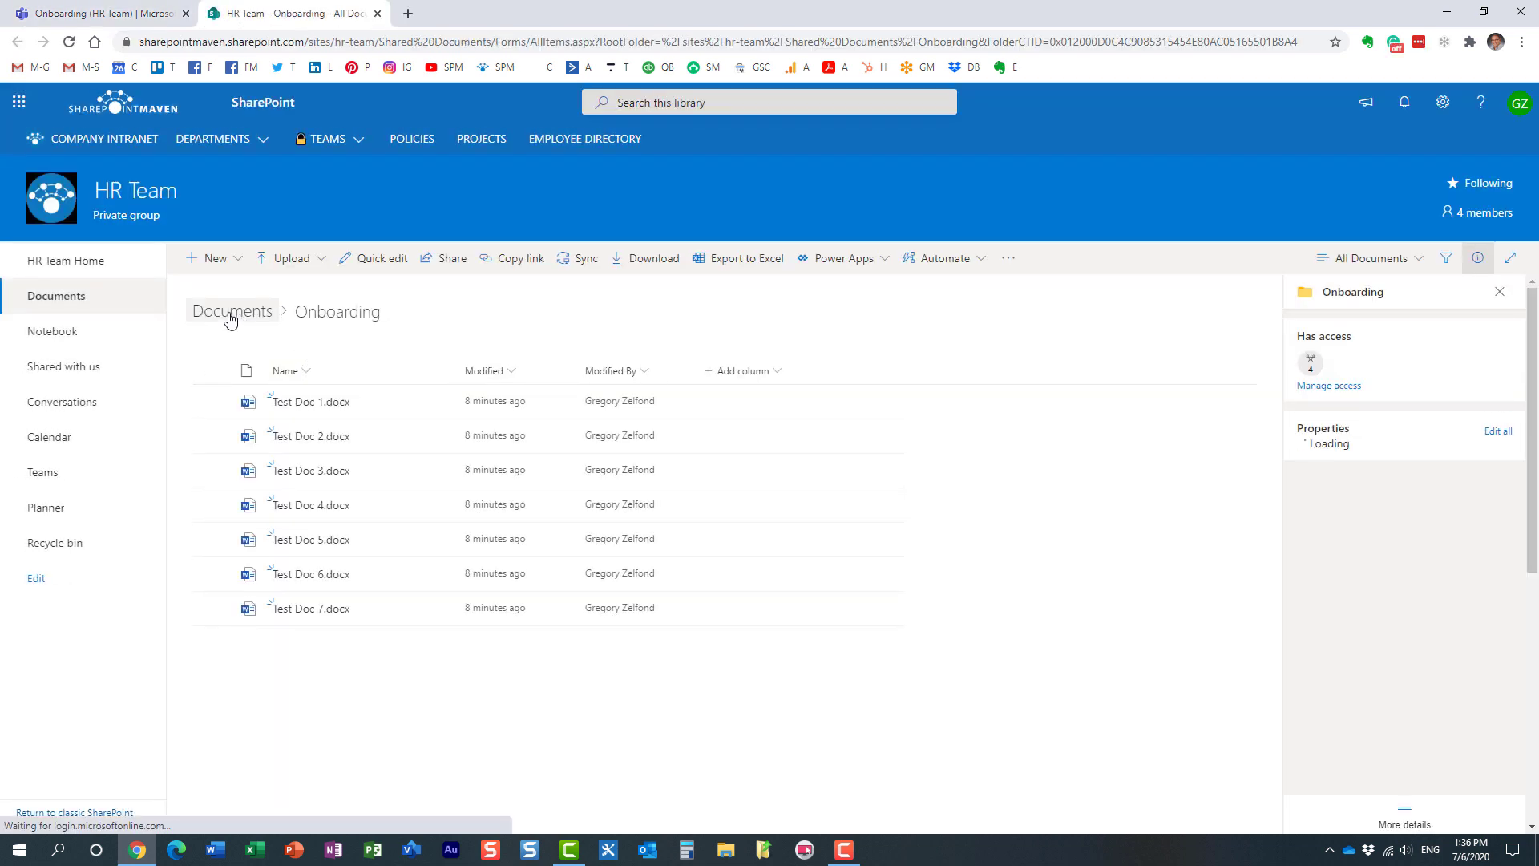
# - From the HR Team site home, browse Documents into the Onboarding folder, then return to Teams
pyautogui.click(66, 261)
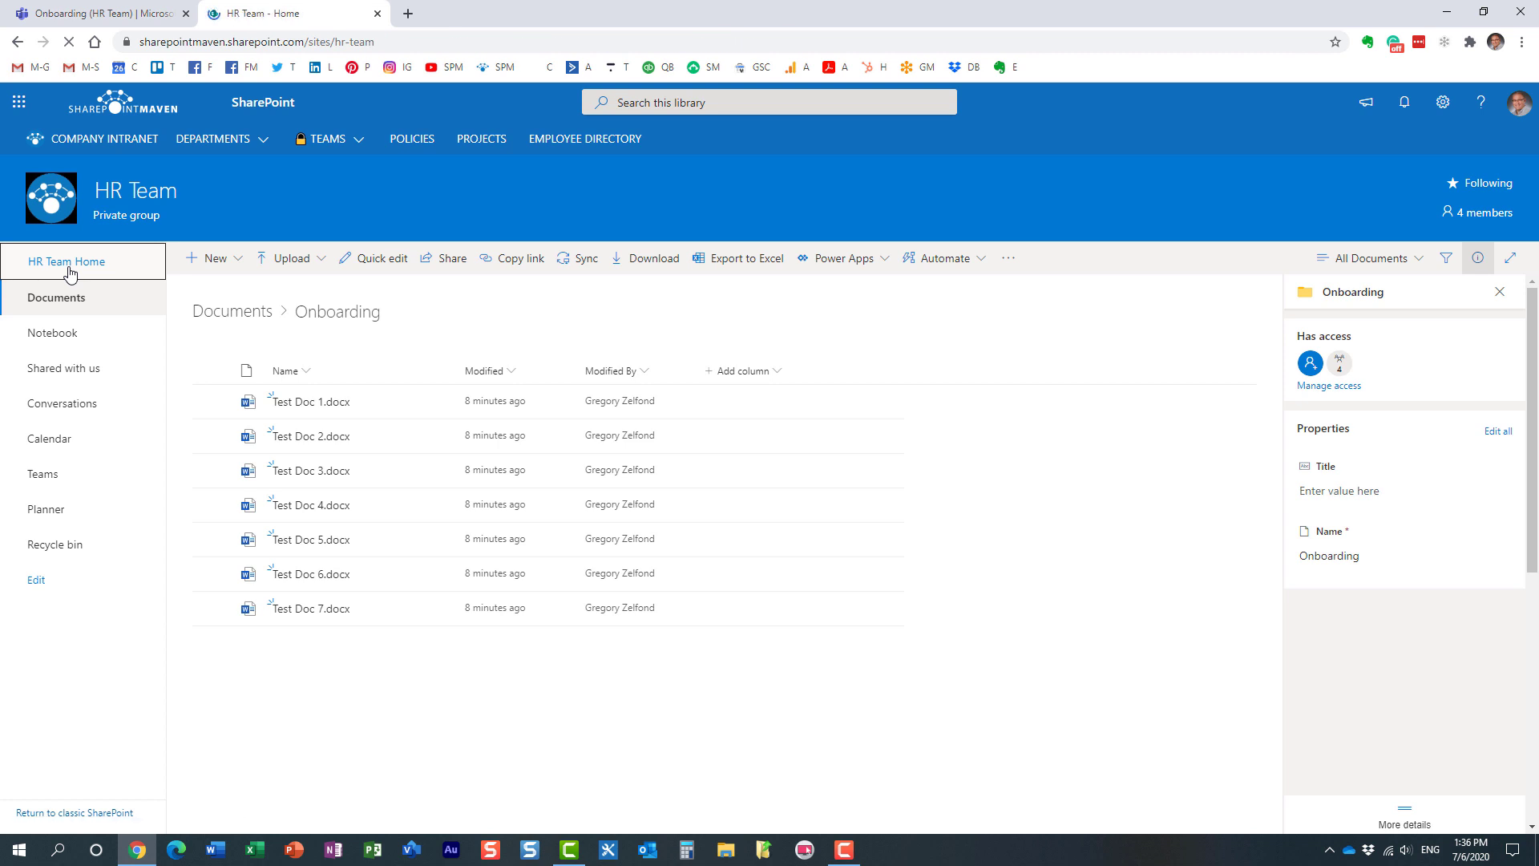
pyautogui.click(65, 262)
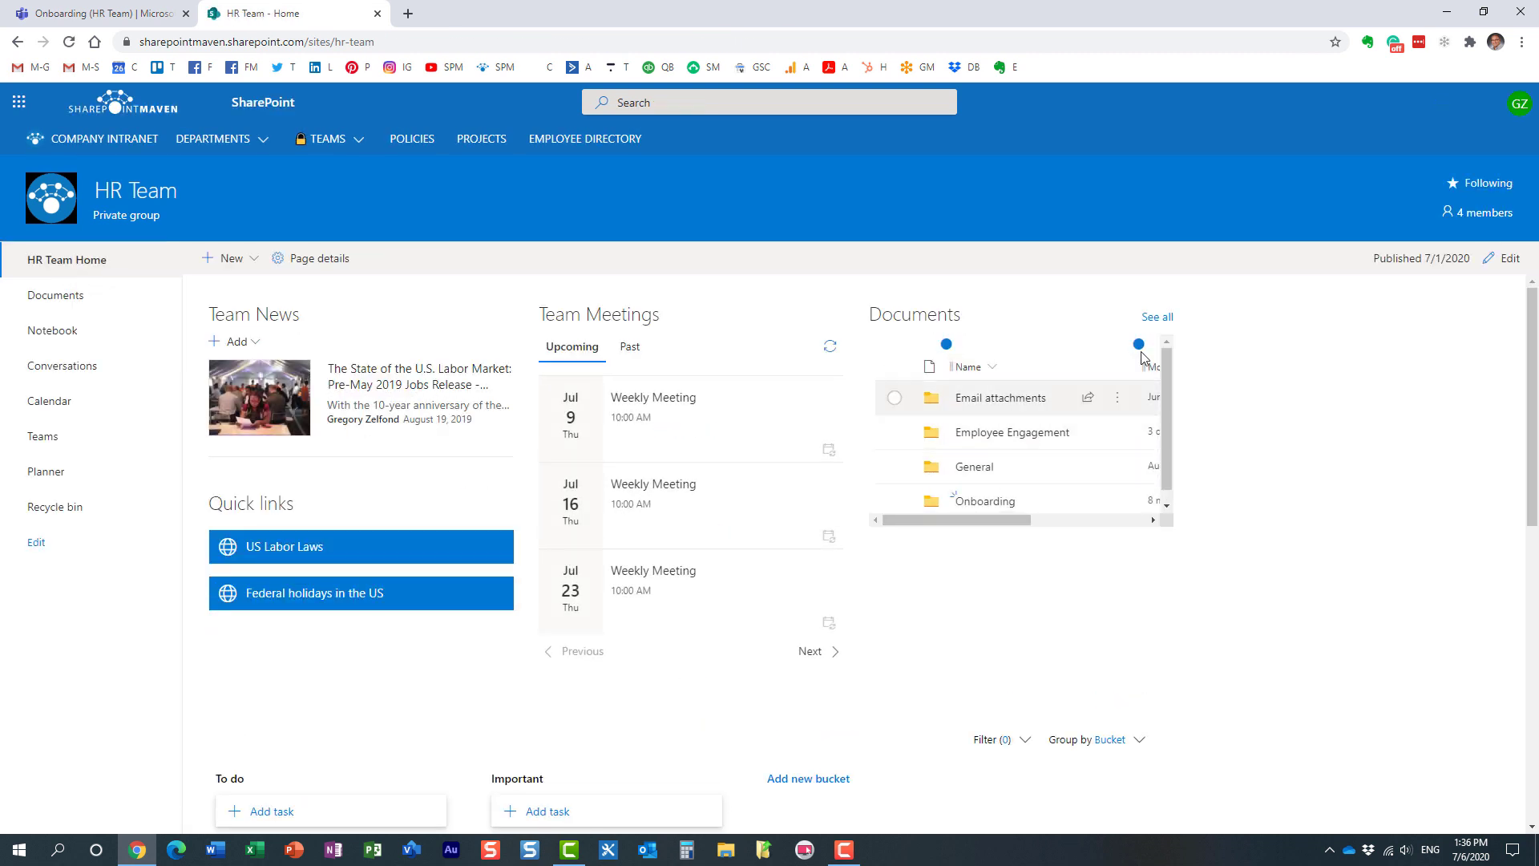
pyautogui.moveTo(1156, 317)
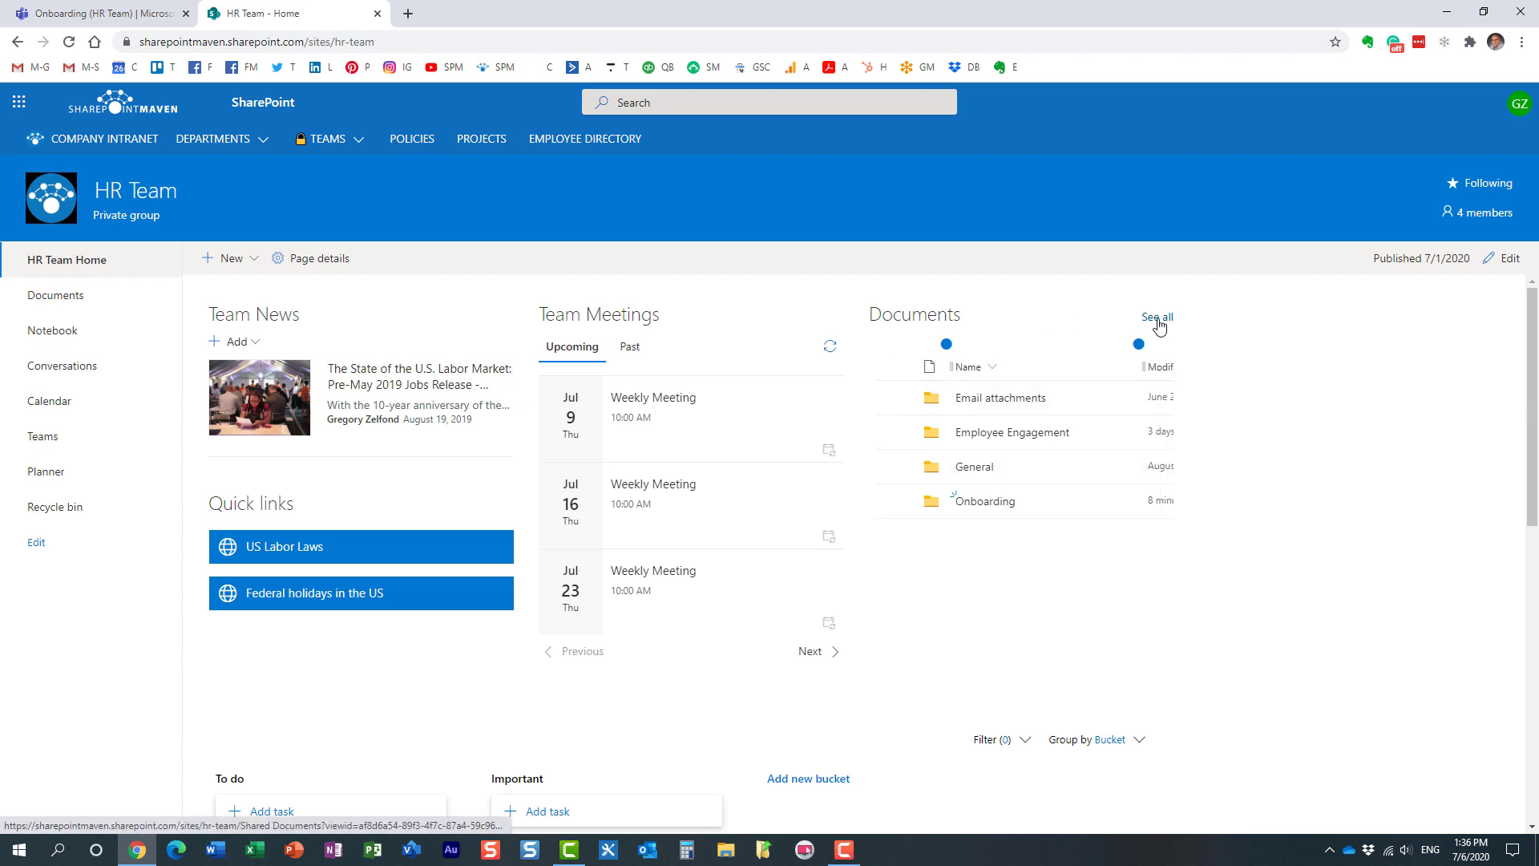
pyautogui.click(1156, 317)
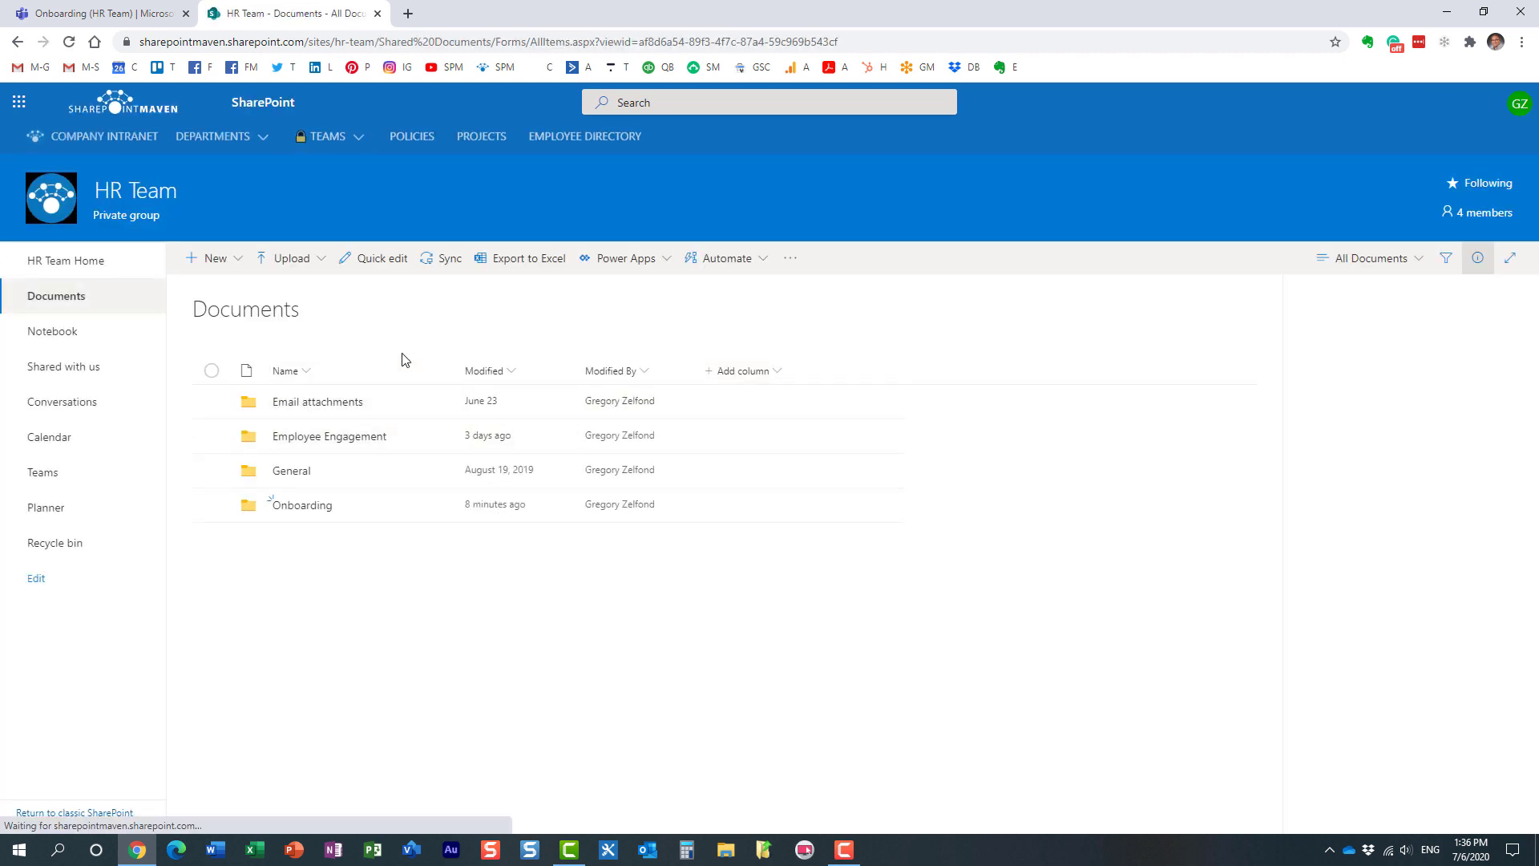
pyautogui.click(1477, 256)
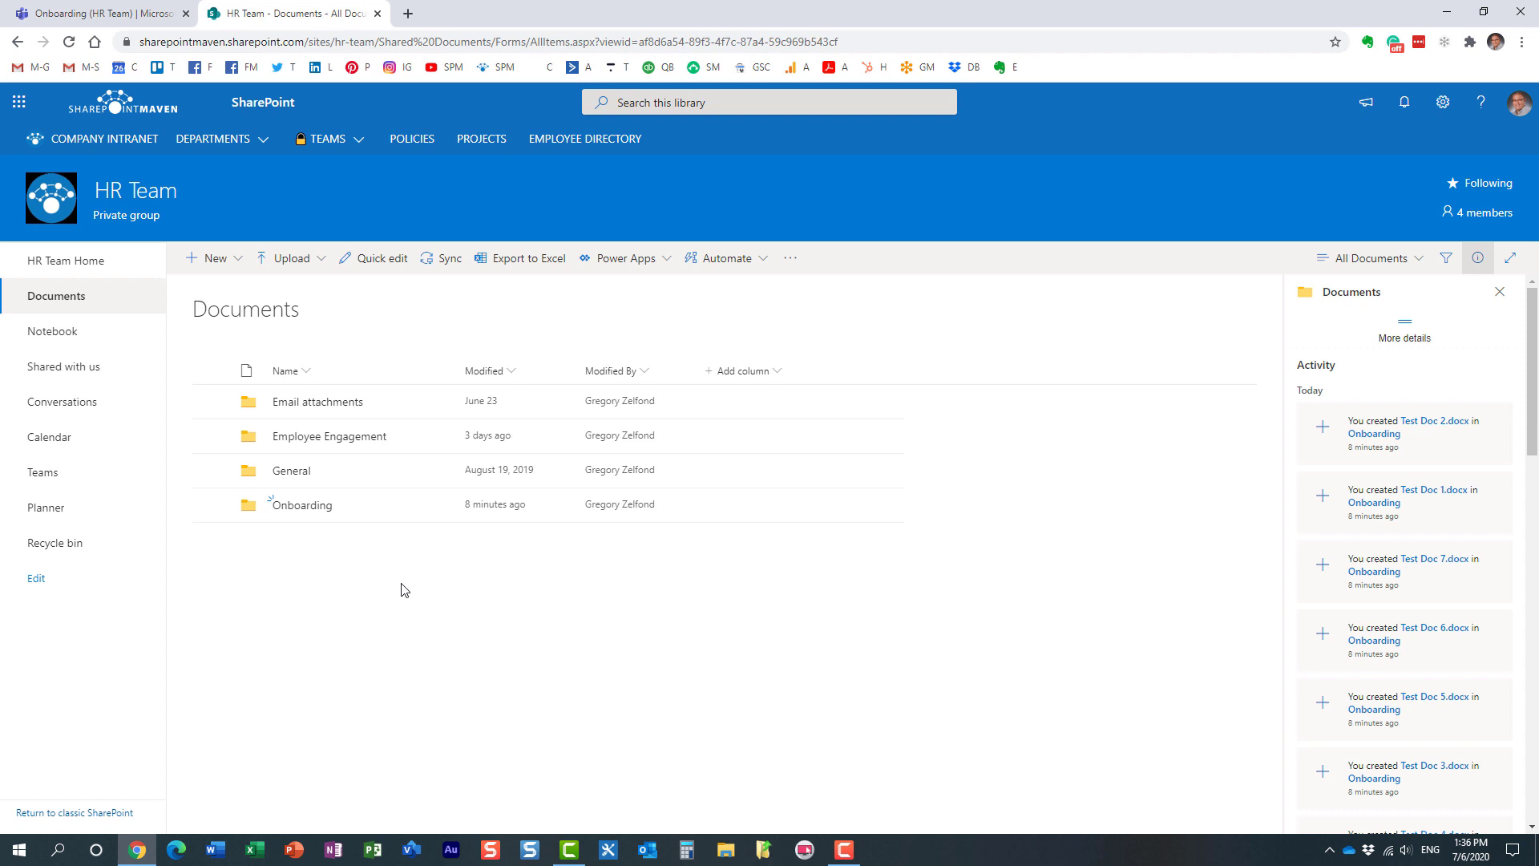
pyautogui.moveTo(427, 532)
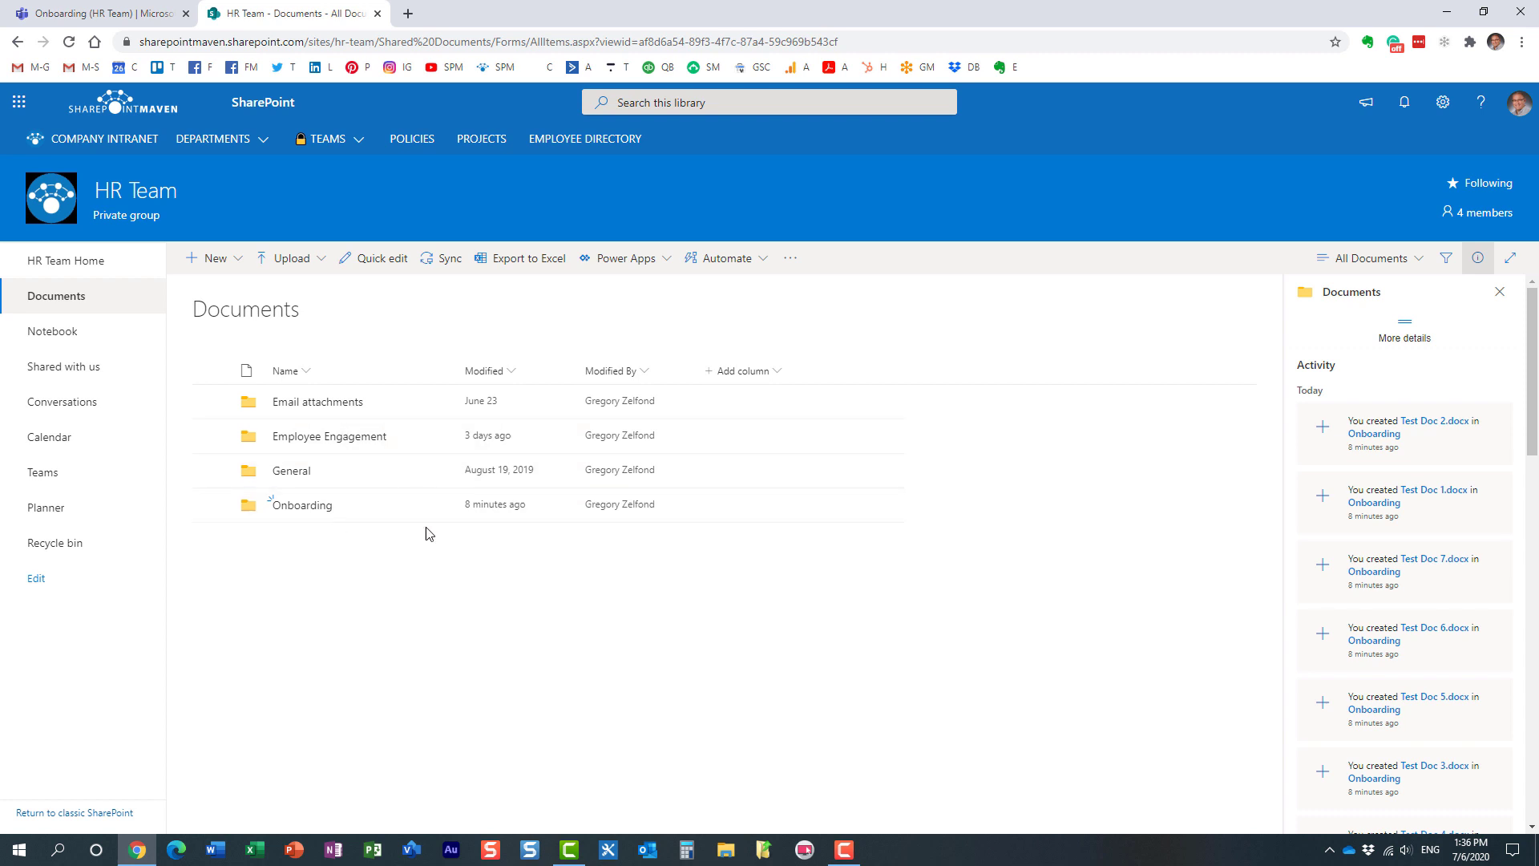
pyautogui.click(304, 505)
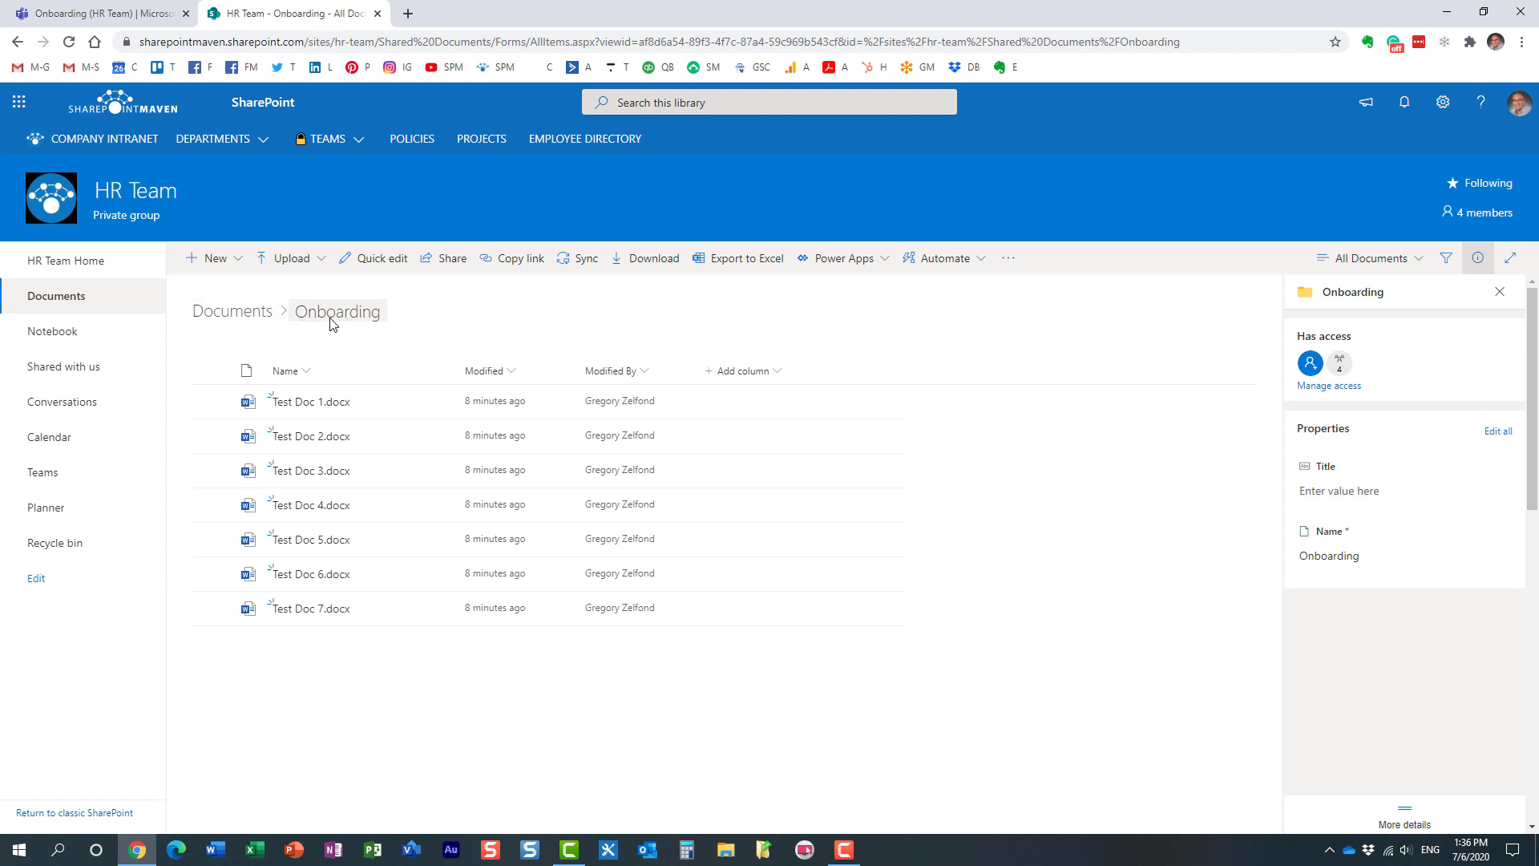
pyautogui.moveTo(144, 130)
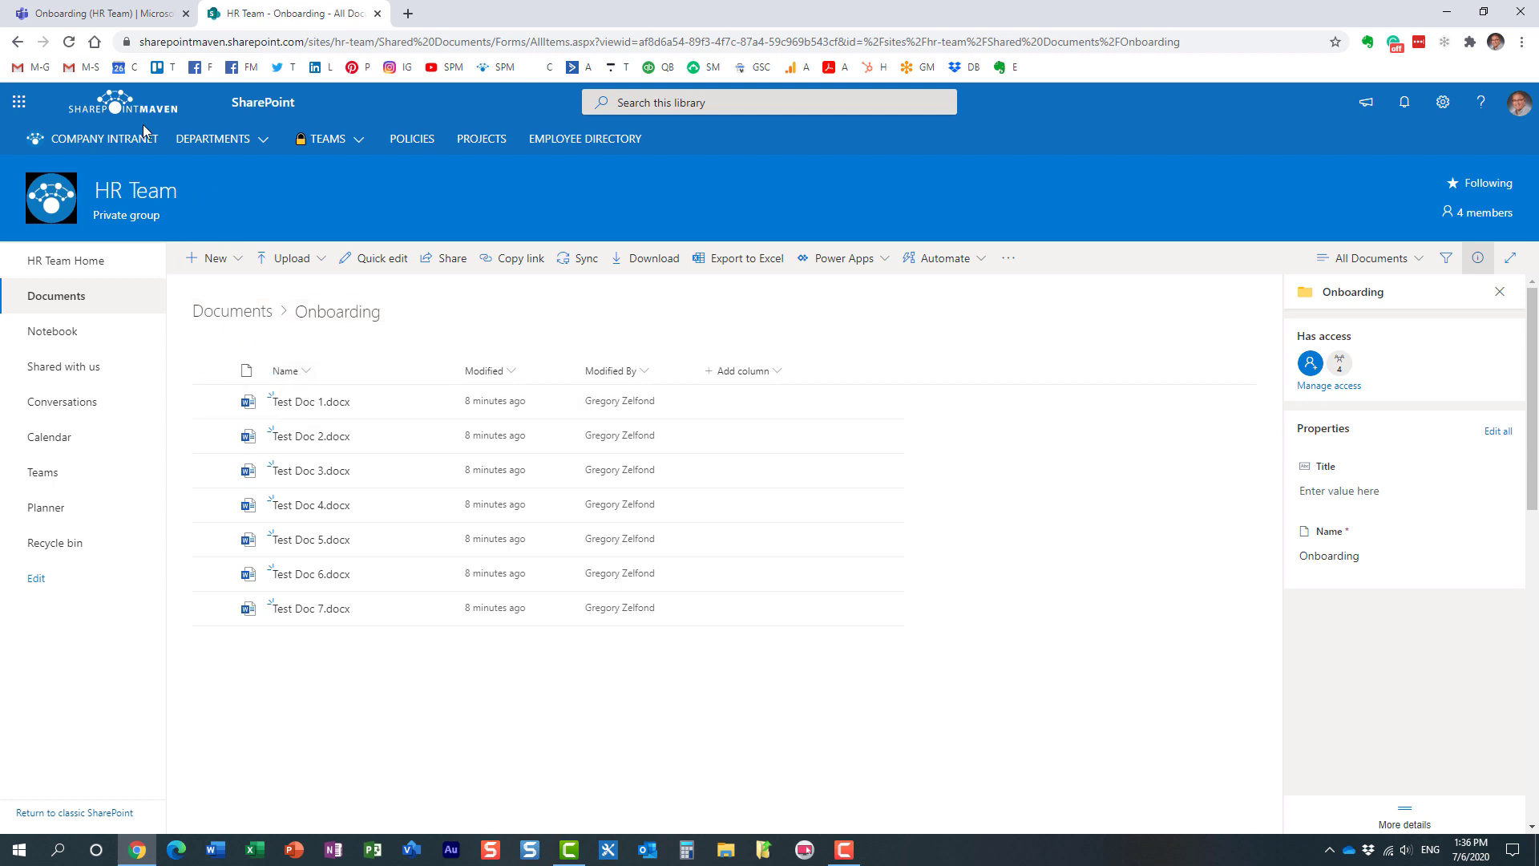
pyautogui.click(290, 13)
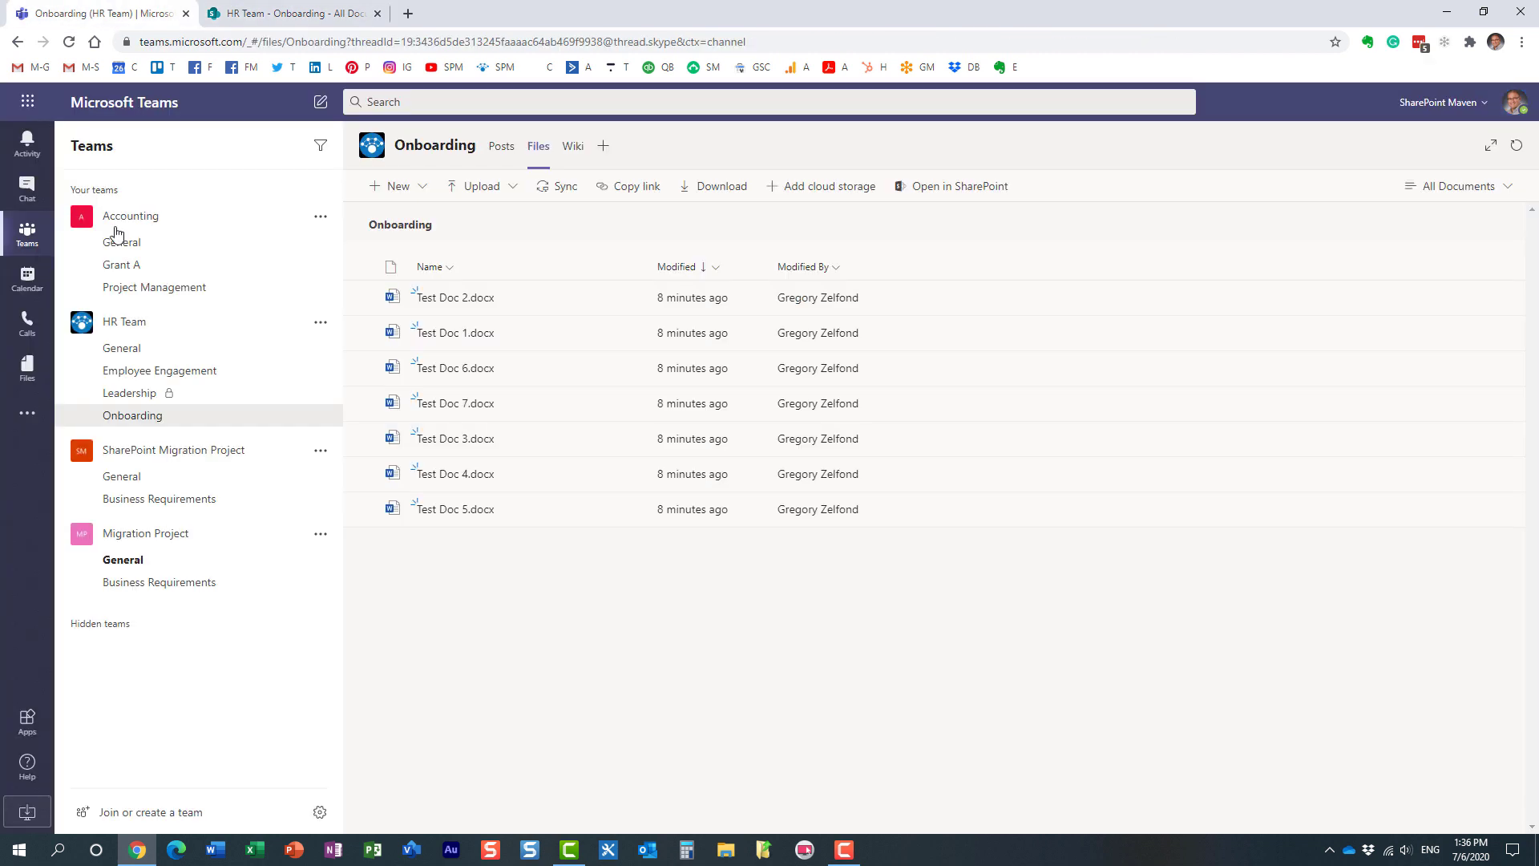
pyautogui.moveTo(129, 393)
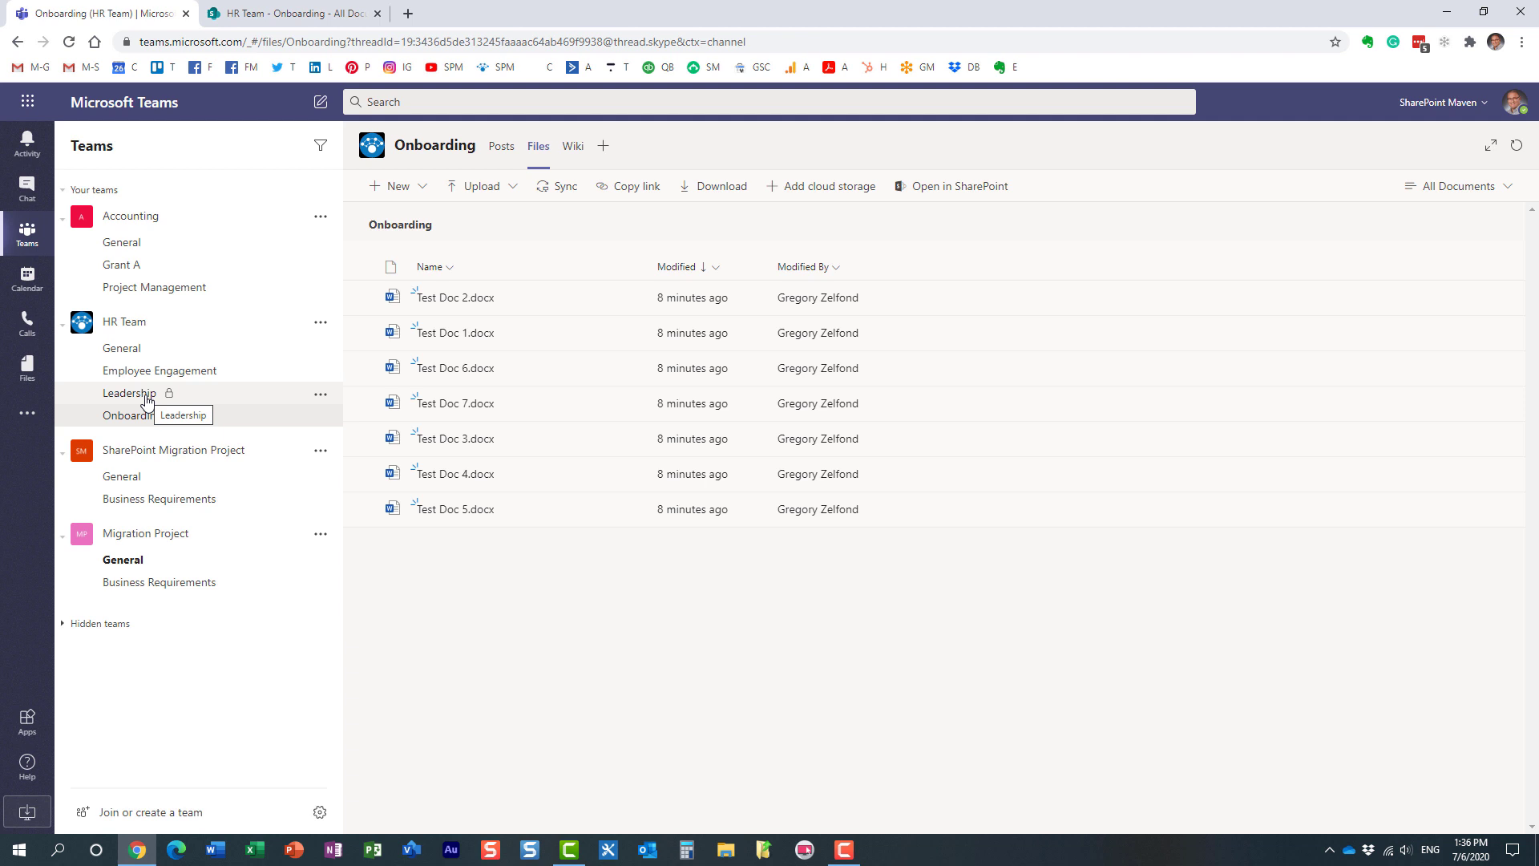
# - View the private Leadership channel's Files: seven test documents and Budget.xlsx
pyautogui.click(129, 392)
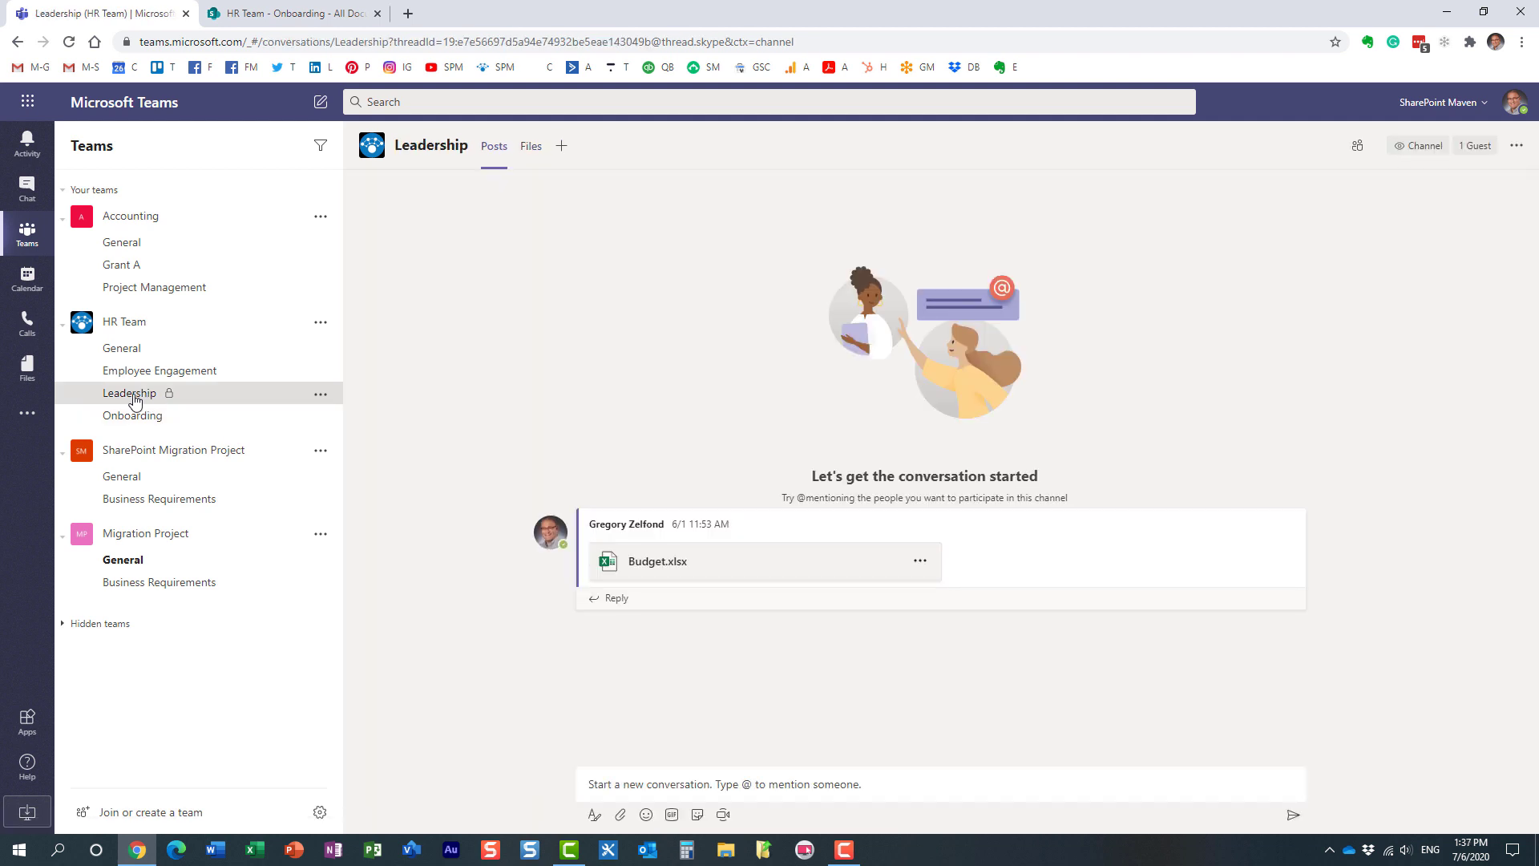
pyautogui.click(530, 145)
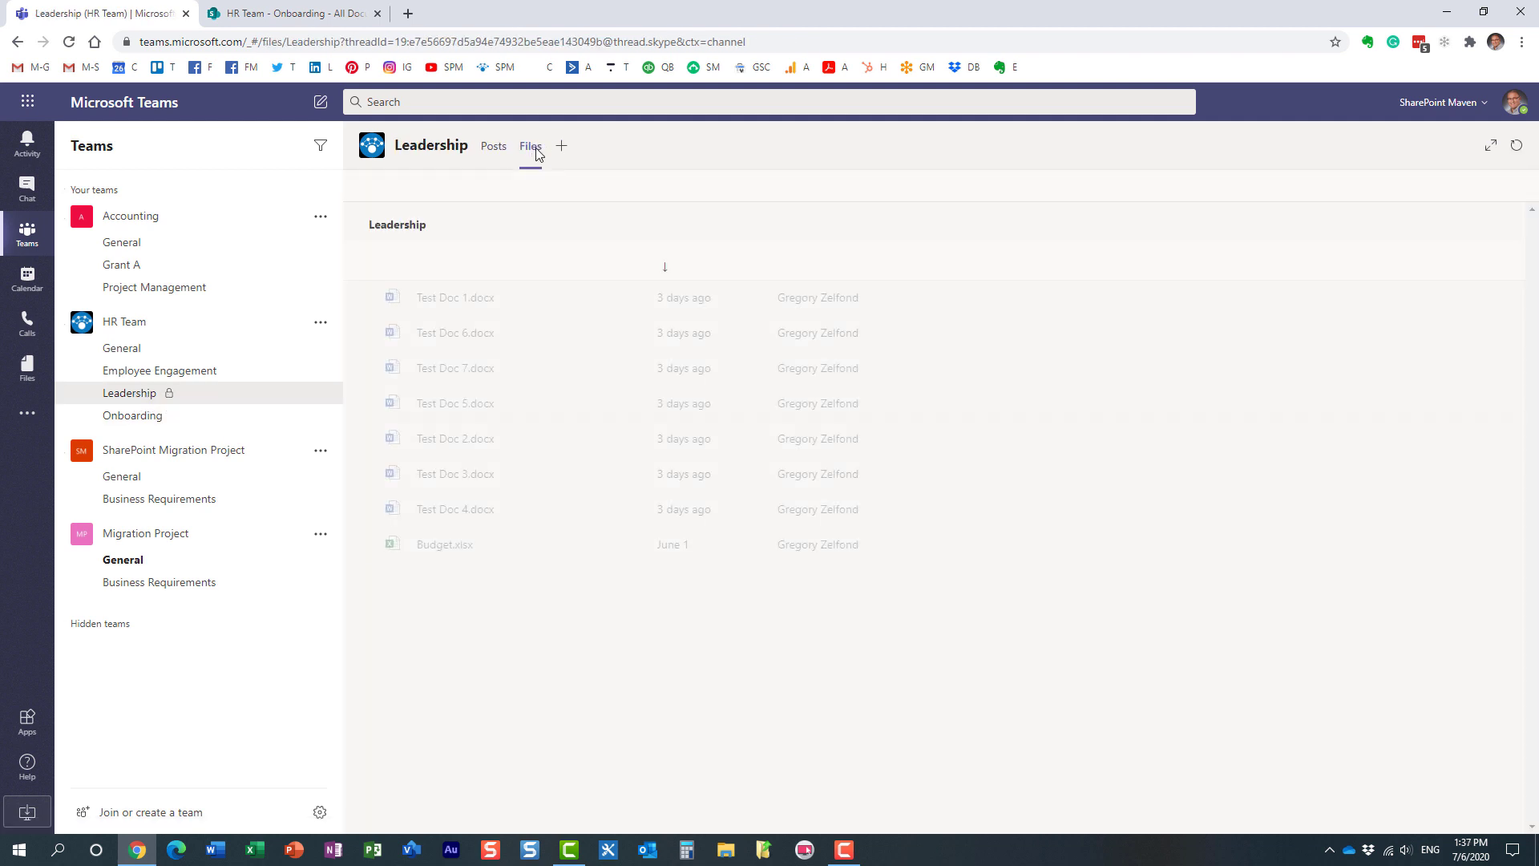
pyautogui.click(530, 146)
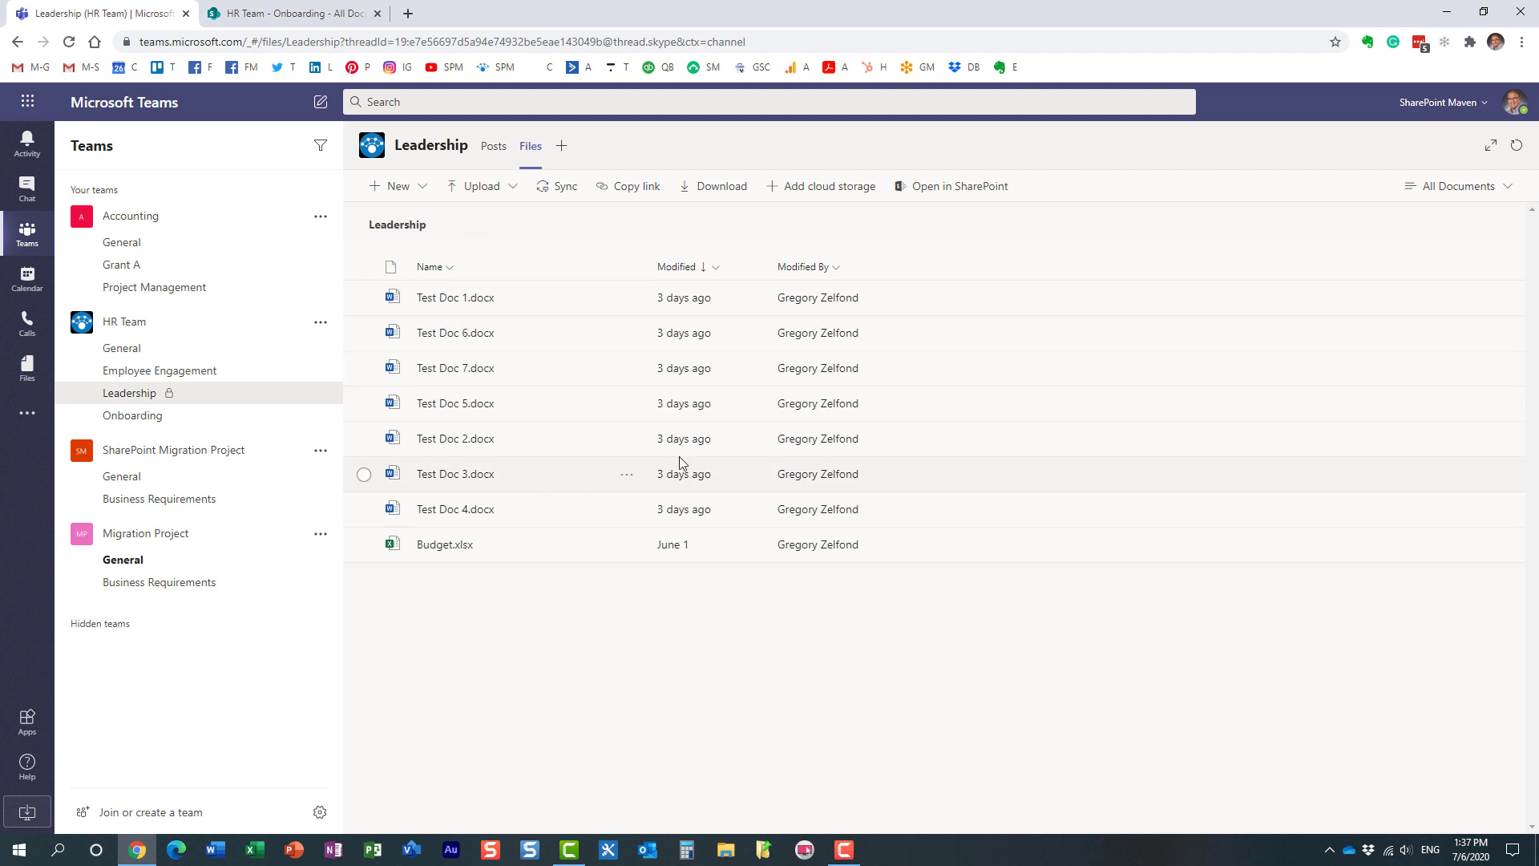
# - Open Leadership files in SharePoint, go to its site home, highlight hr-team in the URL, return to Onboarding in Teams
pyautogui.click(959, 186)
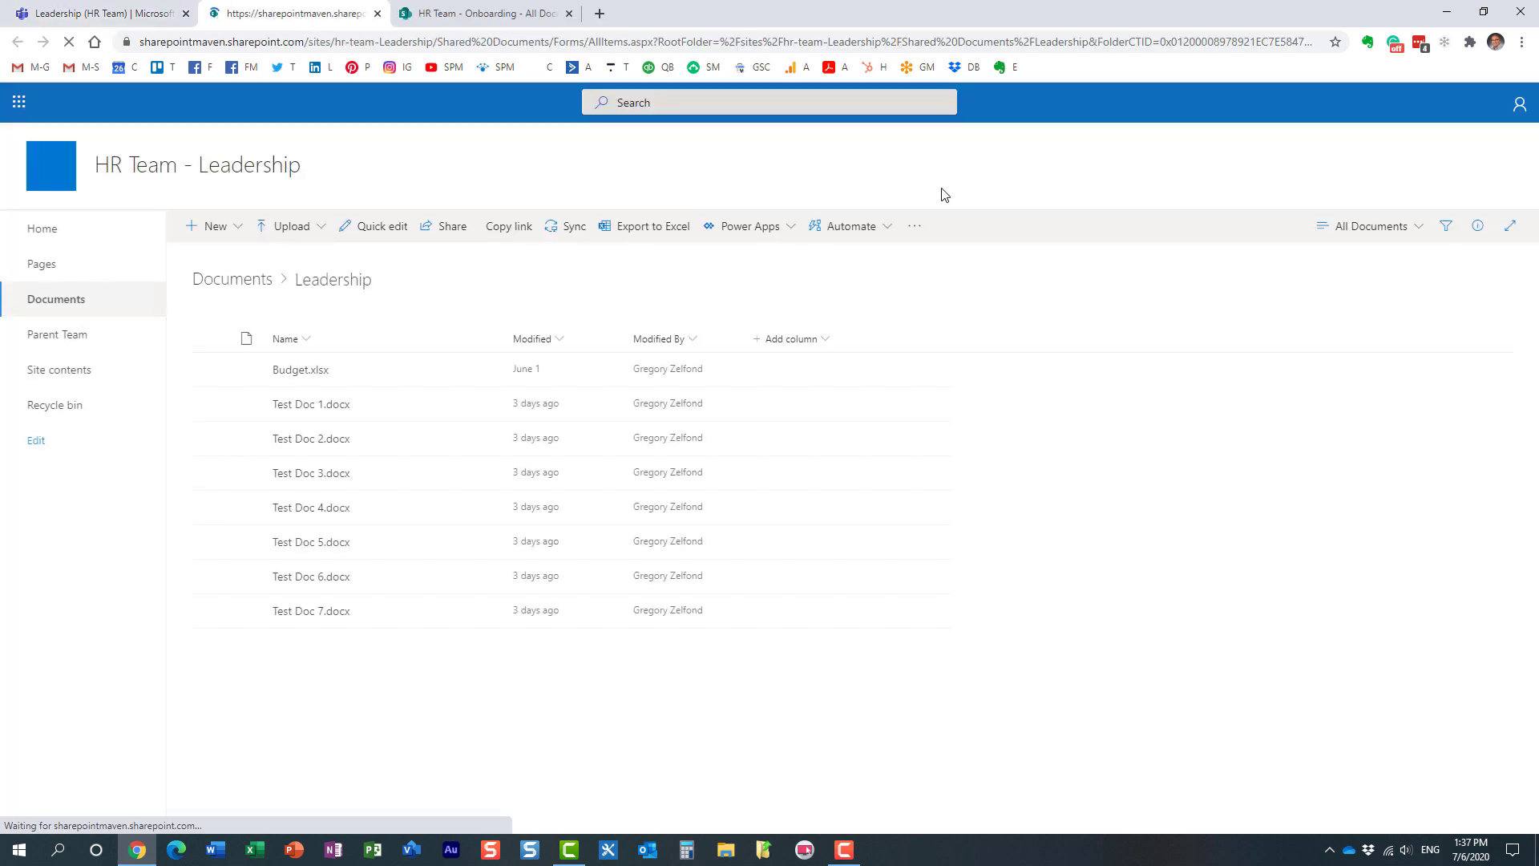
pyautogui.click(1476, 226)
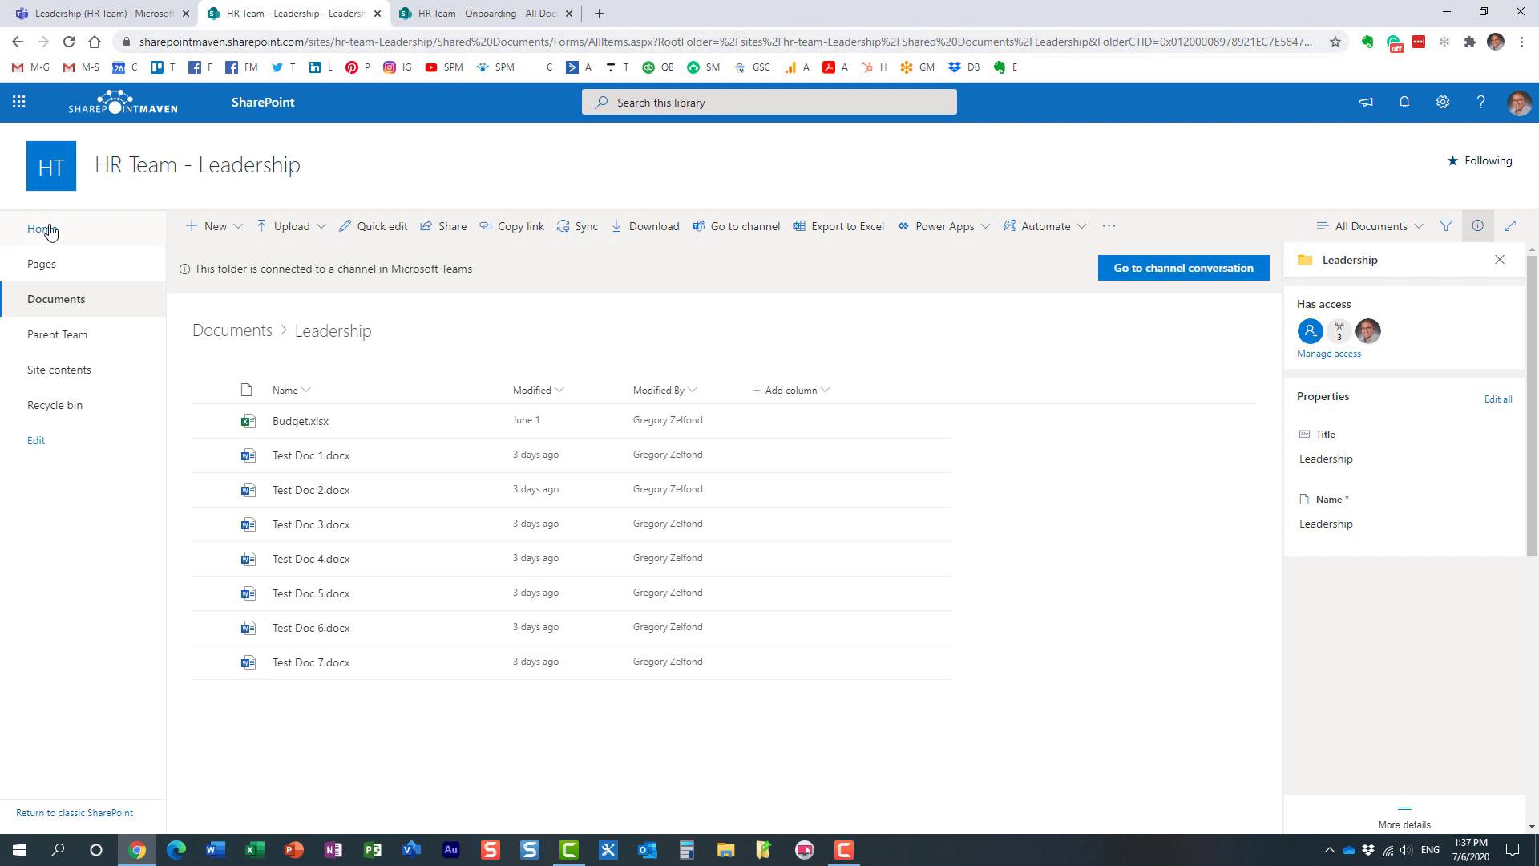
pyautogui.click(41, 227)
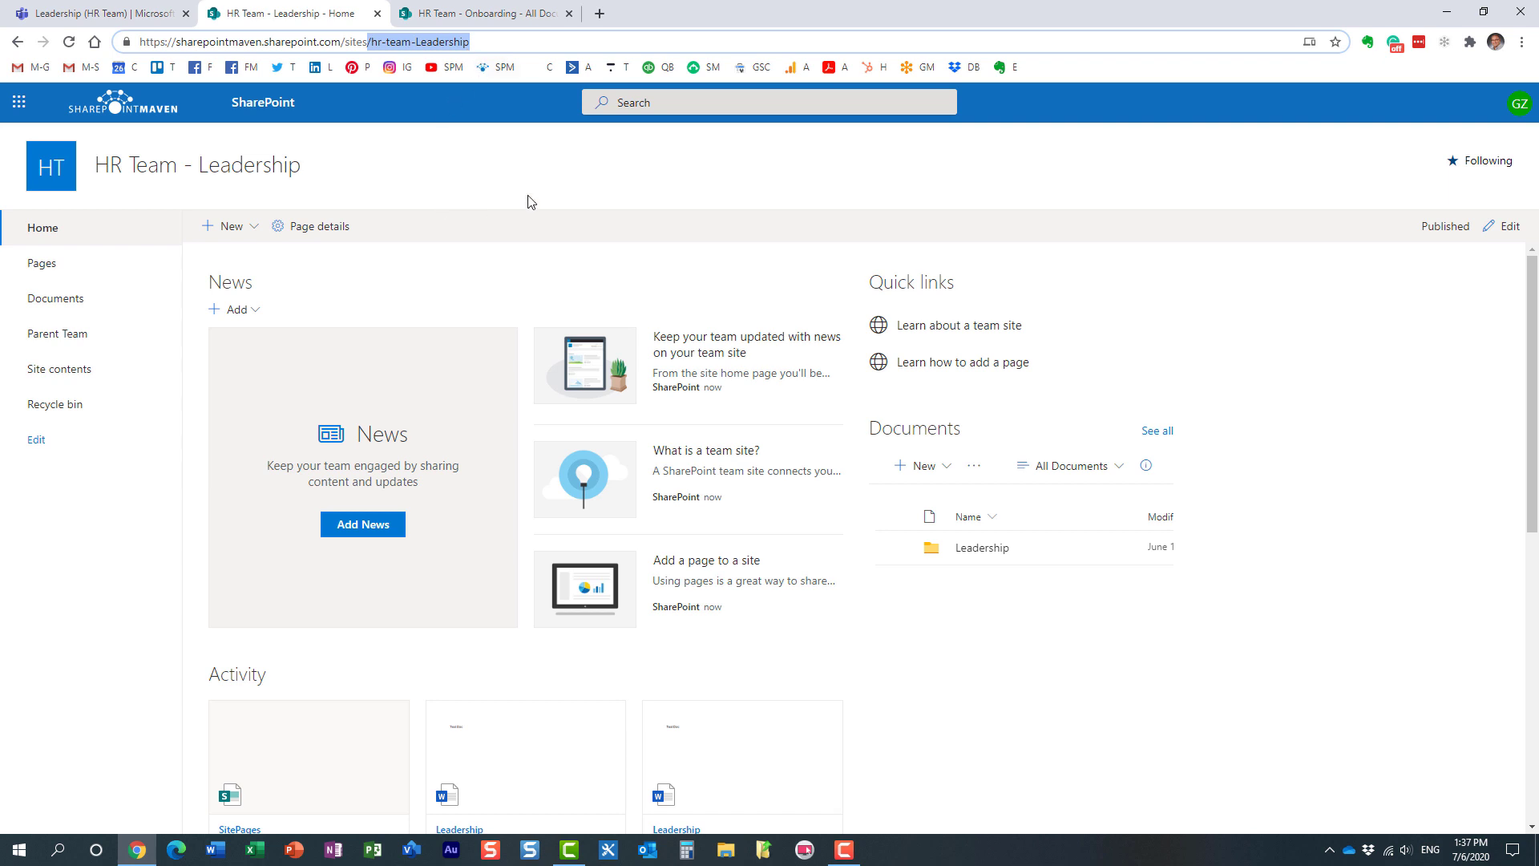
pyautogui.moveTo(546, 189)
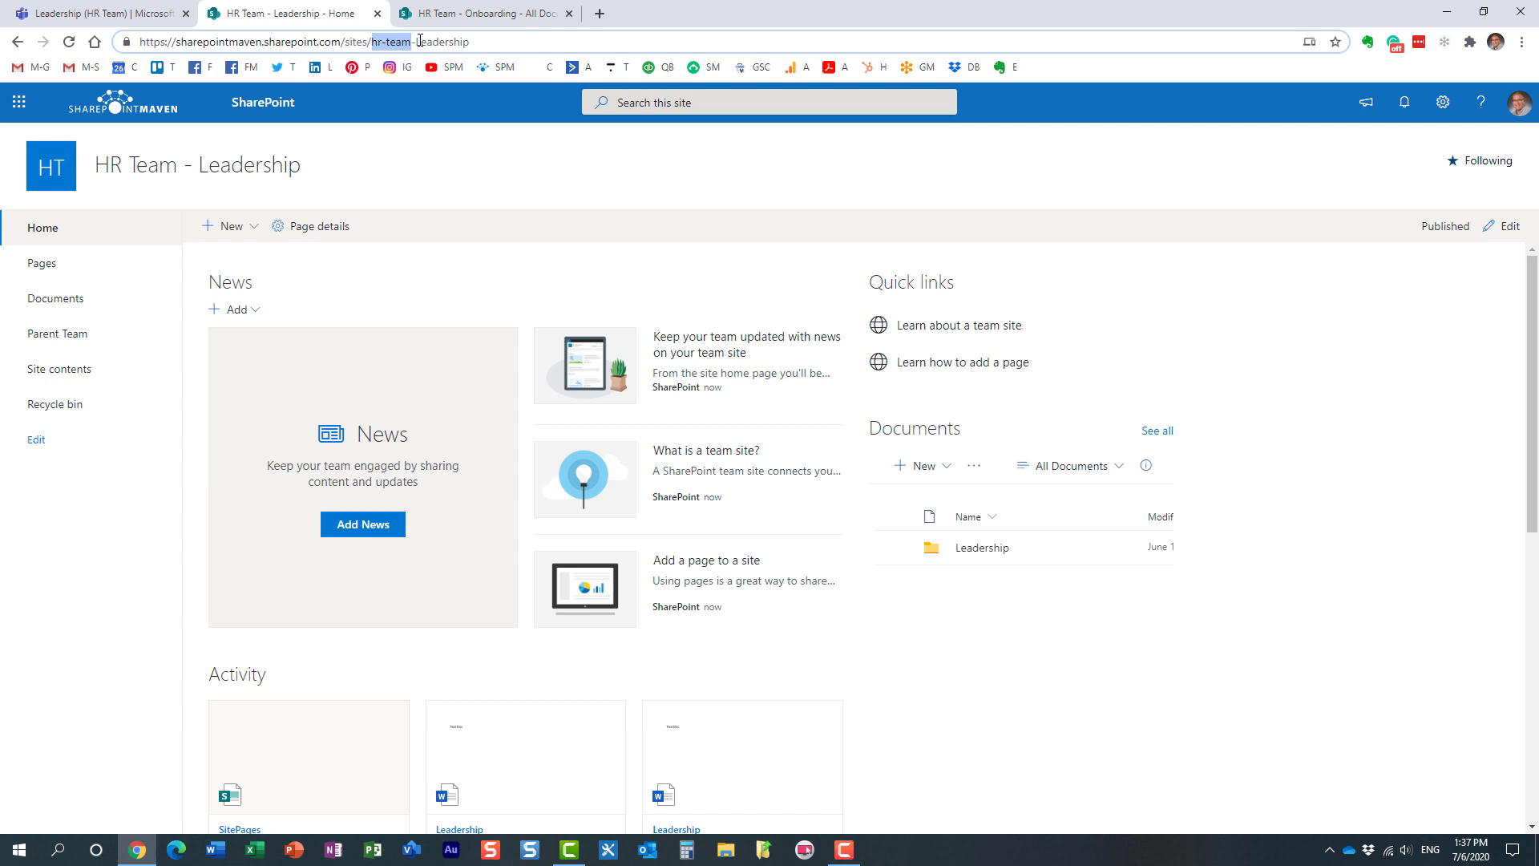
pyautogui.doubleClick(441, 41)
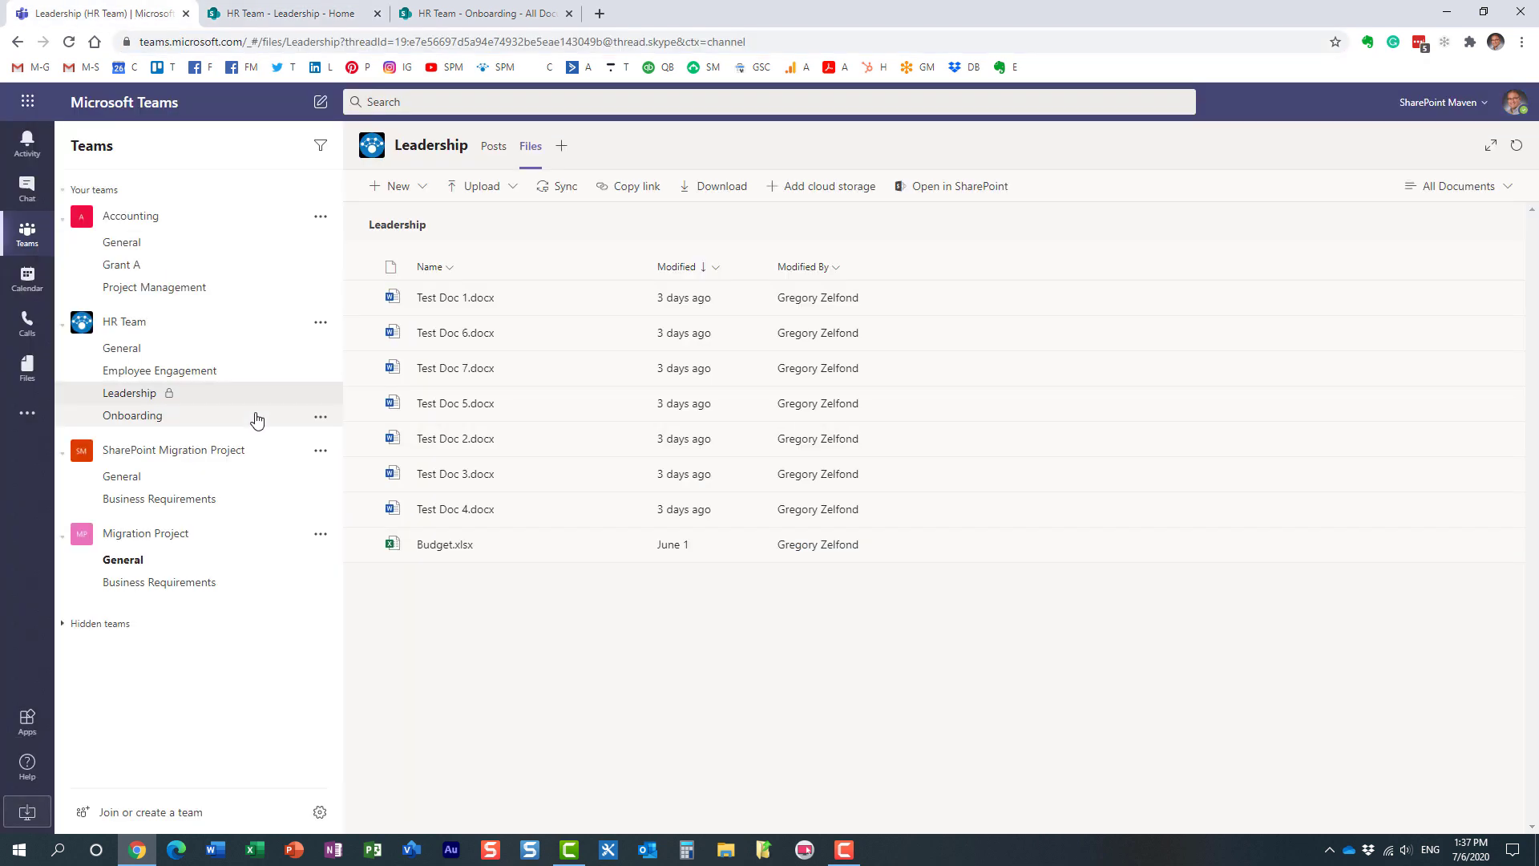
pyautogui.moveTo(167, 432)
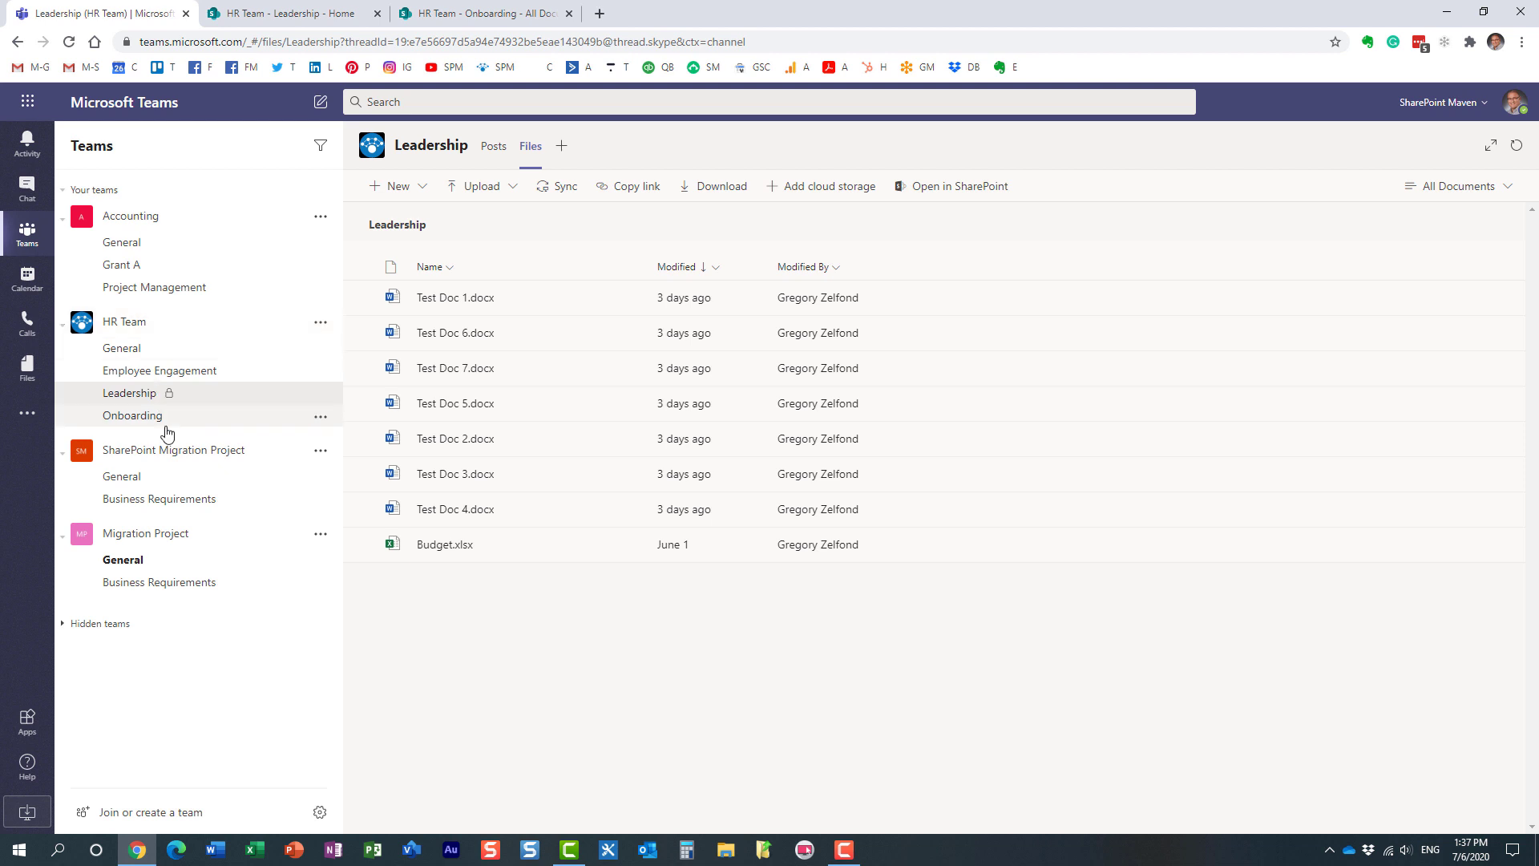
pyautogui.moveTo(201, 426)
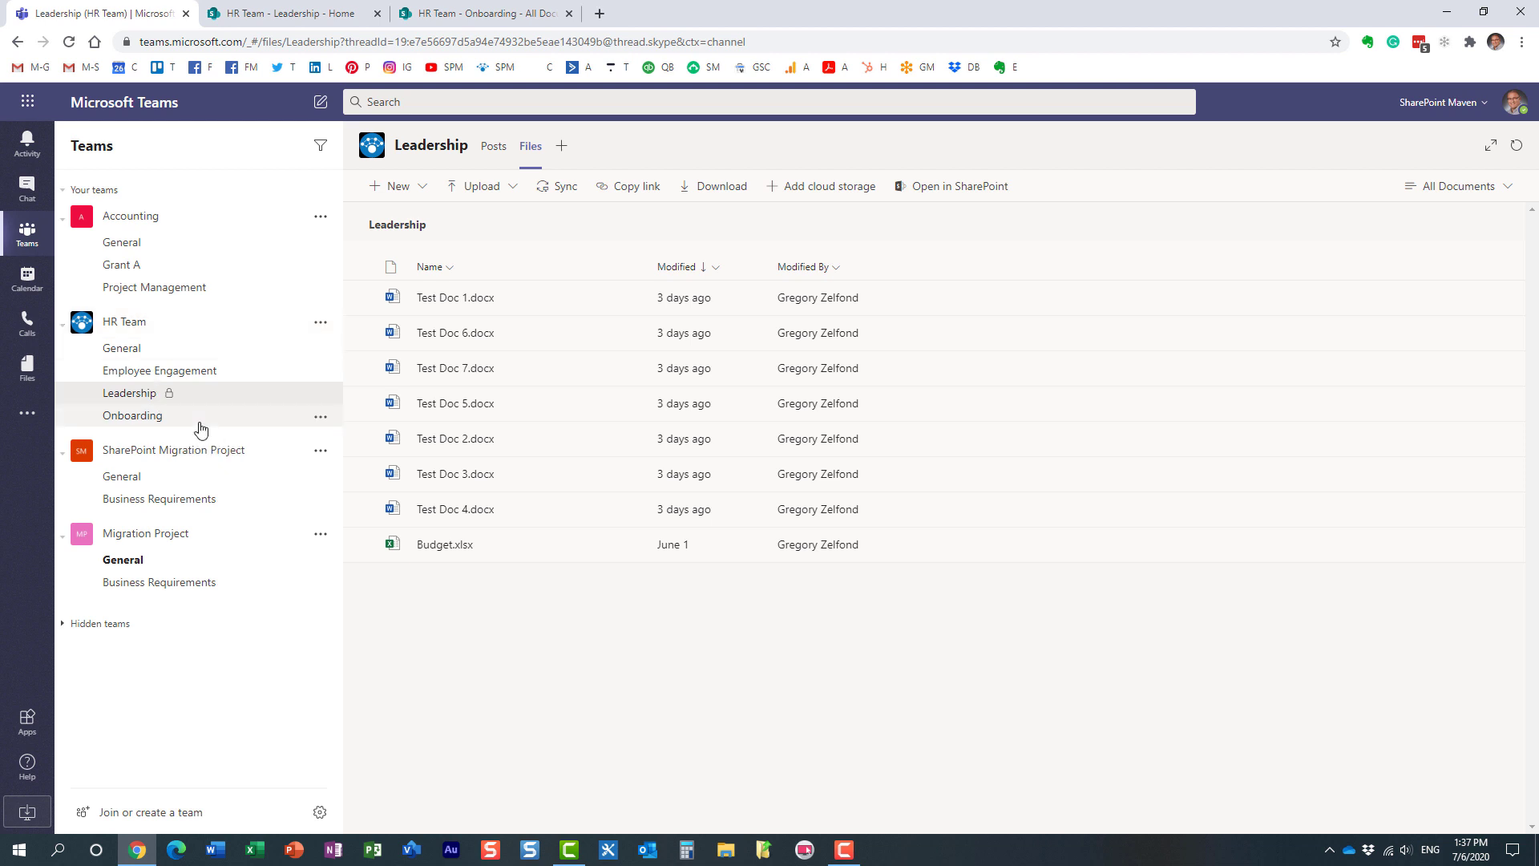
pyautogui.moveTo(175, 430)
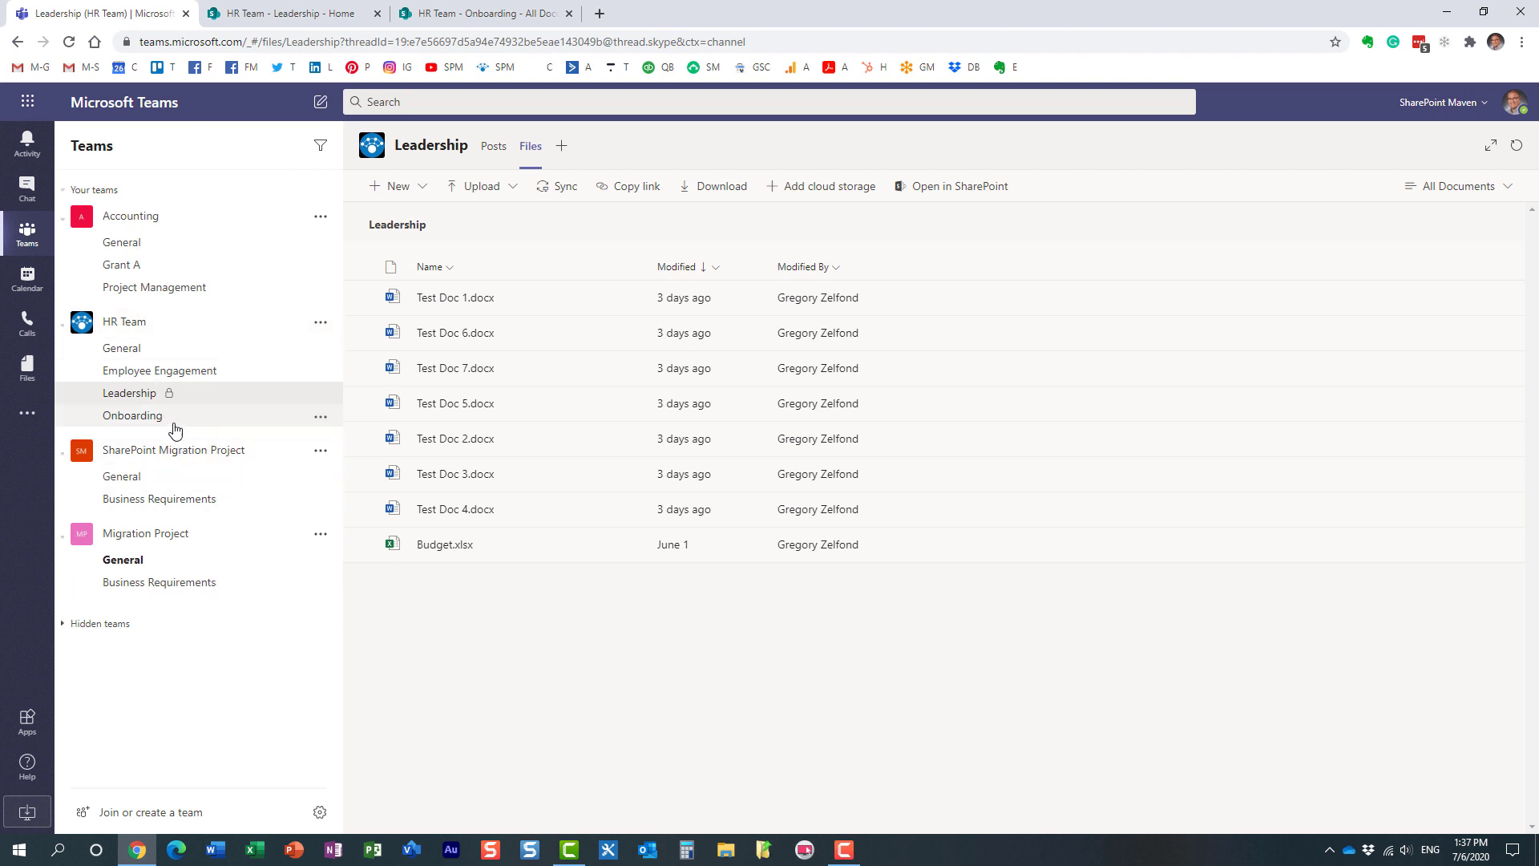
pyautogui.click(133, 415)
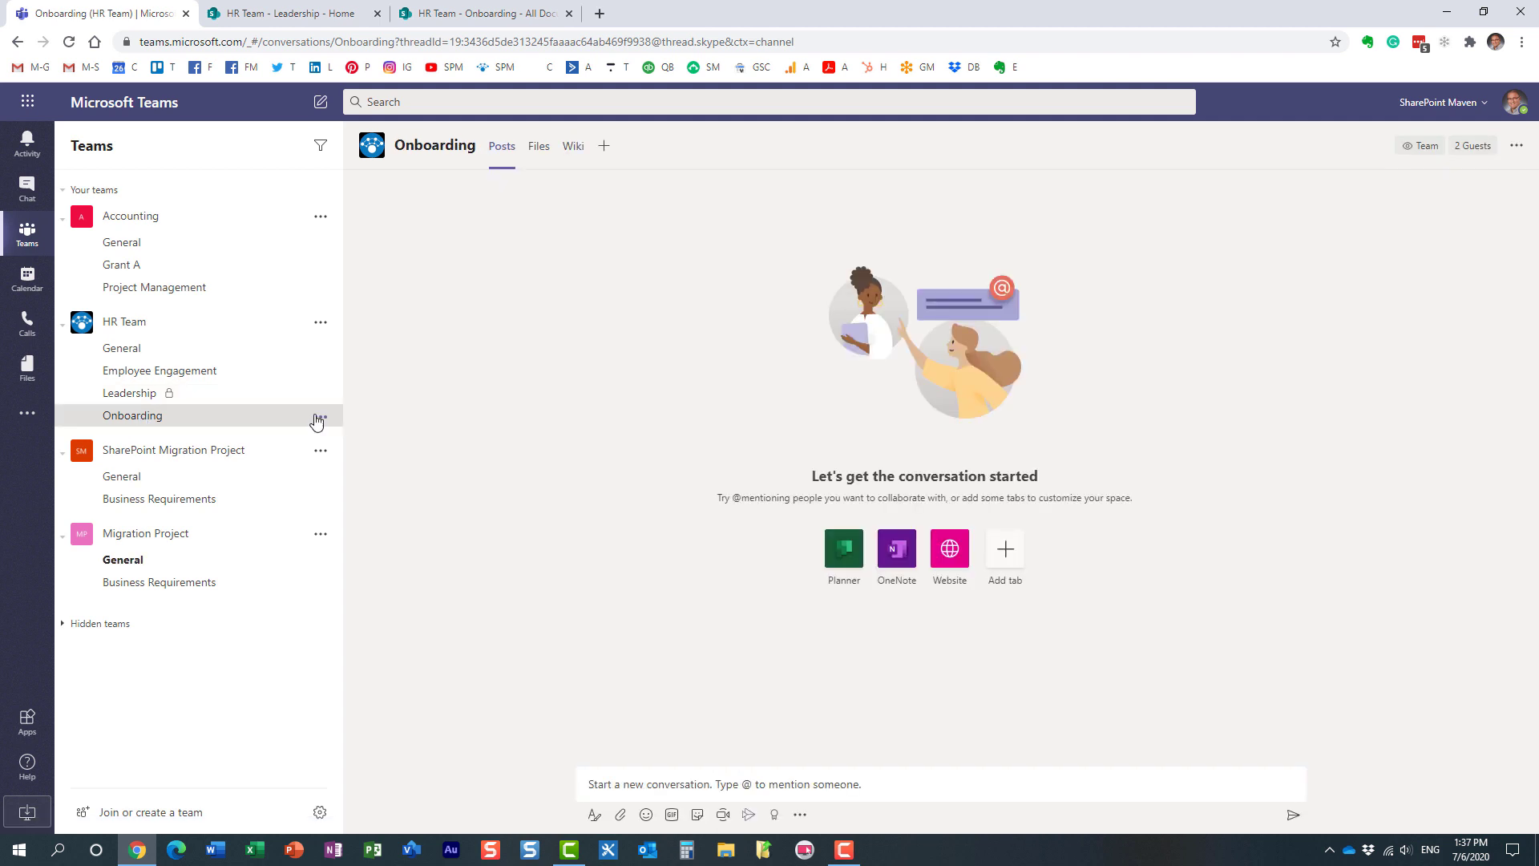
pyautogui.moveTo(220, 421)
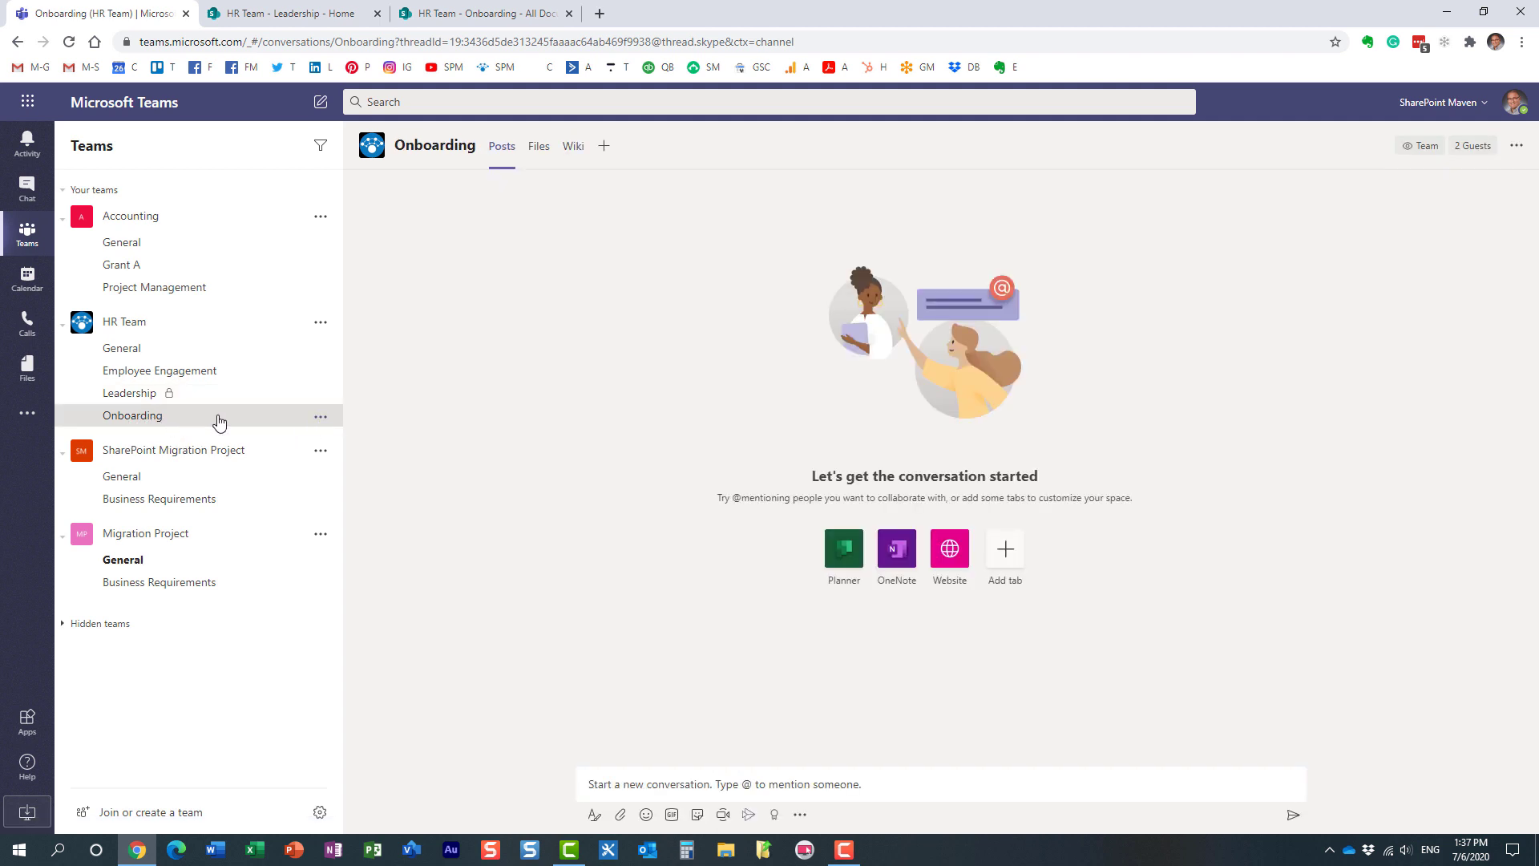
pyautogui.moveTo(320, 415)
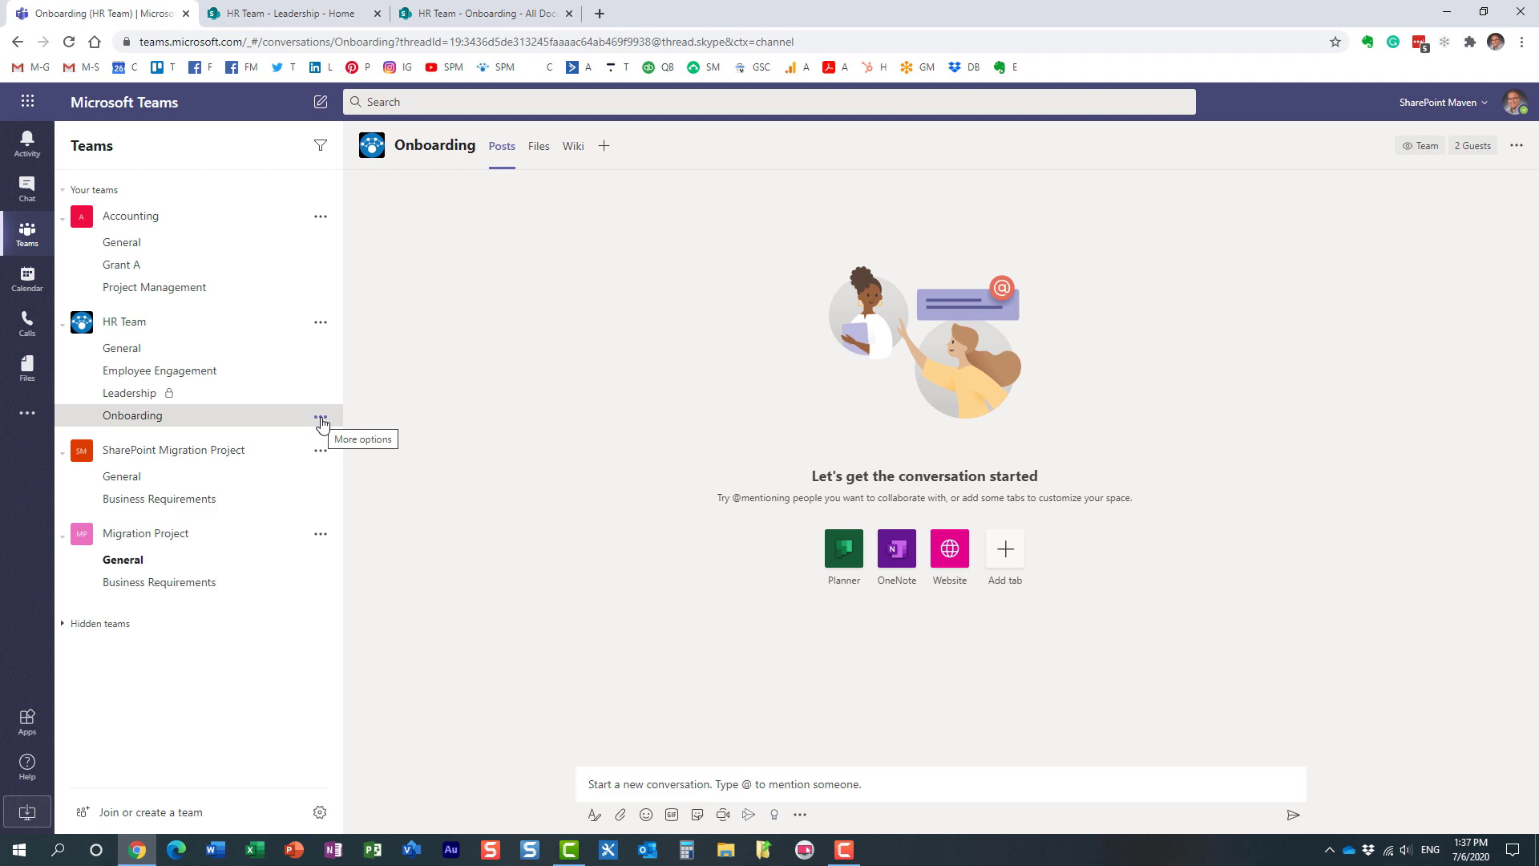
# - Delete the Onboarding channel from HR Team via its options menu and confirm
pyautogui.click(321, 415)
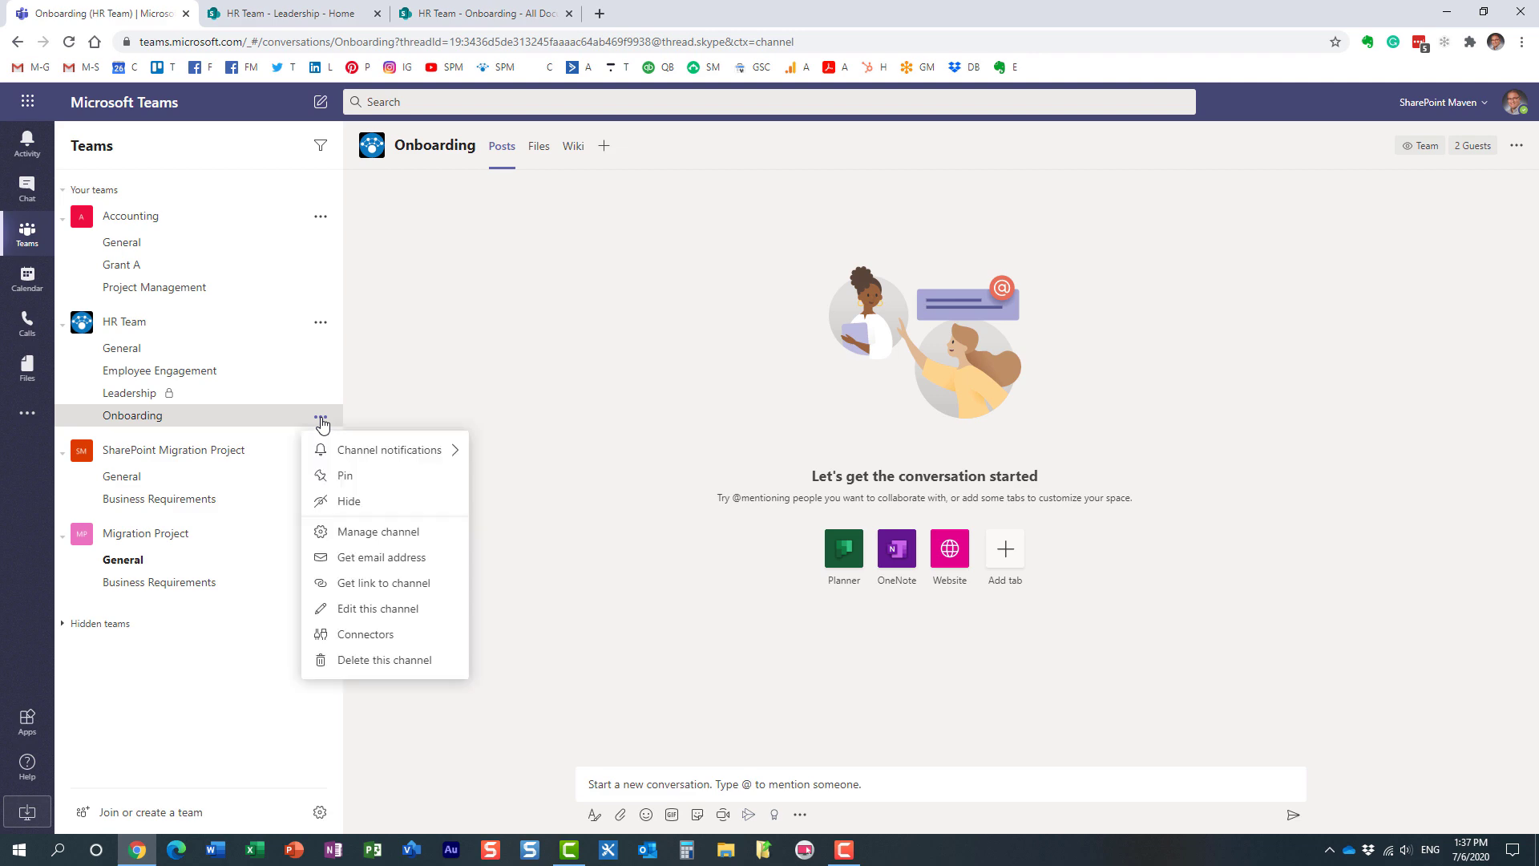
pyautogui.click(383, 659)
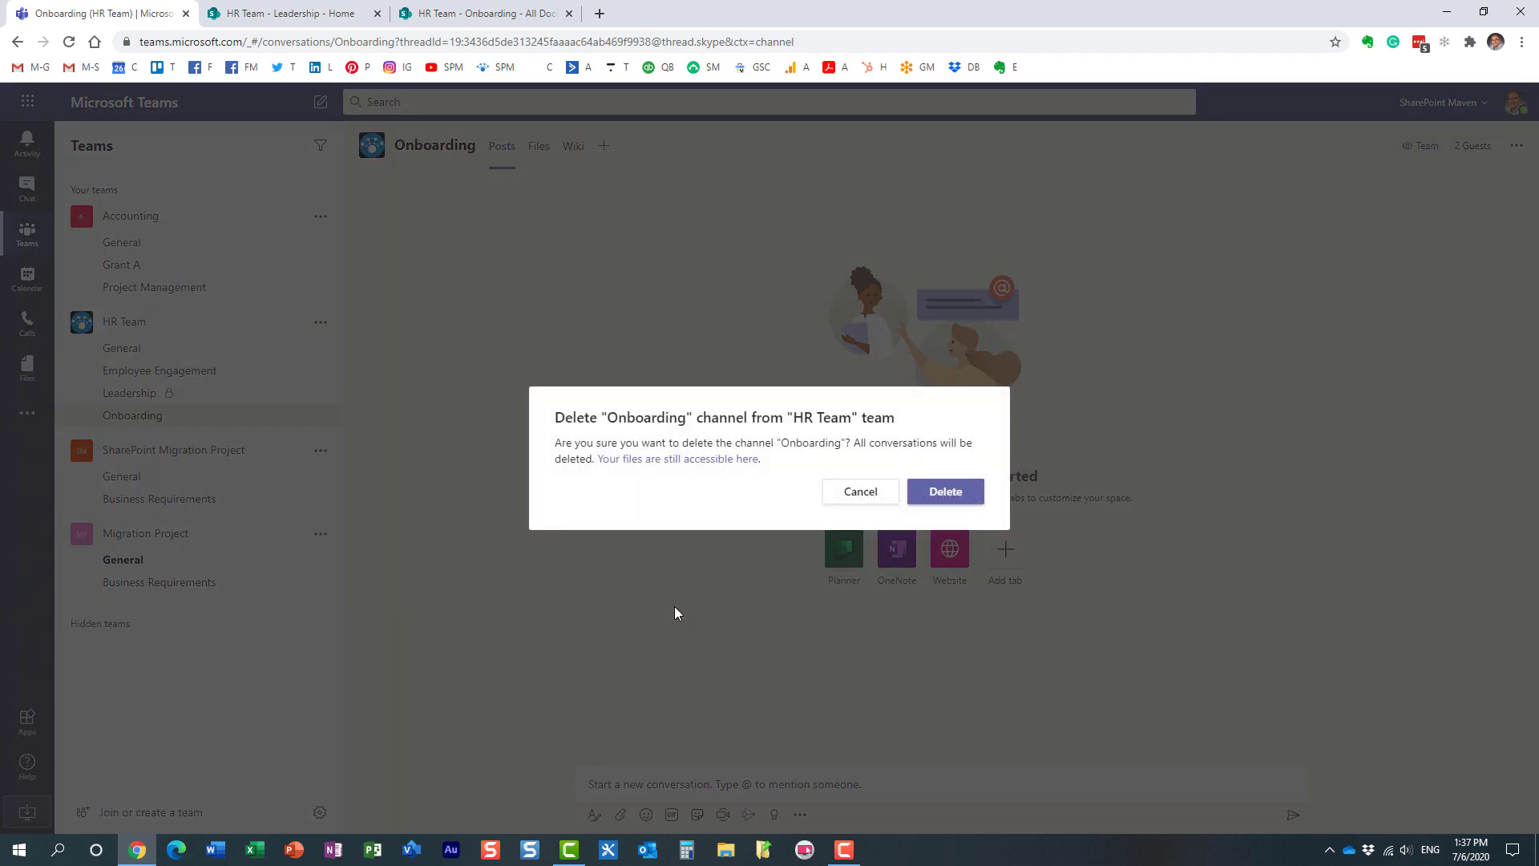
pyautogui.moveTo(895, 418)
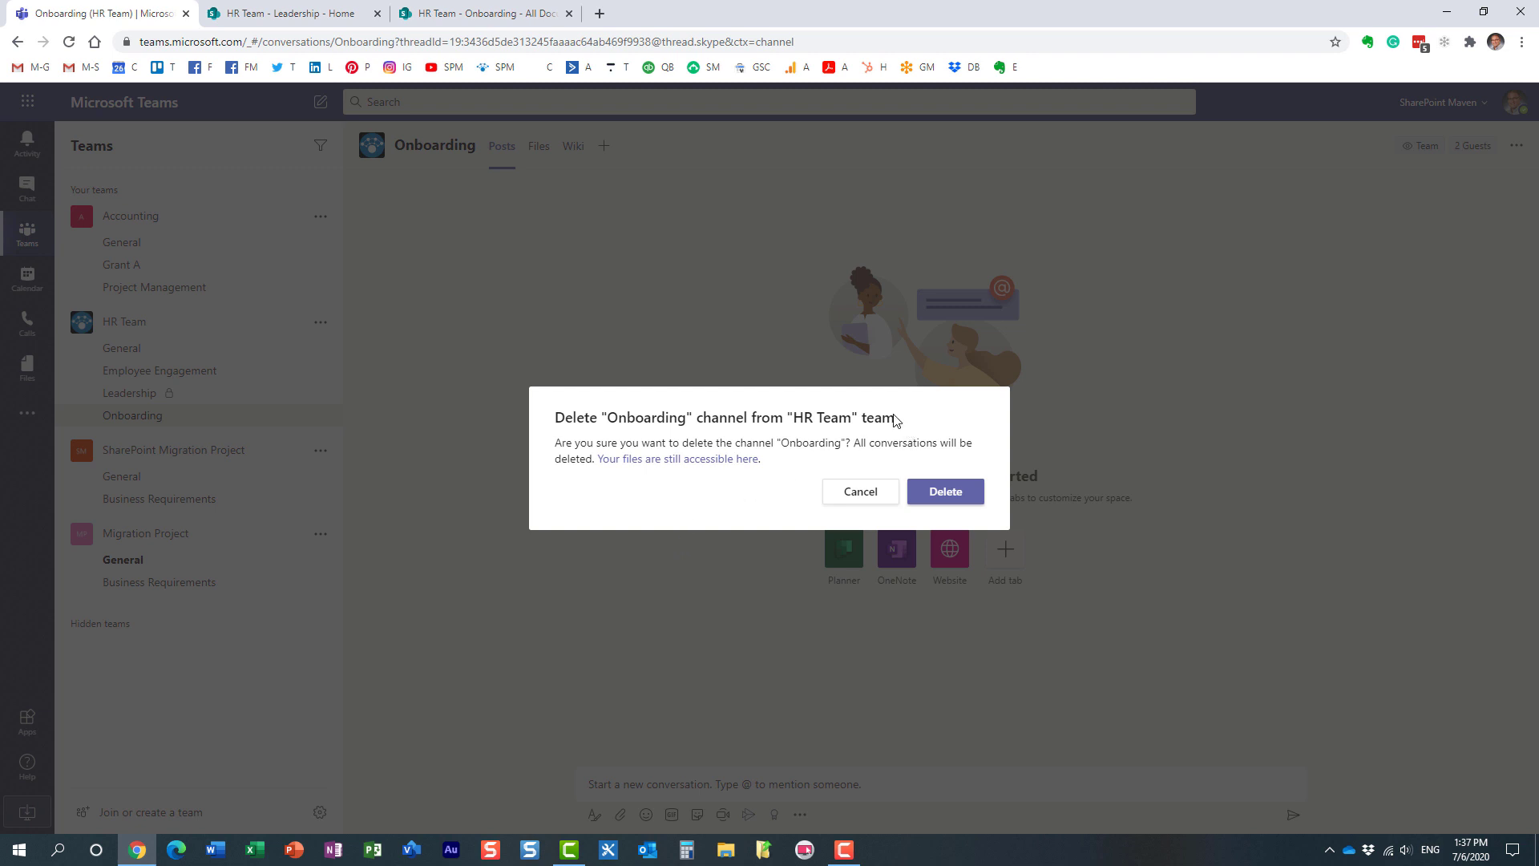
pyautogui.moveTo(876, 449)
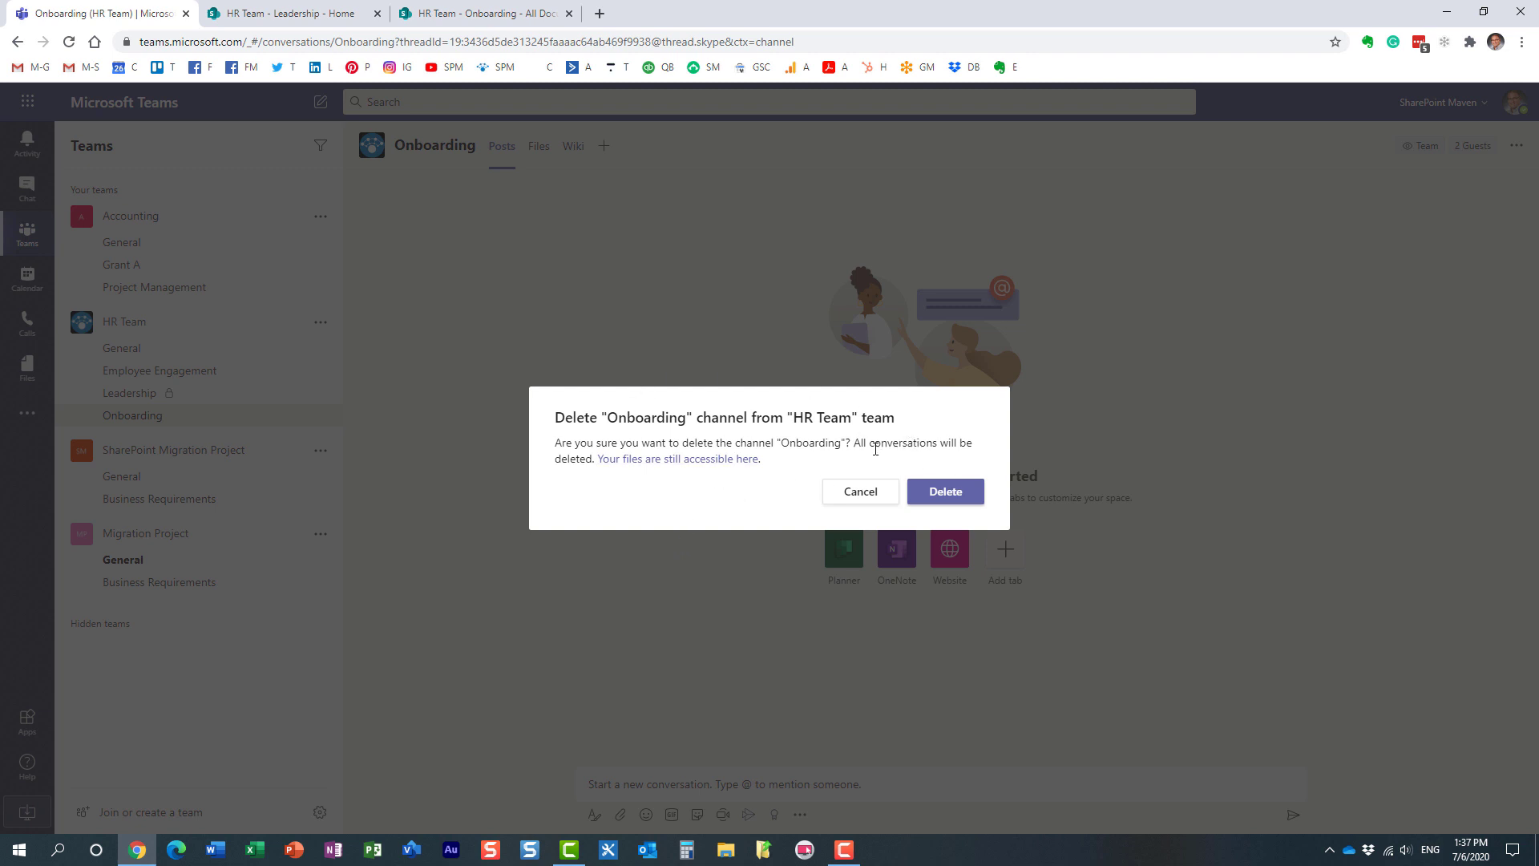
pyautogui.moveTo(721, 471)
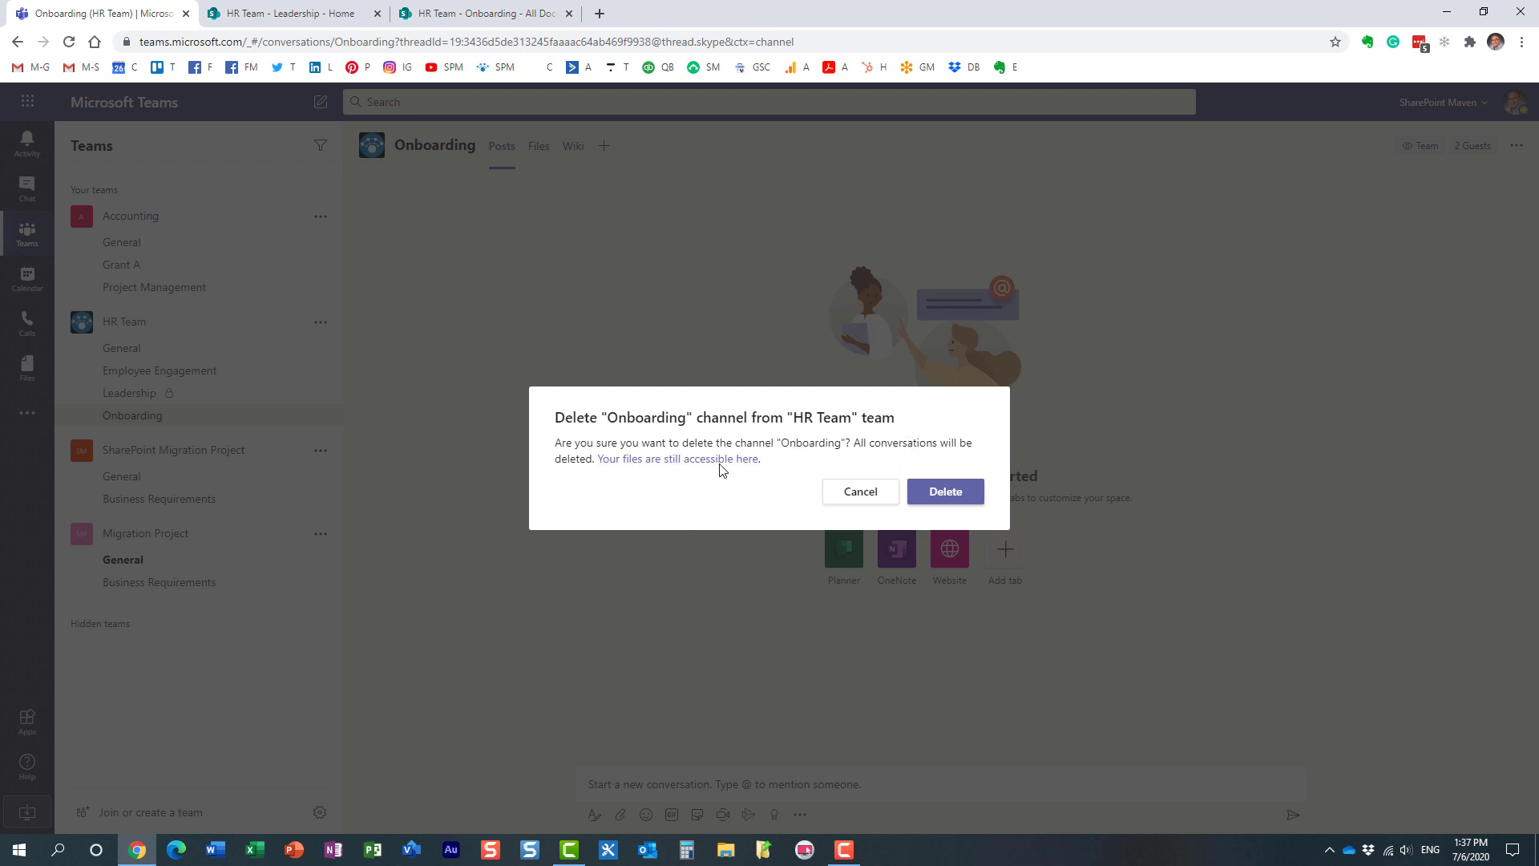
pyautogui.moveTo(734, 475)
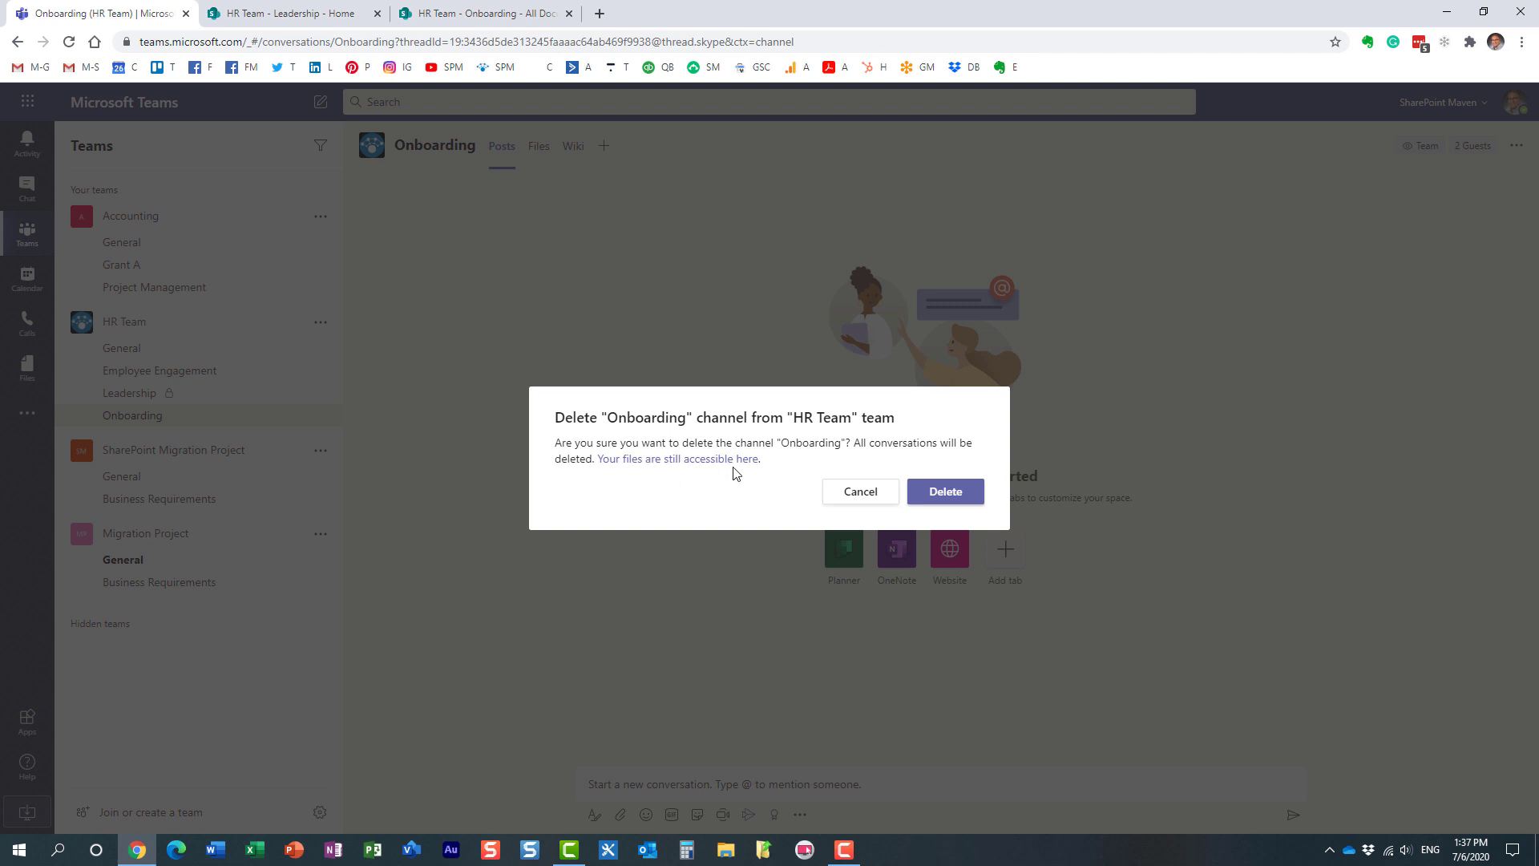
pyautogui.moveTo(707, 478)
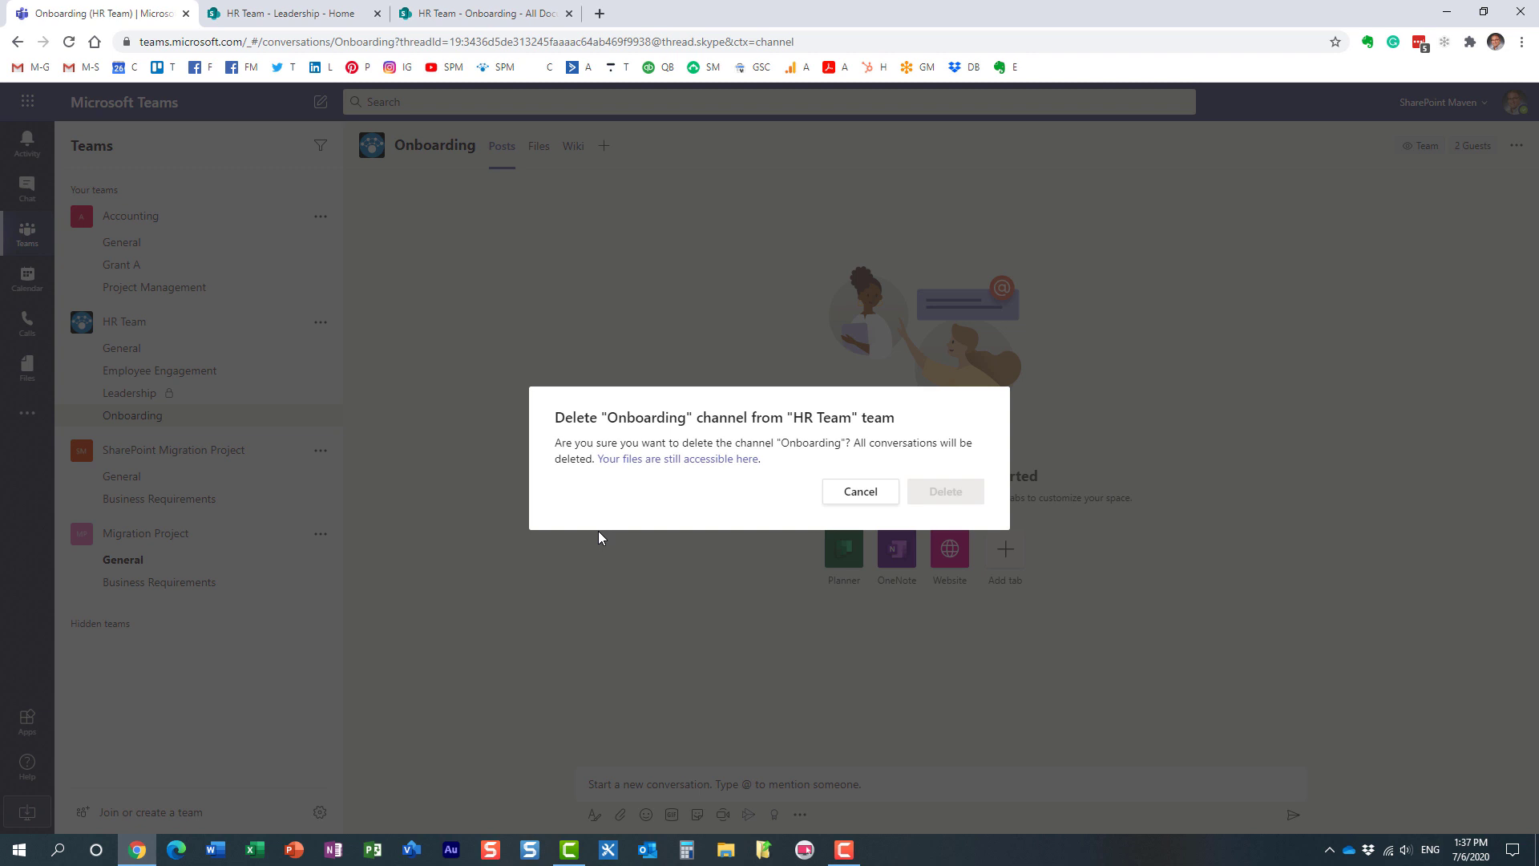
pyautogui.click(943, 490)
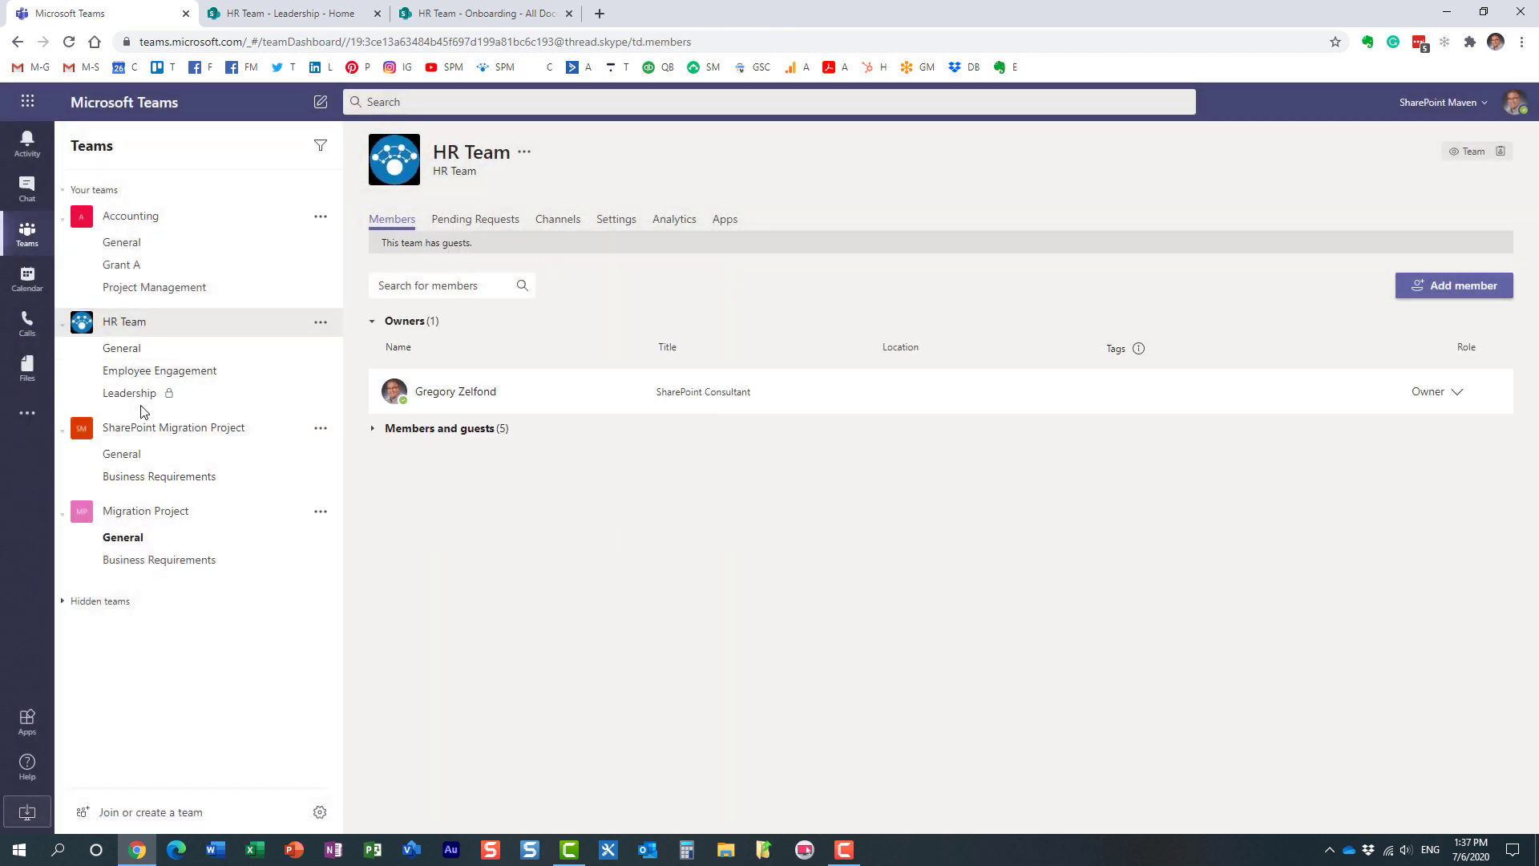
pyautogui.moveTo(481, 13)
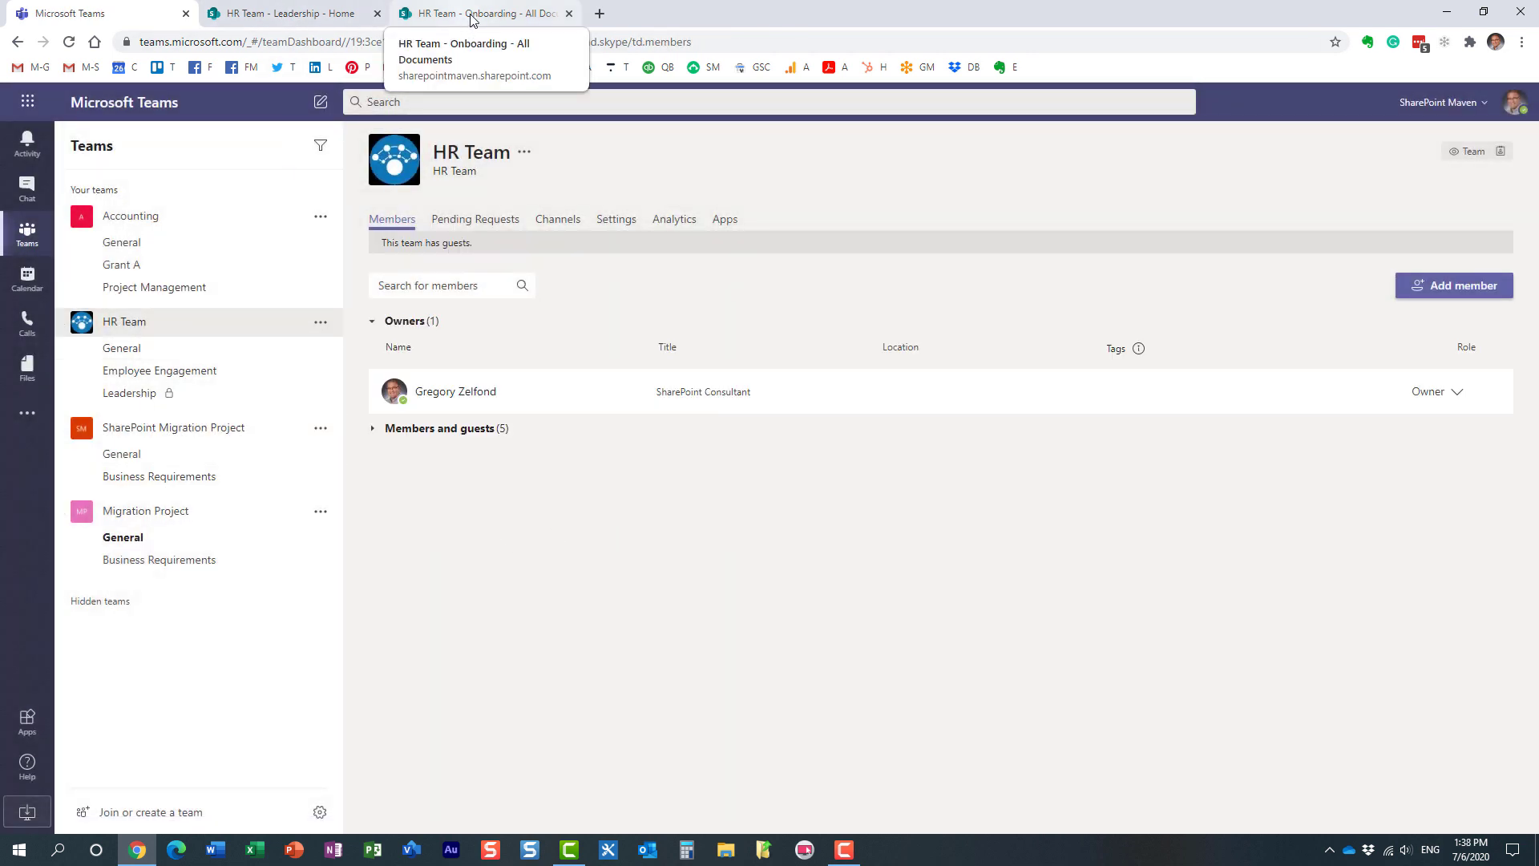
# - Check in SharePoint that the Onboarding folder still holds its seven documents, then go back to Documents
pyautogui.click(481, 13)
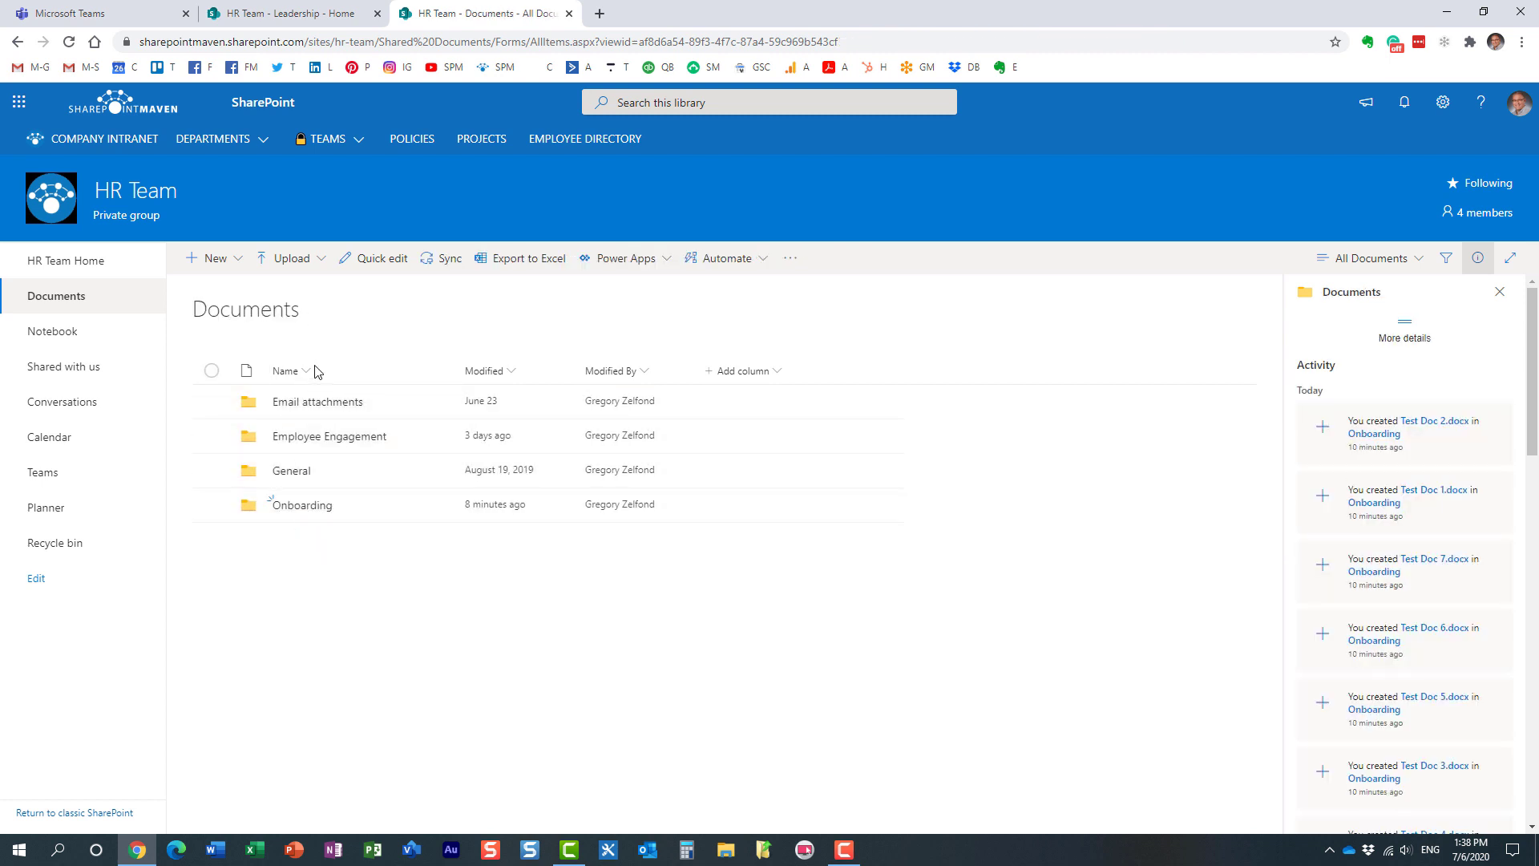
pyautogui.moveTo(468, 577)
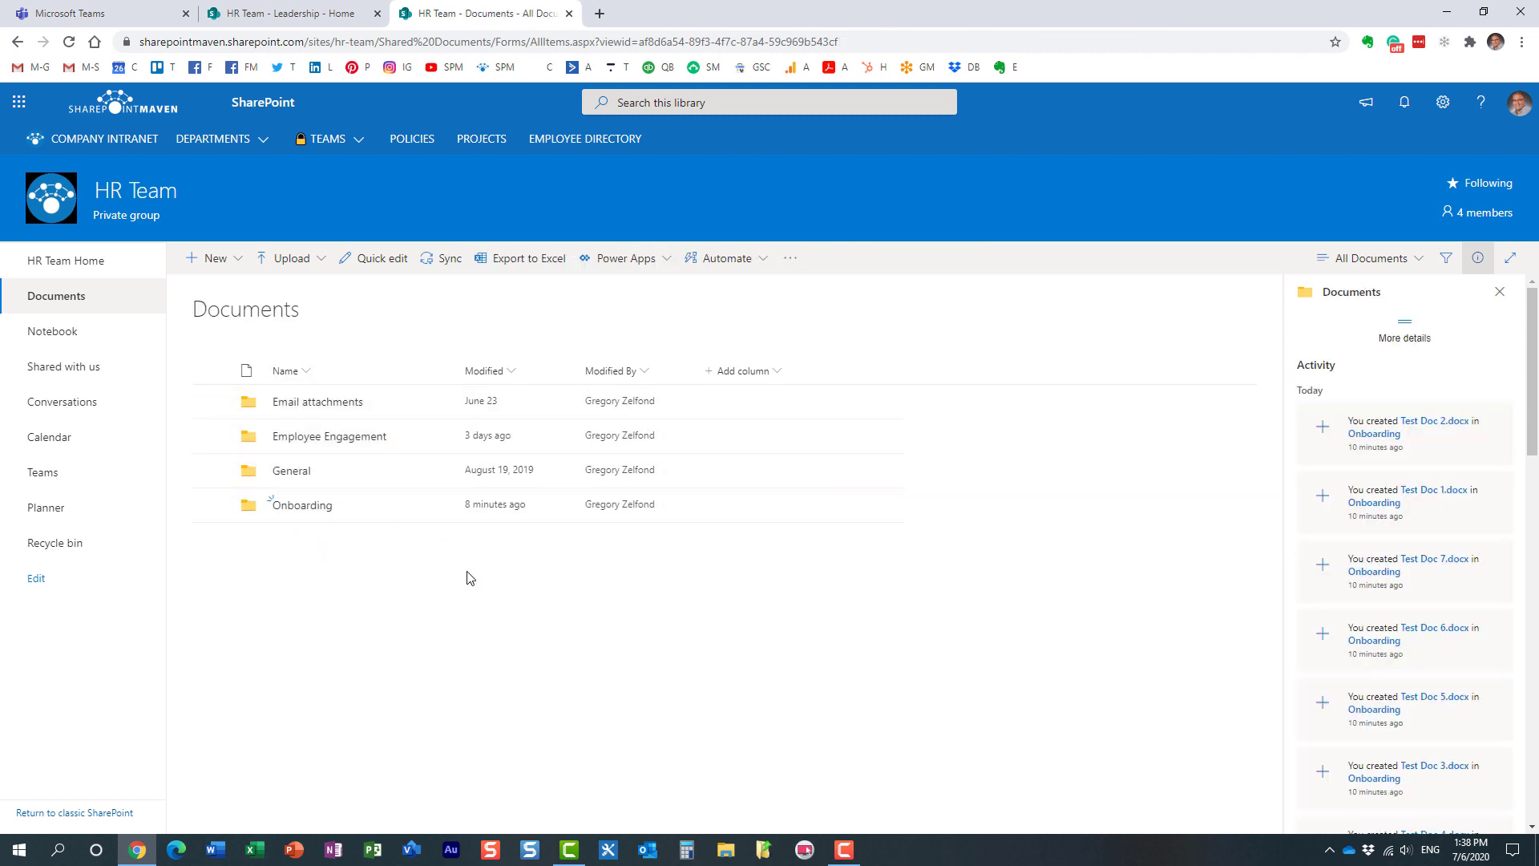
pyautogui.click(301, 505)
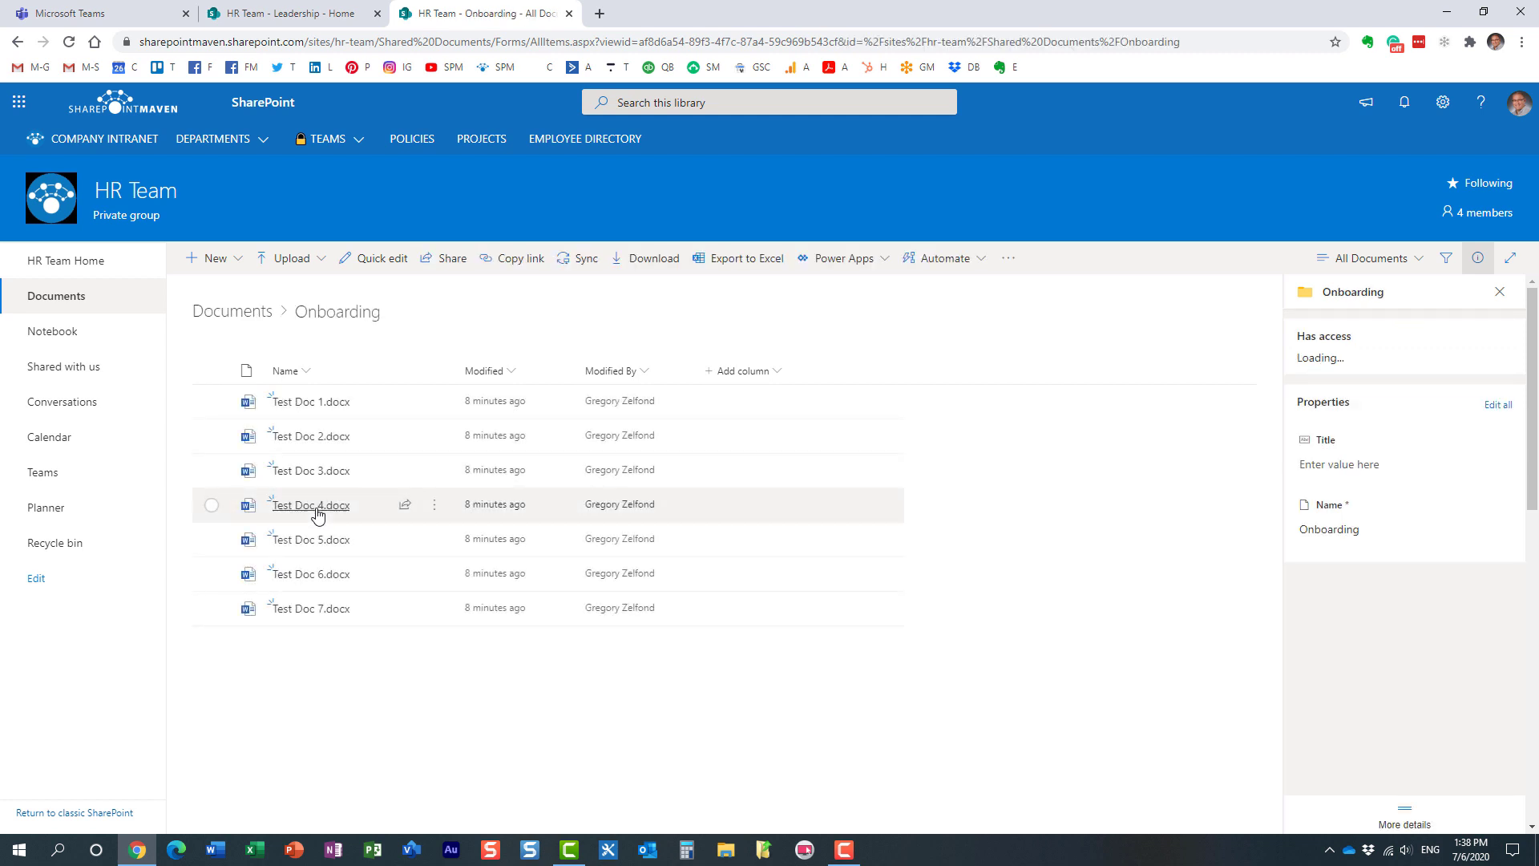
pyautogui.moveTo(371, 573)
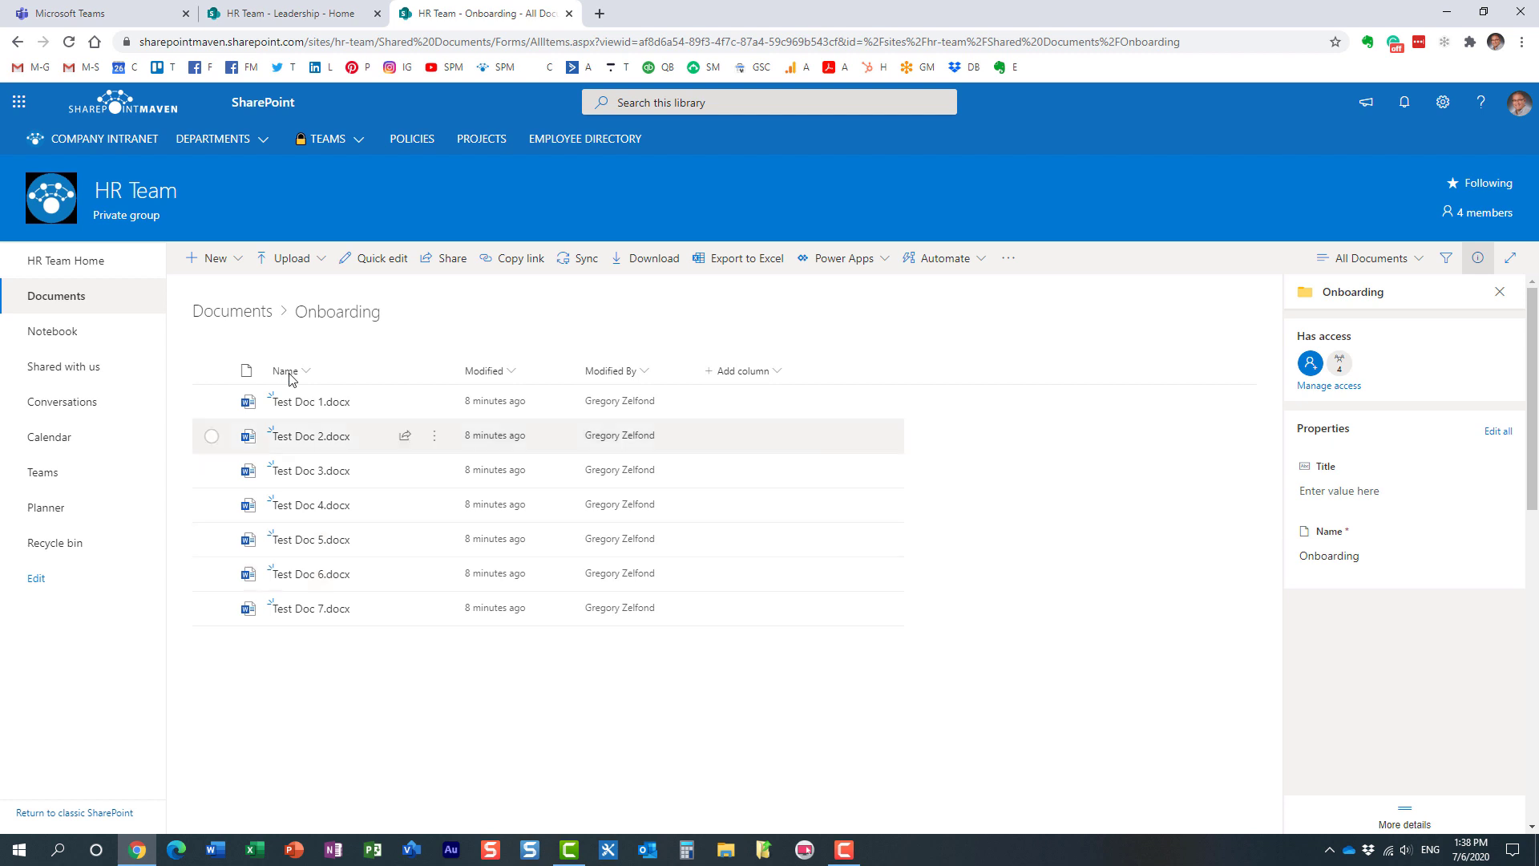
pyautogui.click(230, 311)
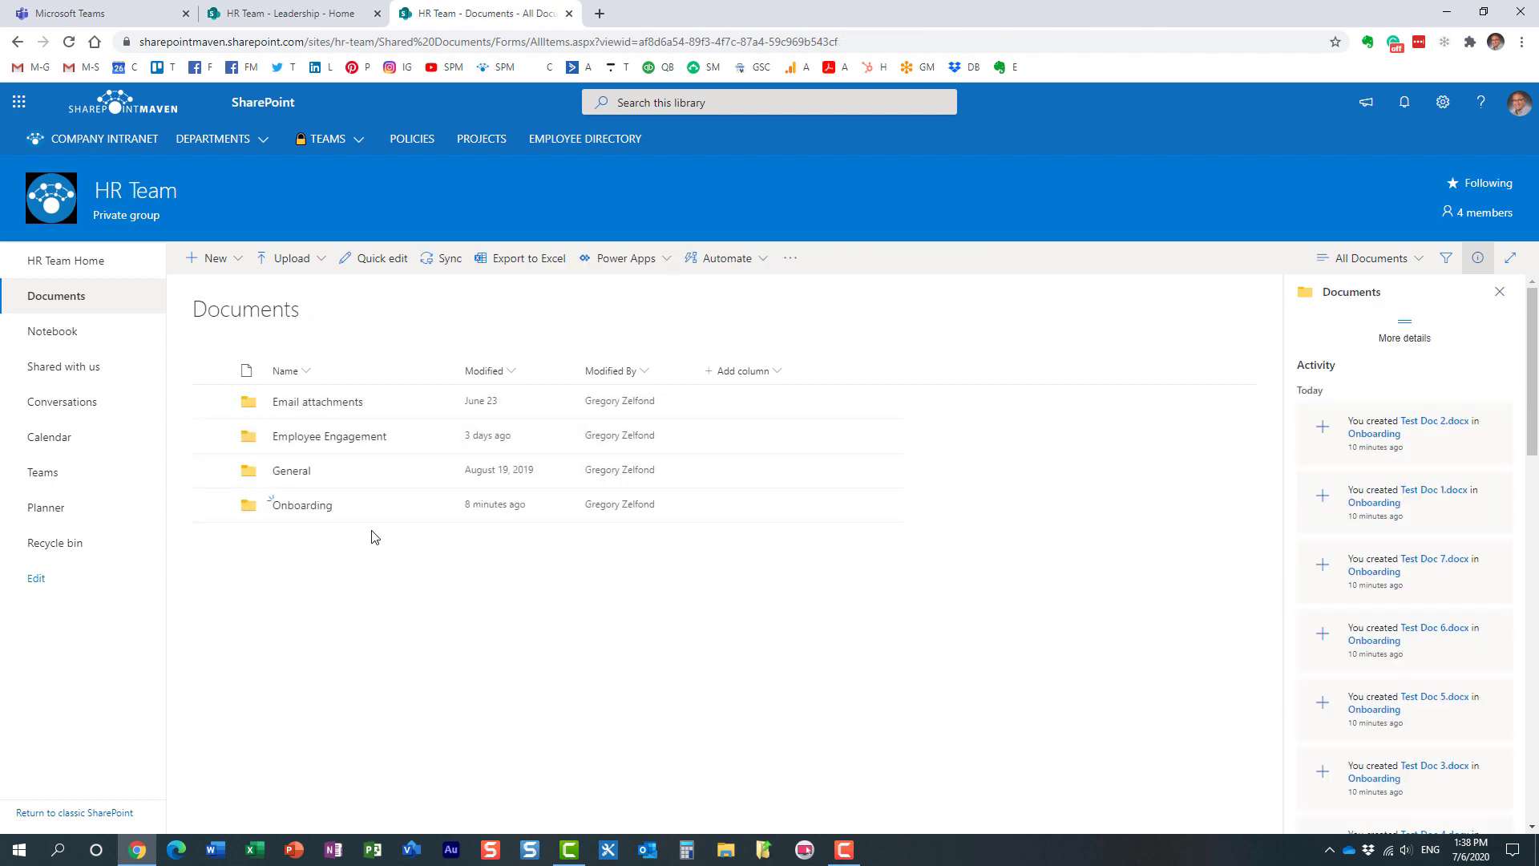
# - Back in Teams, delete the private Leadership channel from HR Team and confirm
pyautogui.click(93, 13)
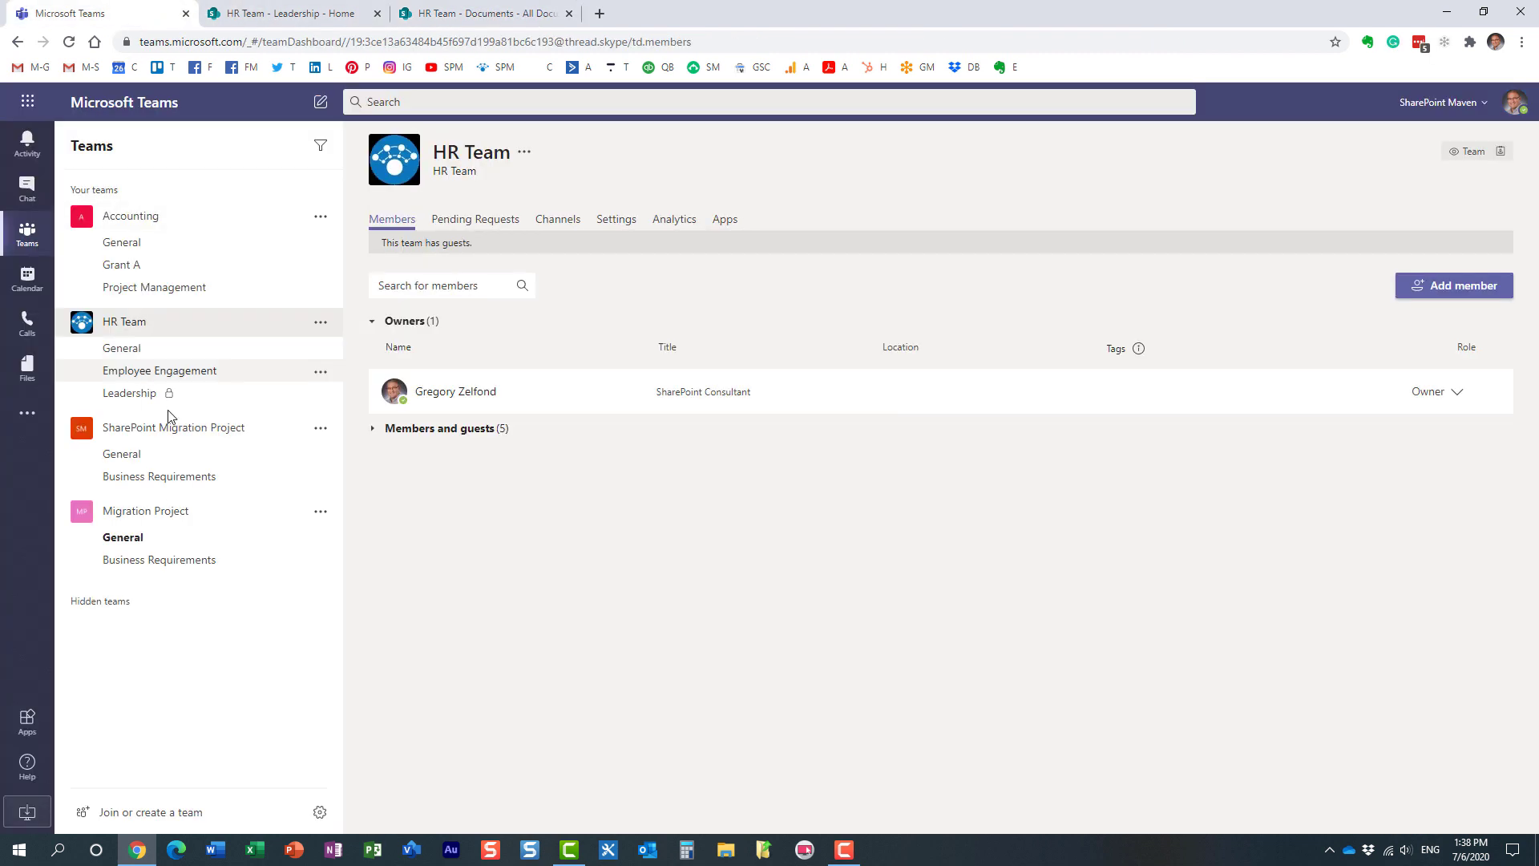
pyautogui.moveTo(181, 398)
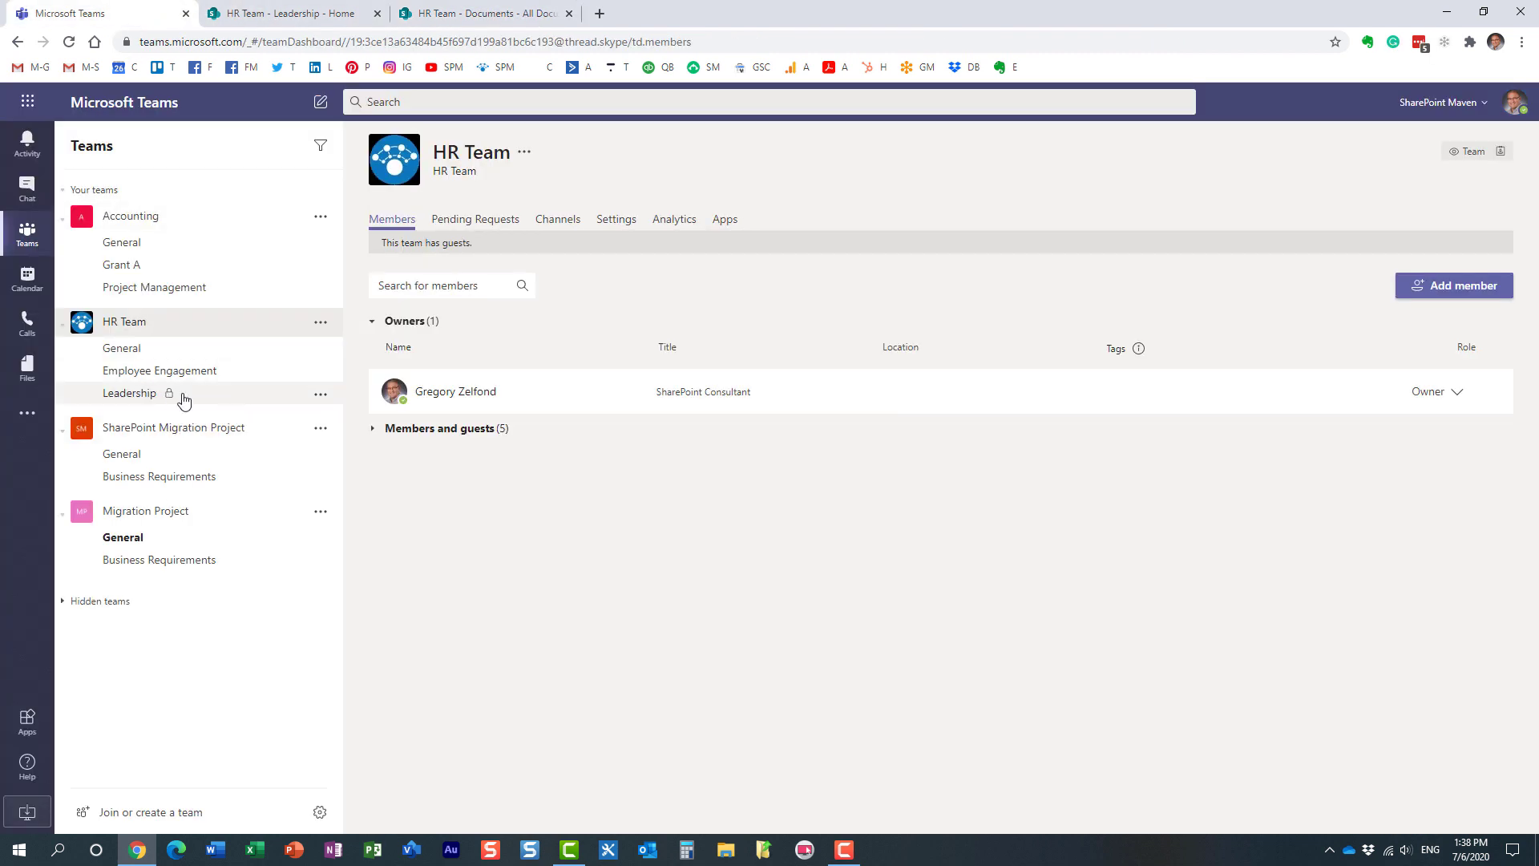
pyautogui.moveTo(185, 398)
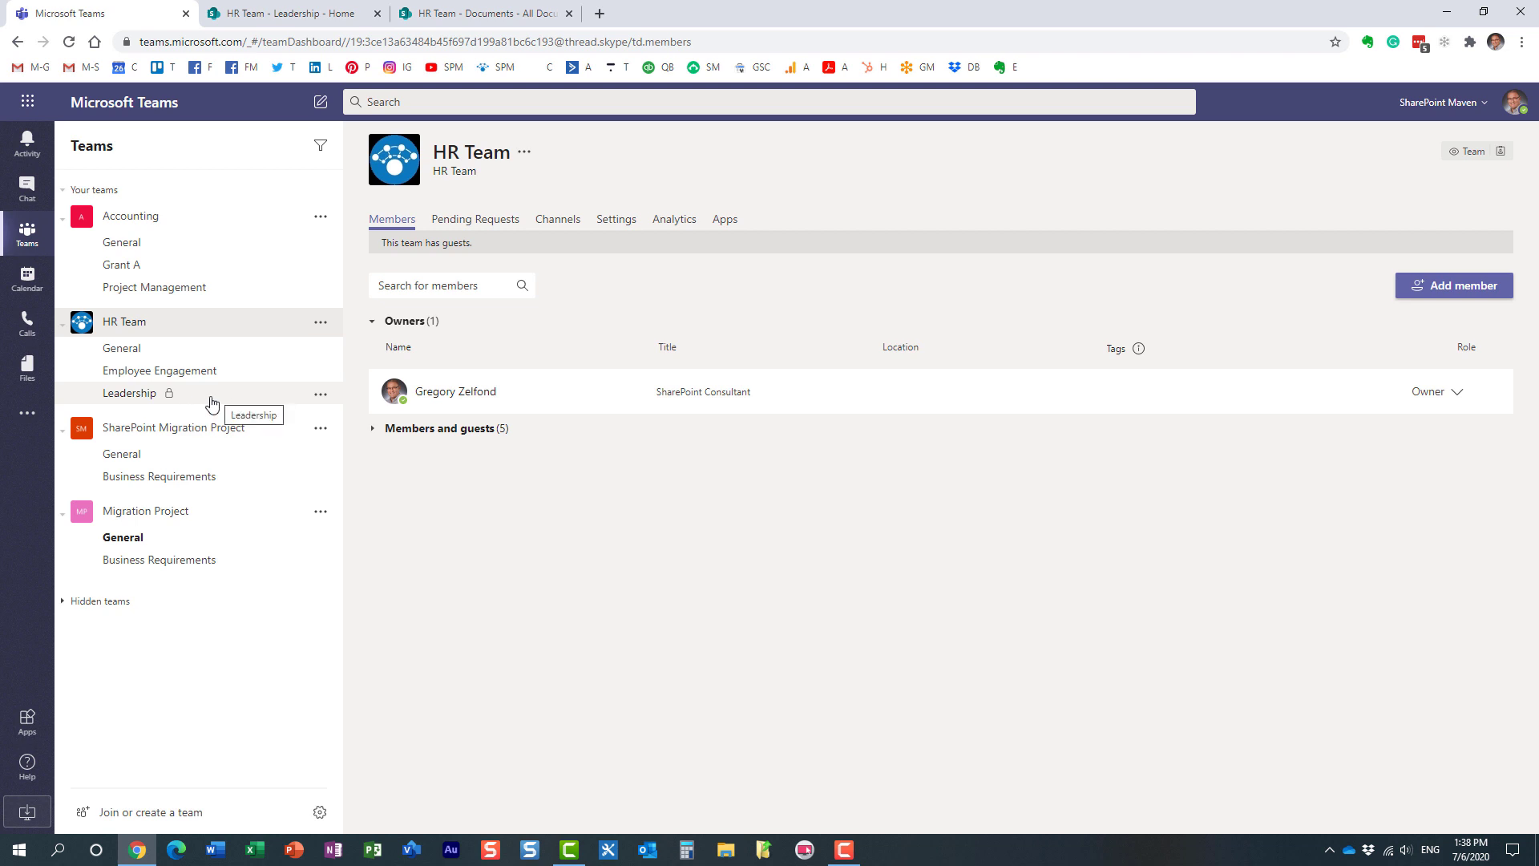
pyautogui.click(320, 392)
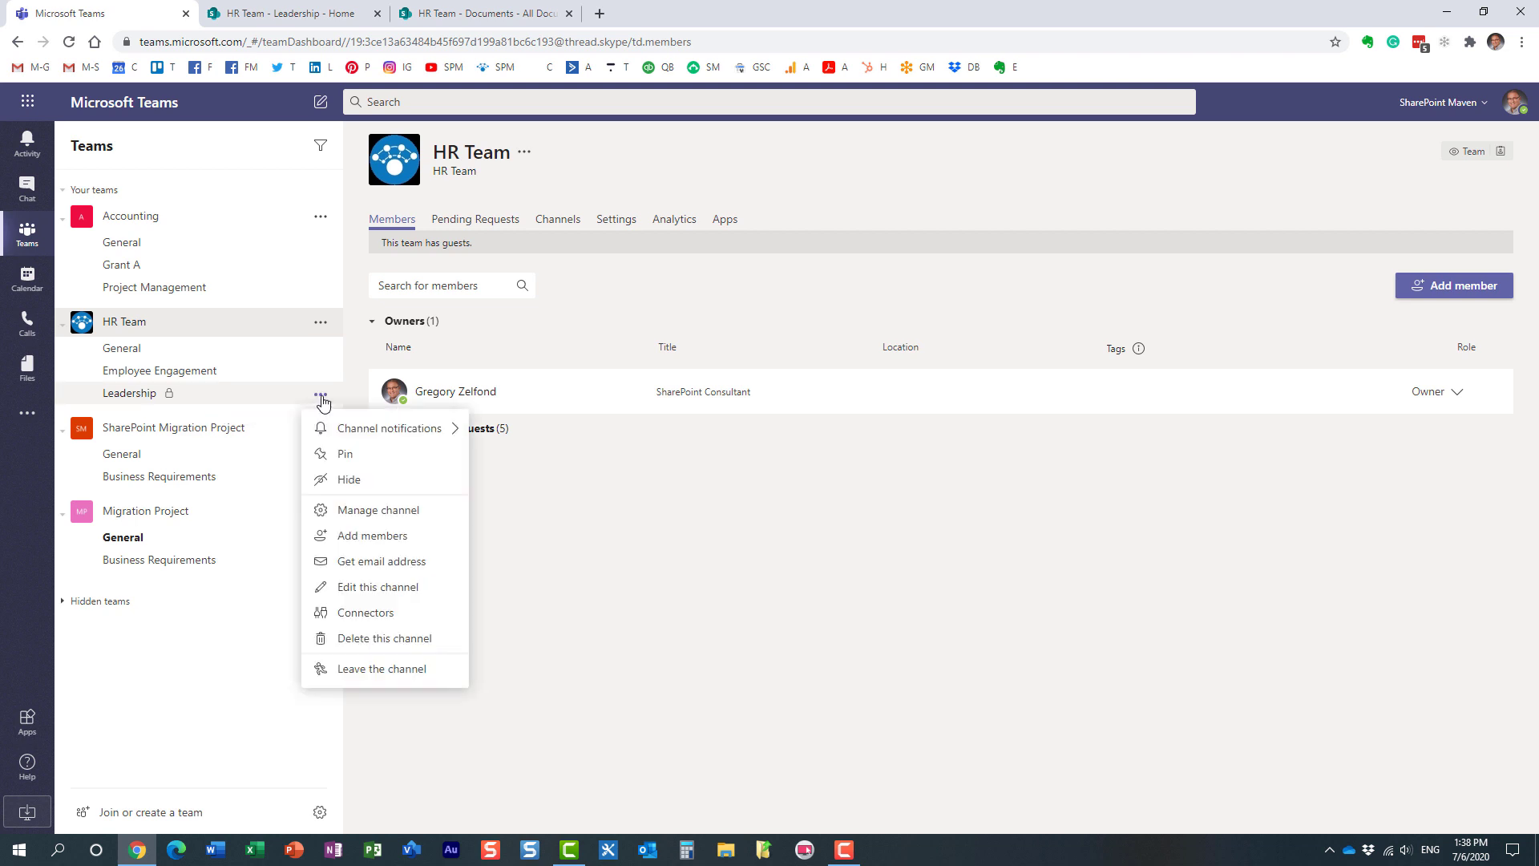
pyautogui.click(383, 638)
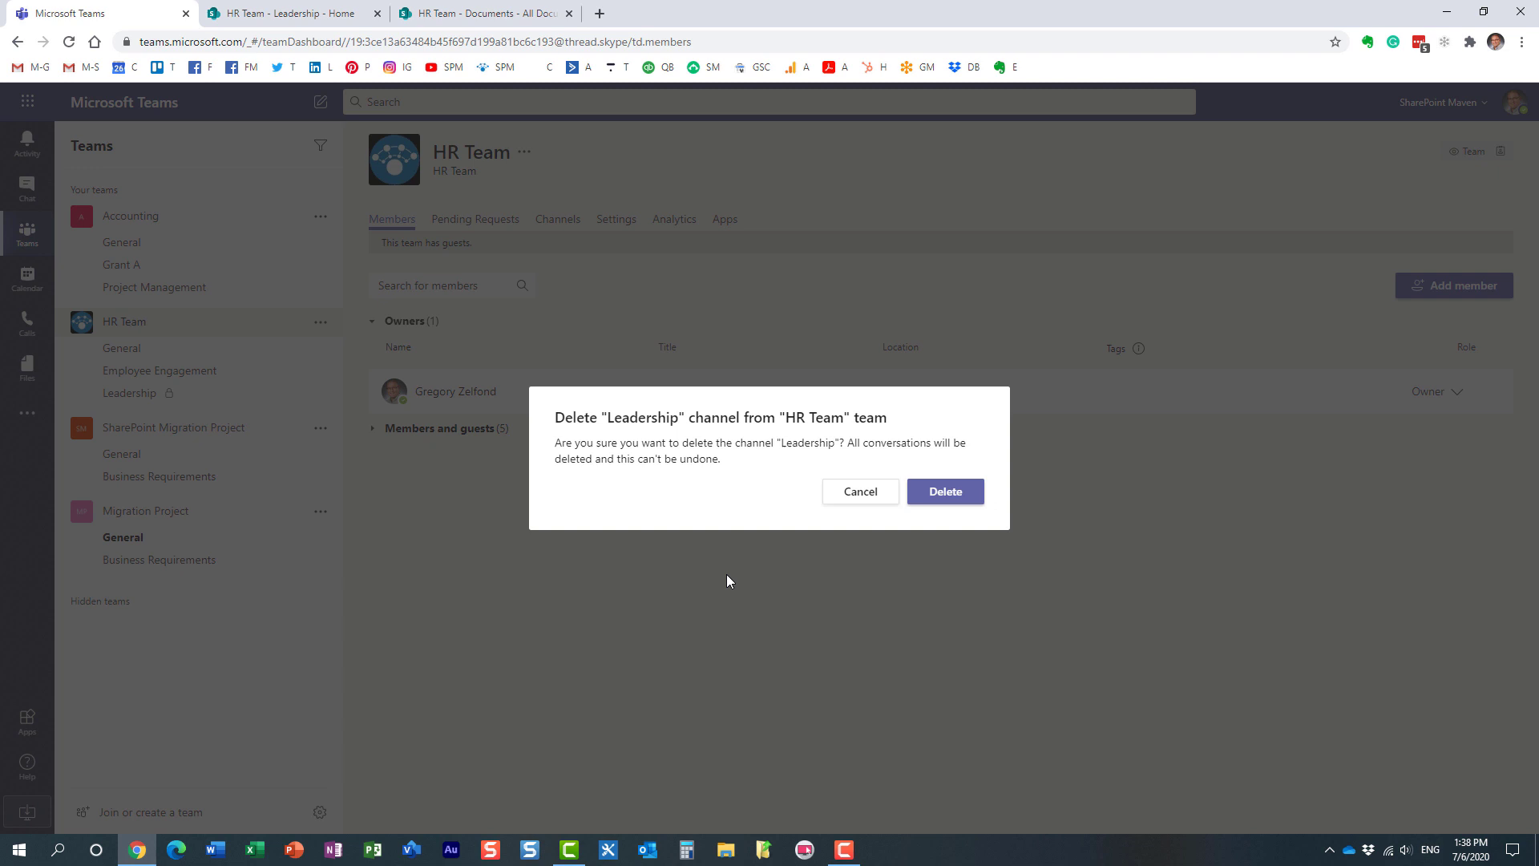
pyautogui.moveTo(946, 491)
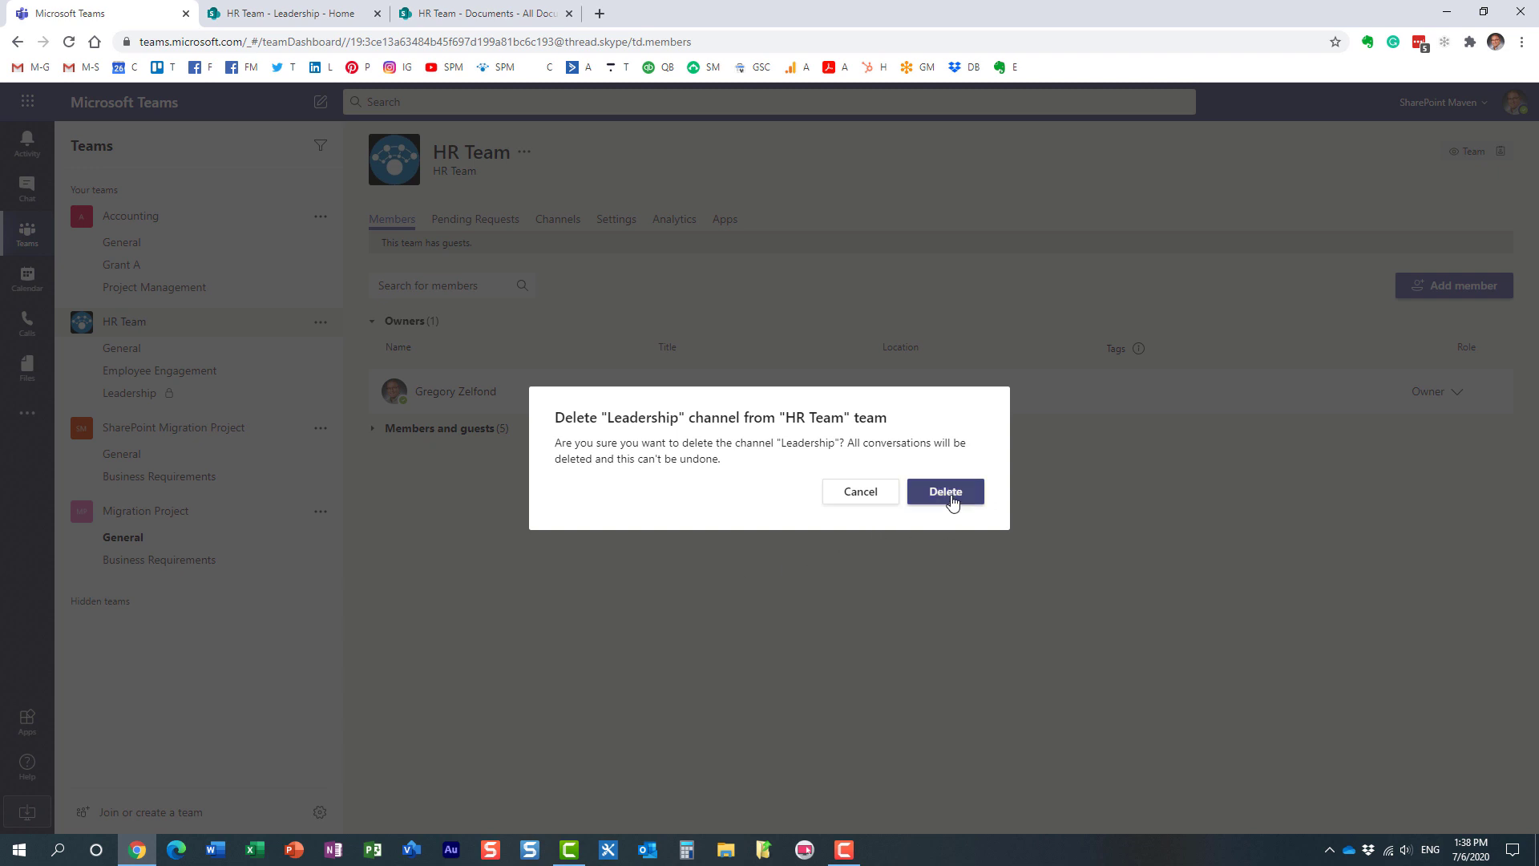
pyautogui.click(944, 490)
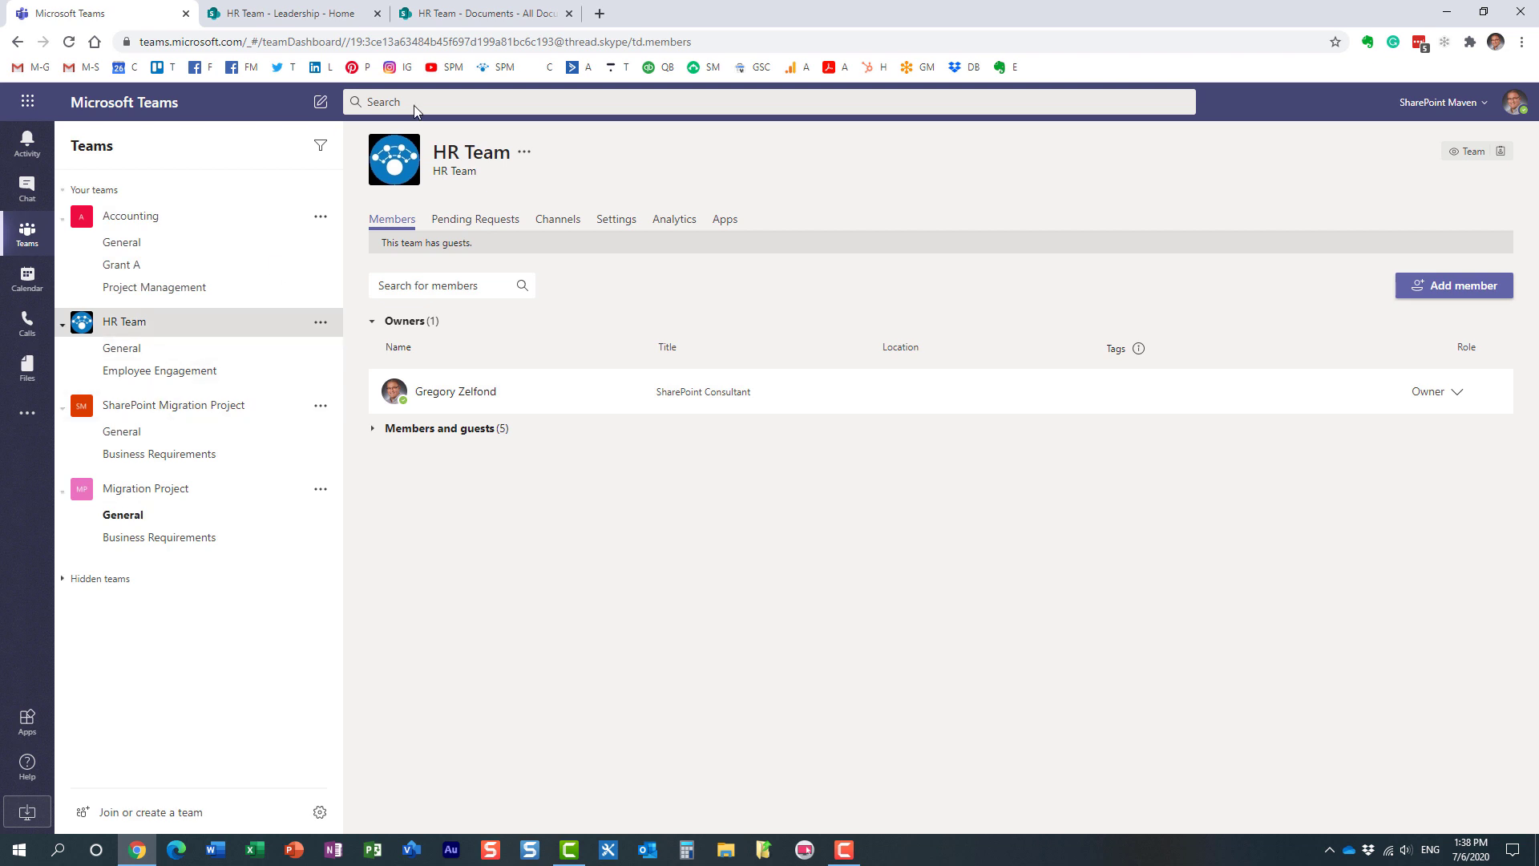
# - Reload the HR Team - Leadership site to see the 404 error, then return to Teams
pyautogui.click(285, 13)
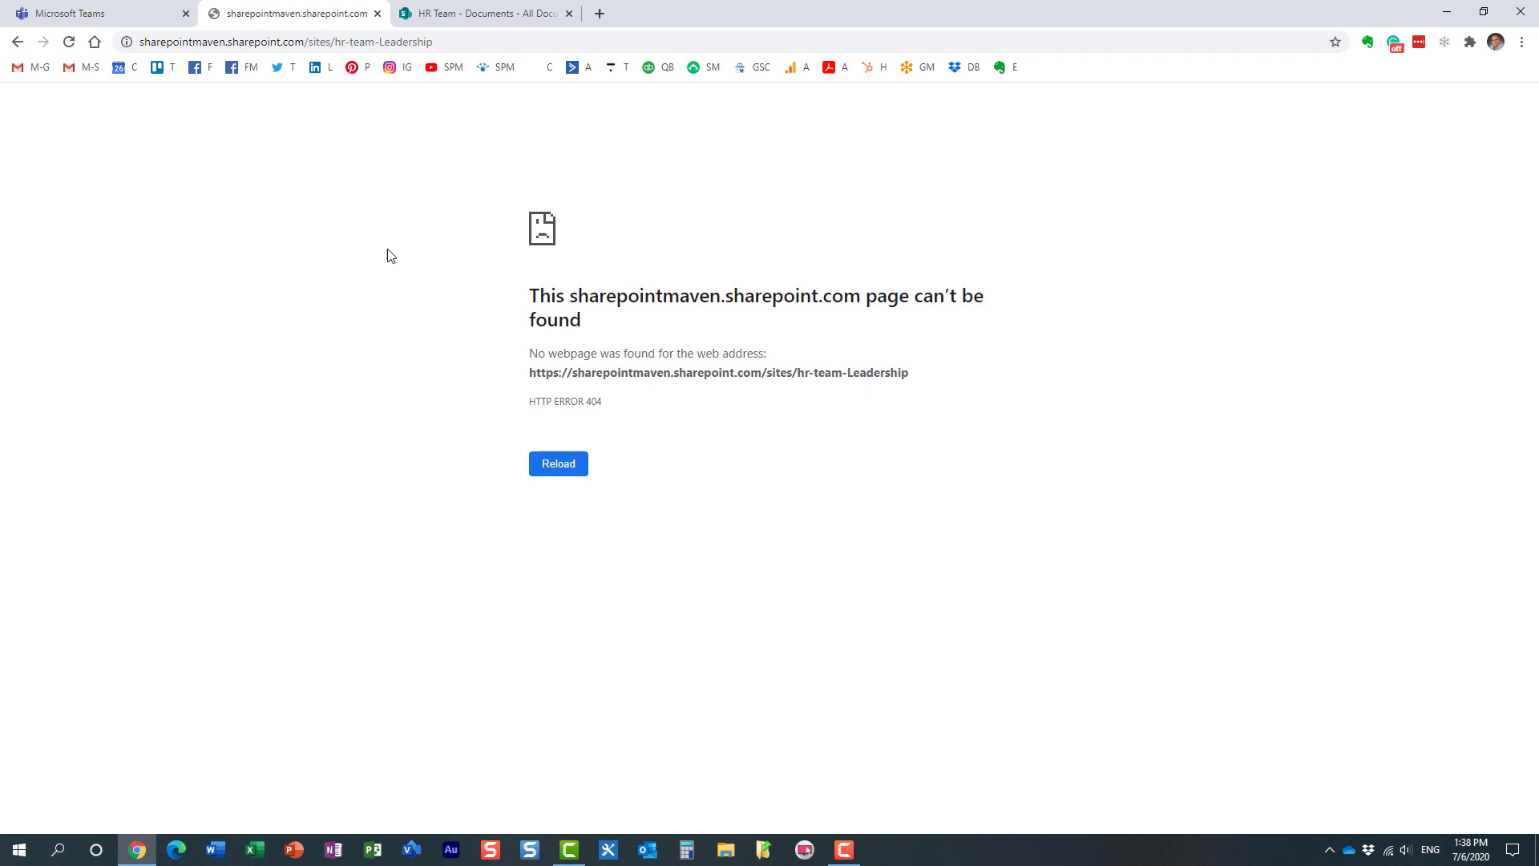
pyautogui.moveTo(47, 50)
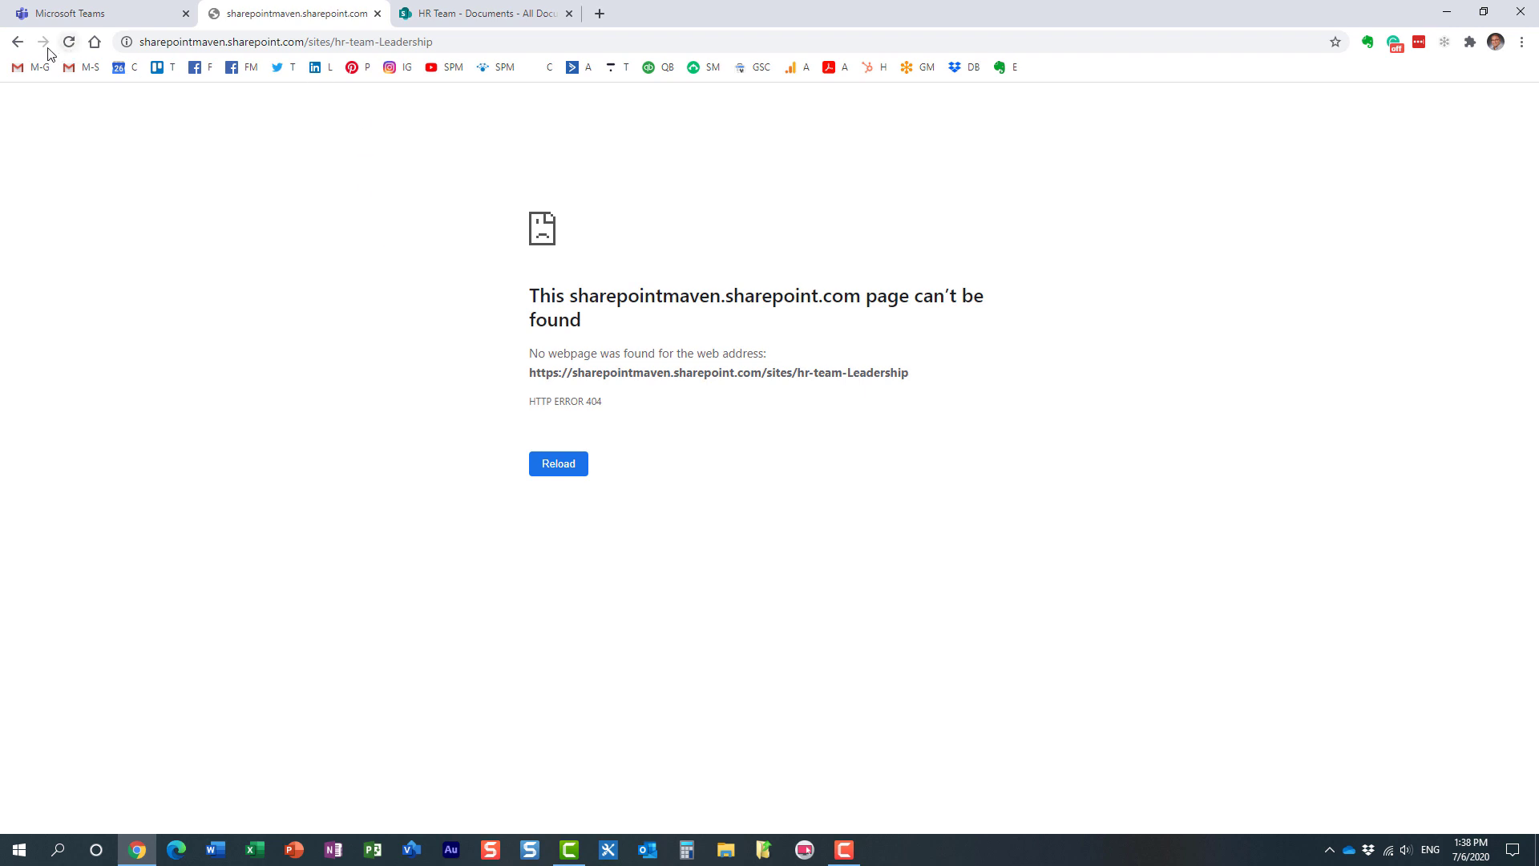
pyautogui.moveTo(62, 99)
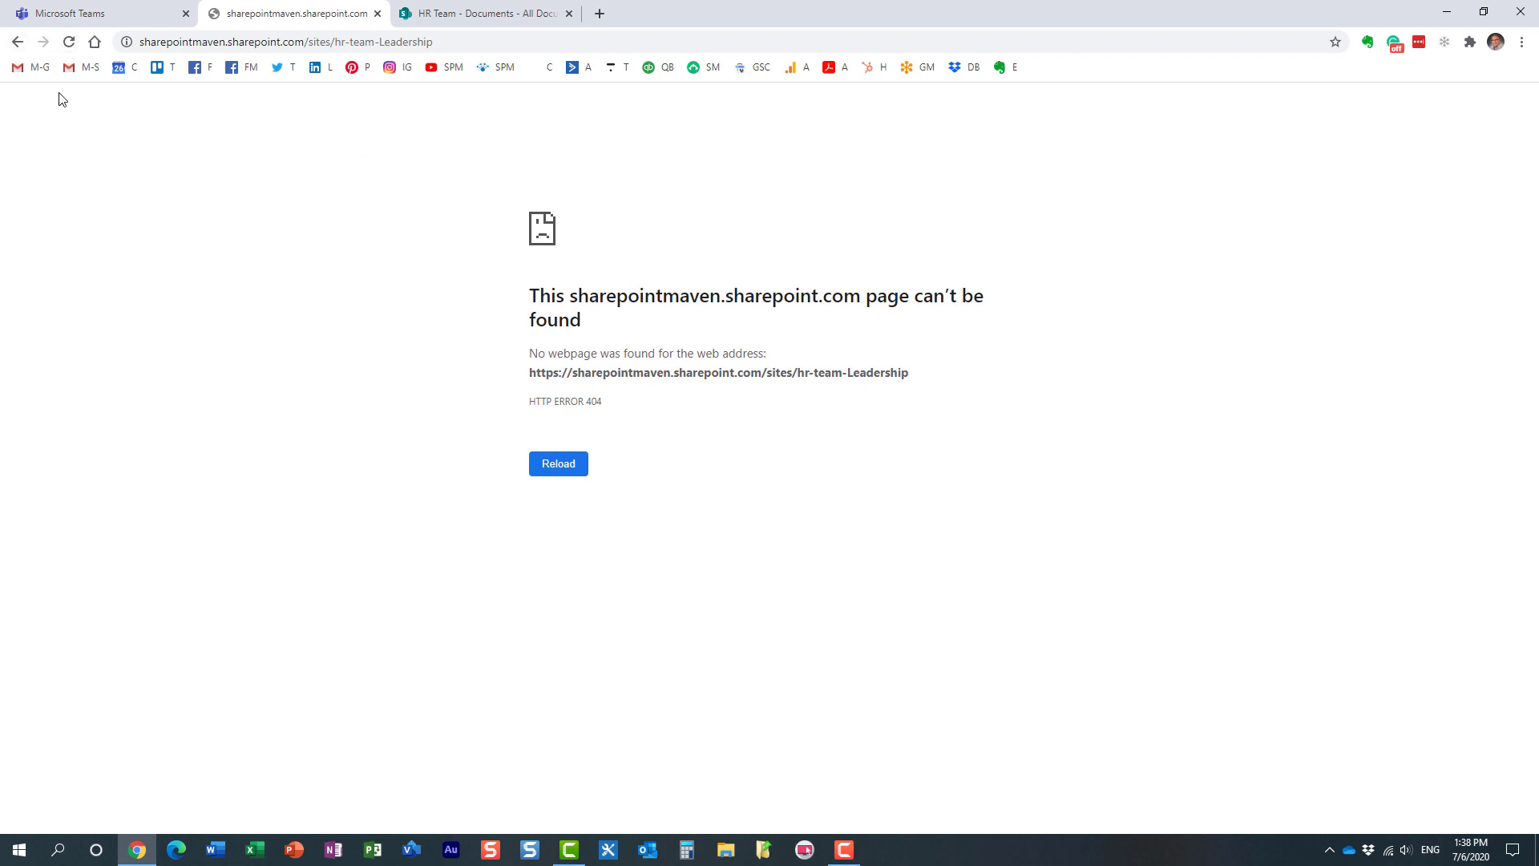
pyautogui.click(93, 13)
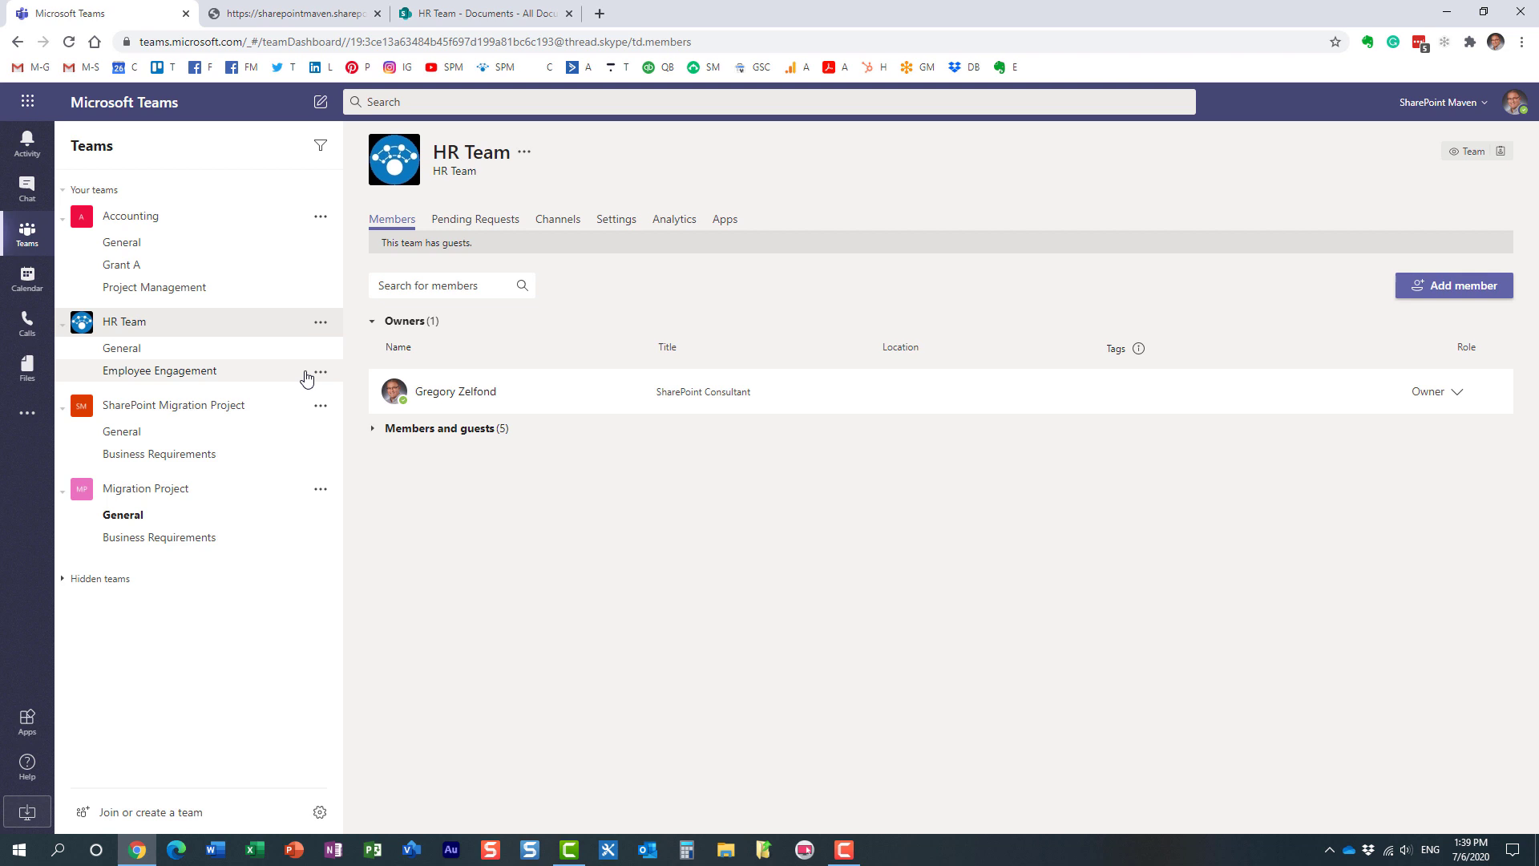
pyautogui.moveTo(295, 383)
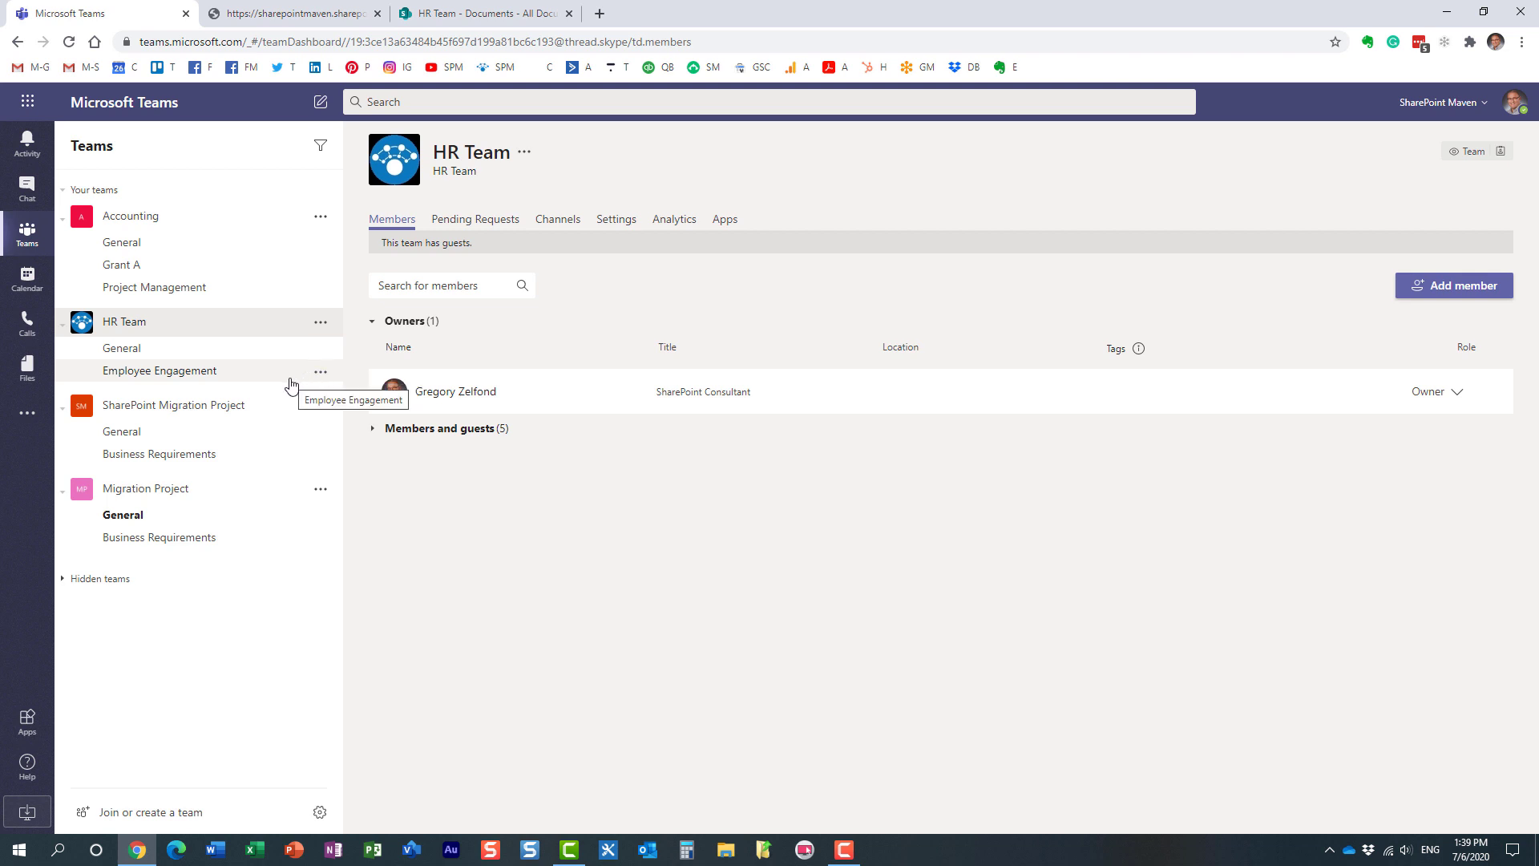
pyautogui.moveTo(239, 386)
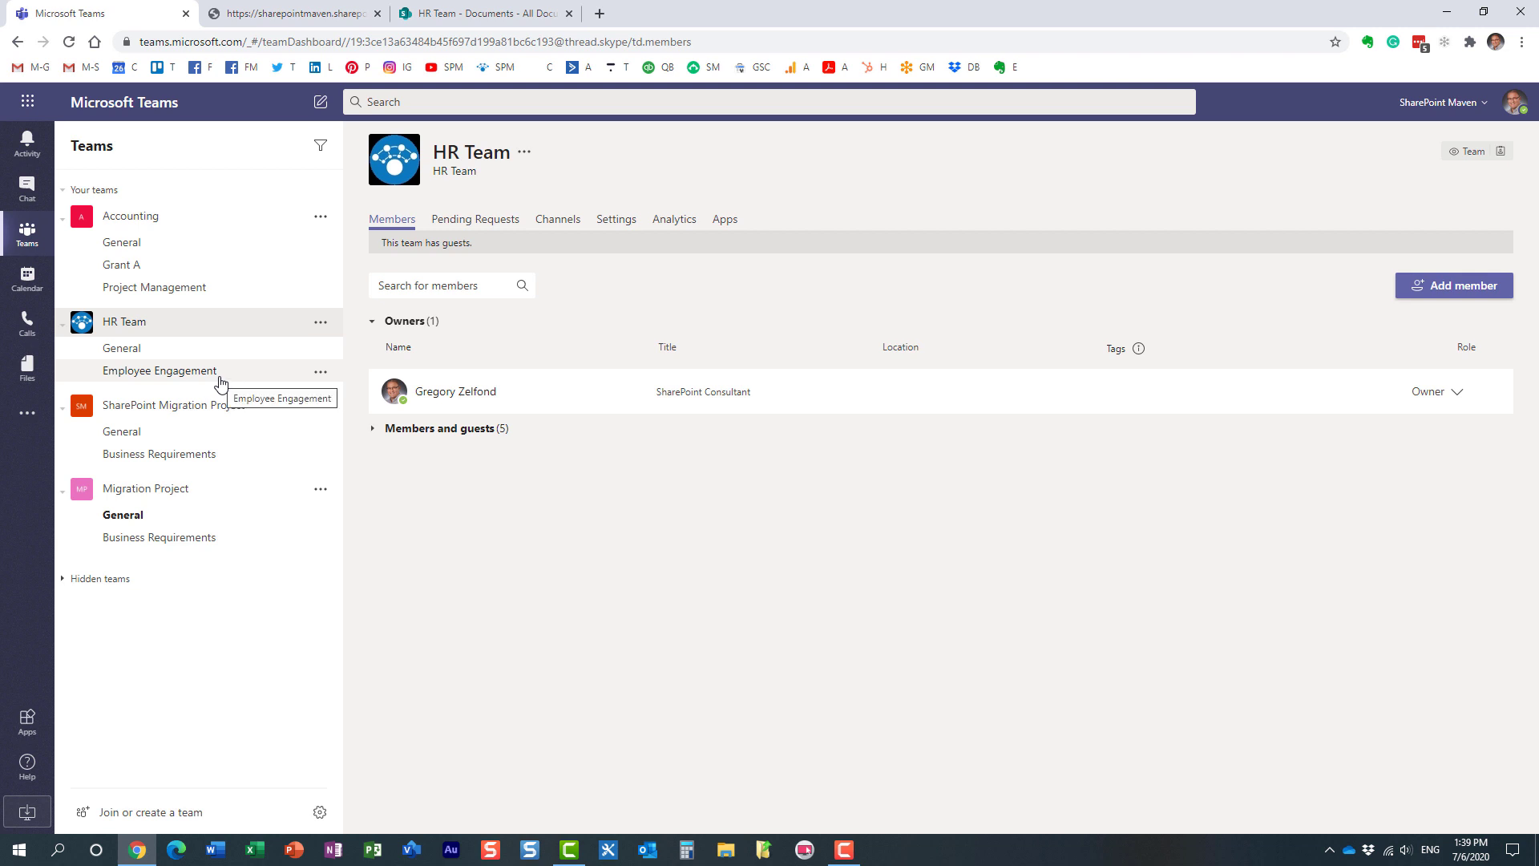
pyautogui.moveTo(223, 380)
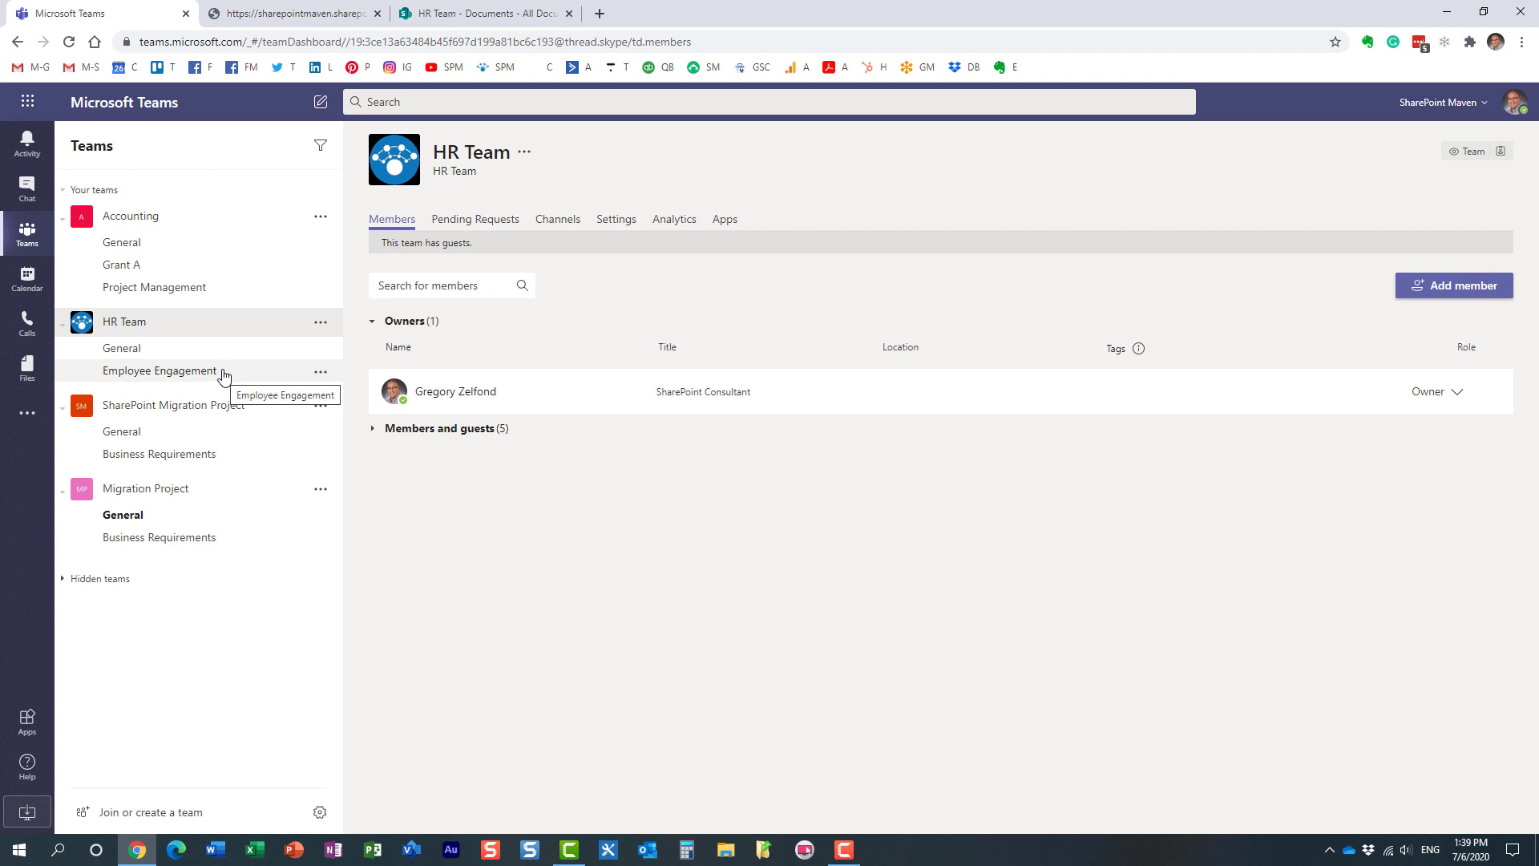
pyautogui.moveTo(273, 136)
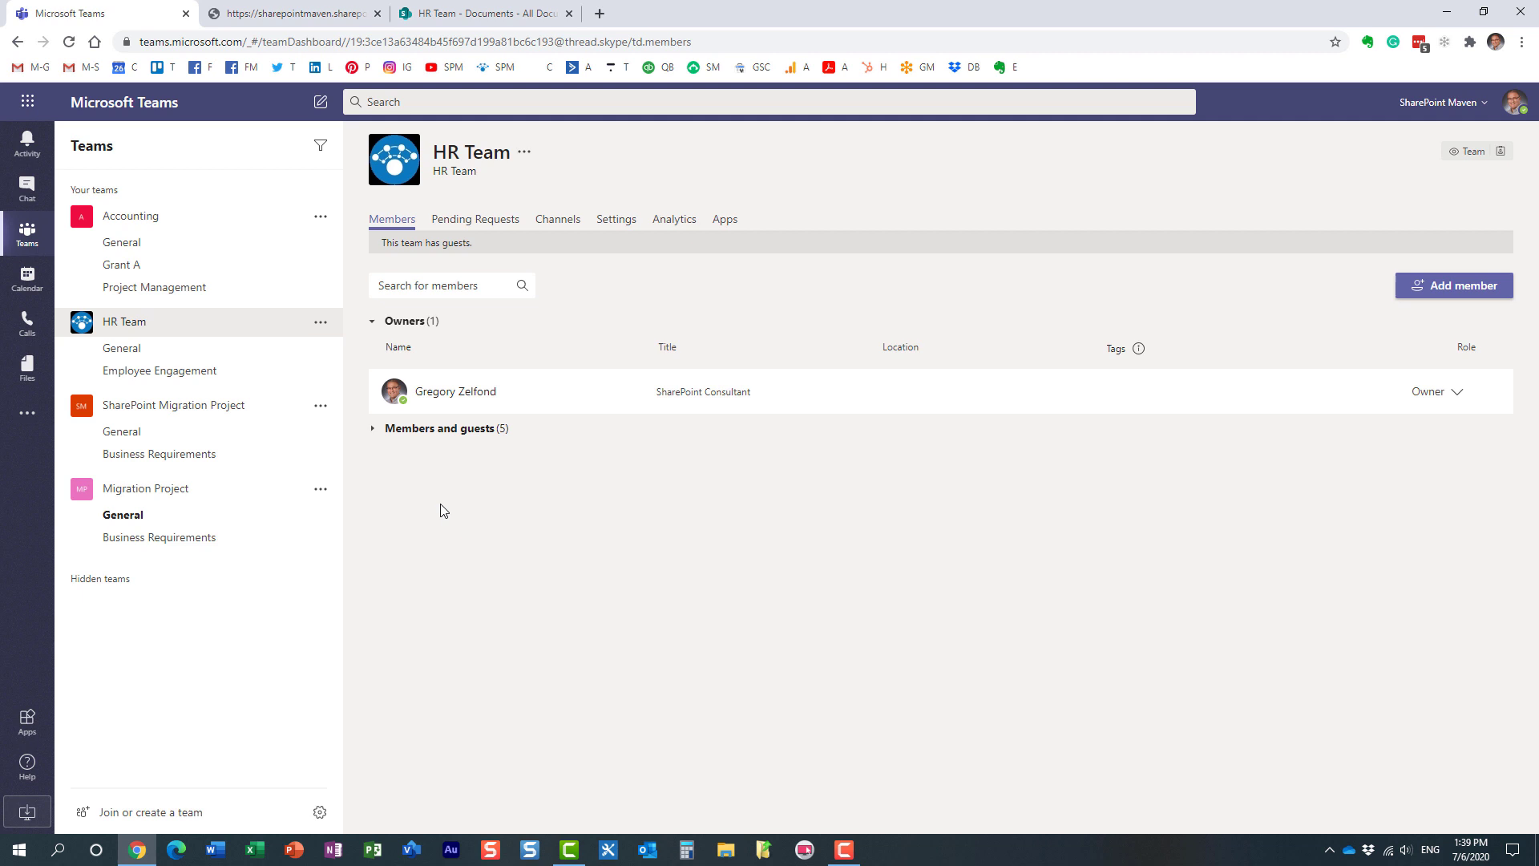
pyautogui.moveTo(495, 490)
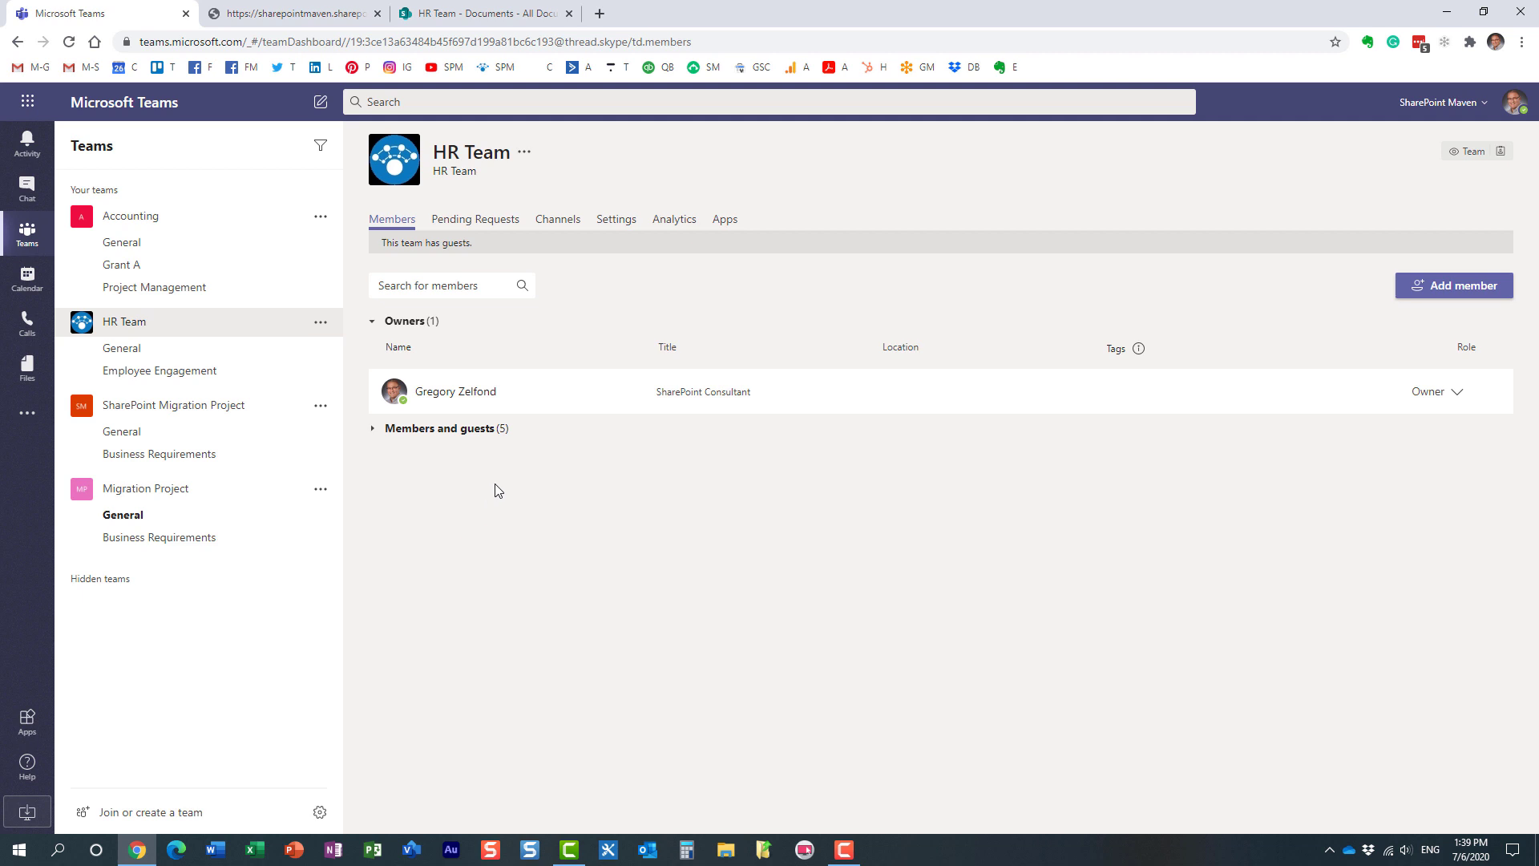